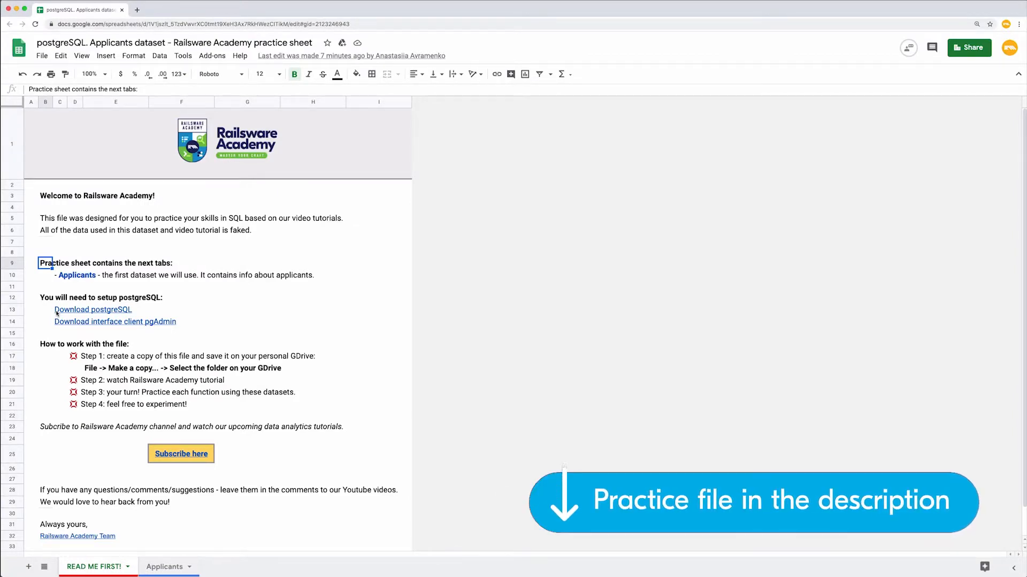
Show the Postgres.app link preview for the sheet's Download postgreSQL cell
left_click(93, 309)
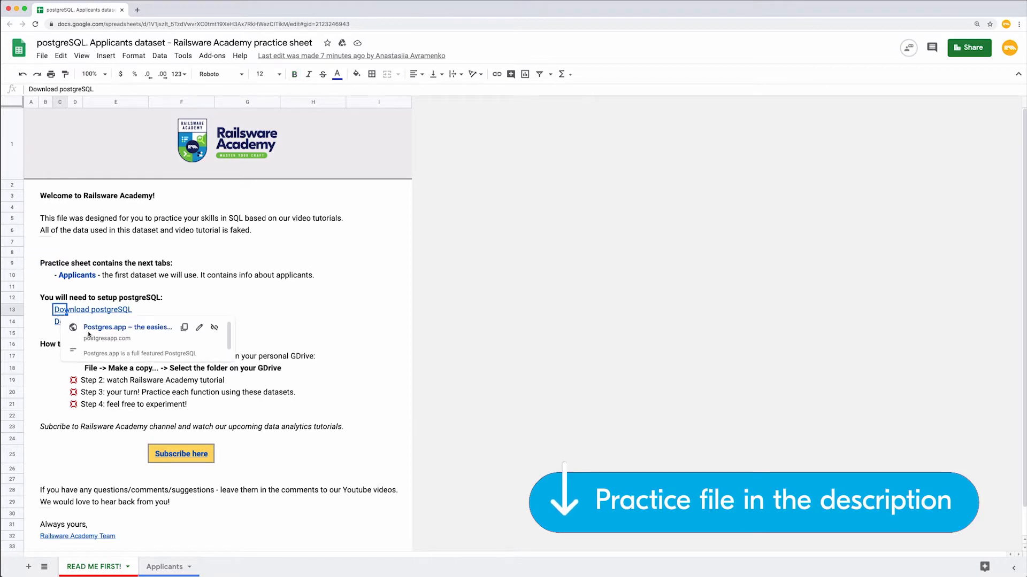
Open postgresapp.com and download Postgres.app with PostgreSQL 12 from its Downloads page
left_click(127, 327)
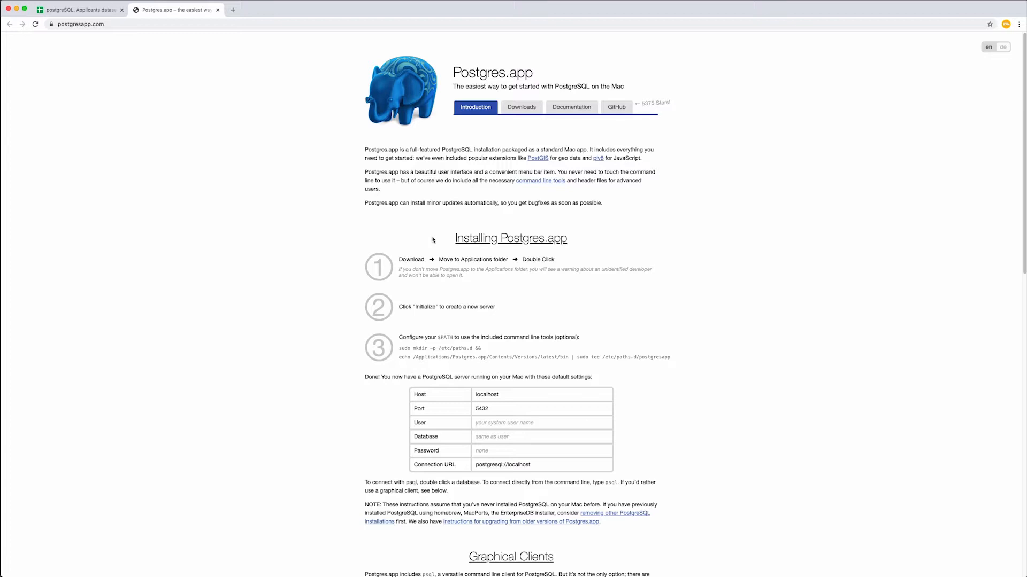
mouse_move(514, 123)
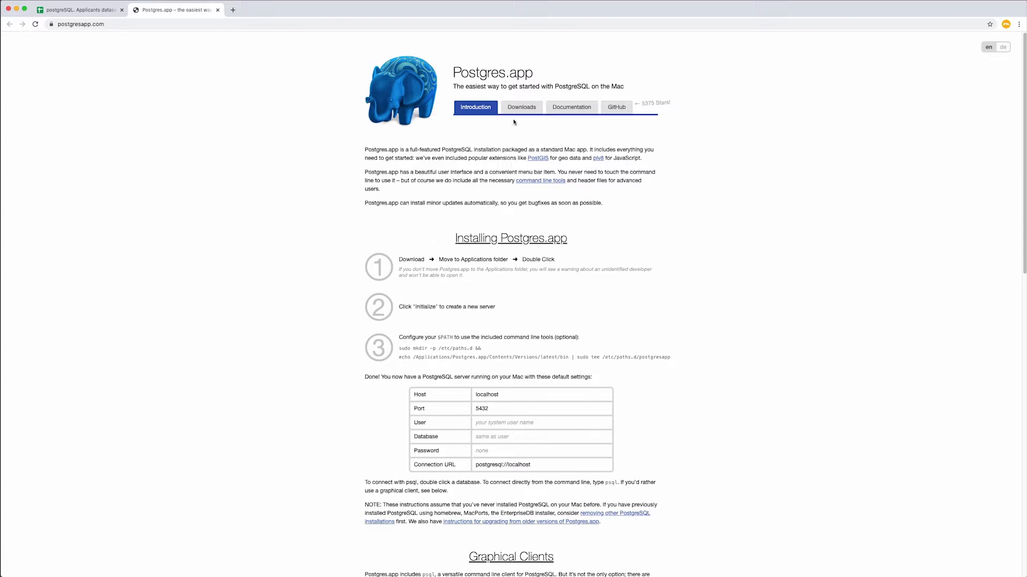
mouse_move(522, 108)
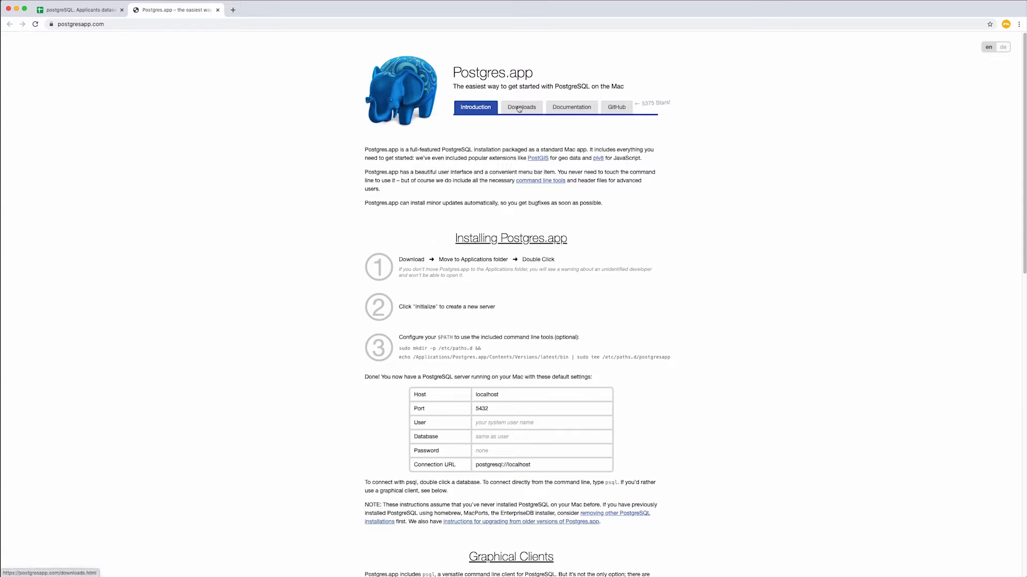
left_click(521, 107)
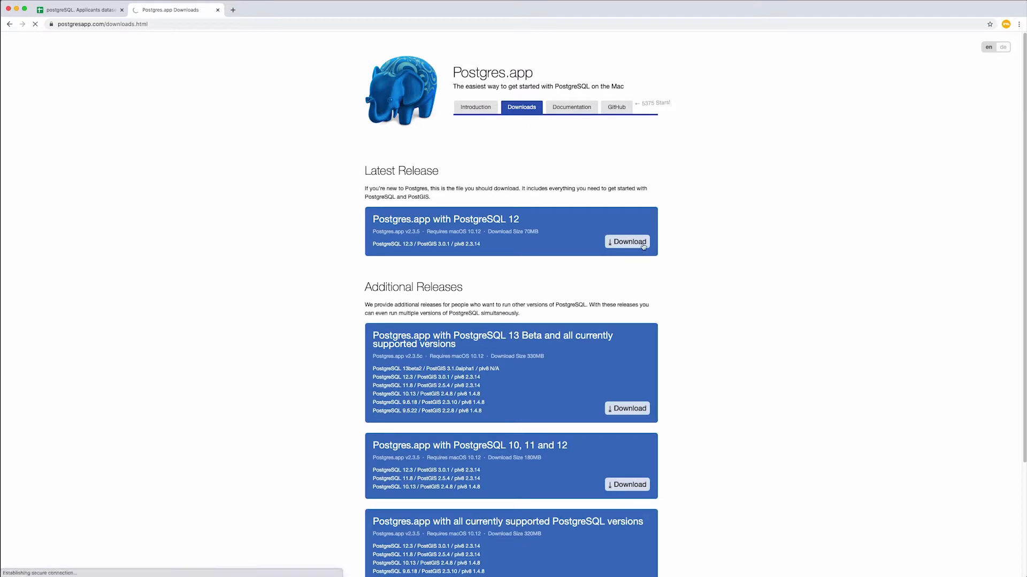
left_click(627, 242)
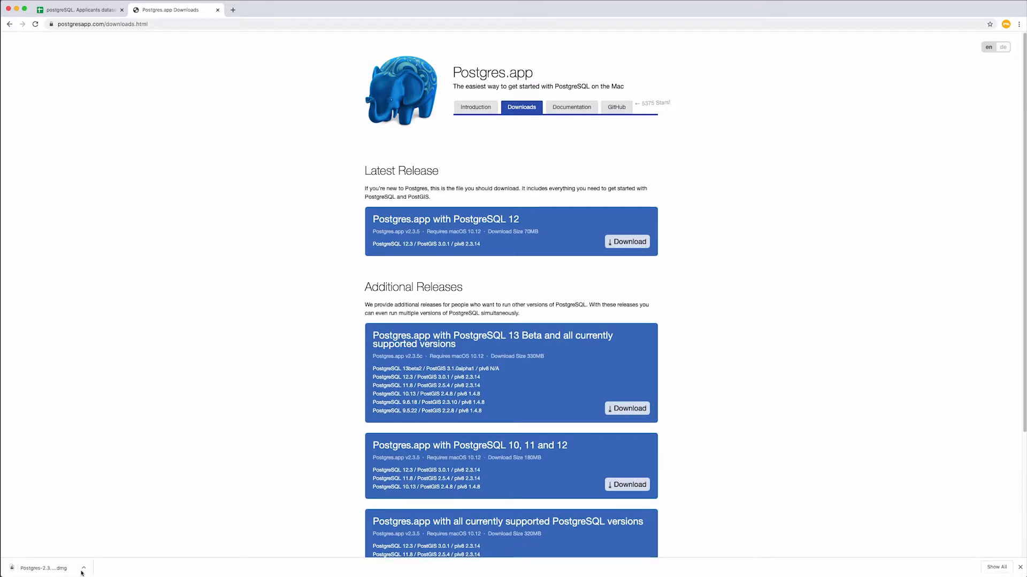
Open the downloaded Postgres disk image and copy Postgres into Applications
left_click(83, 568)
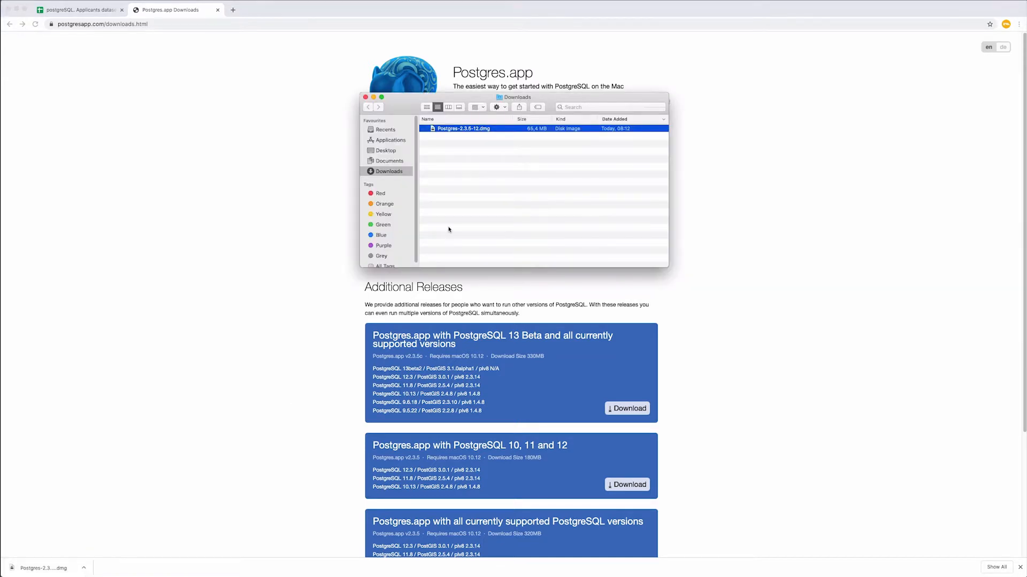
double_click(463, 128)
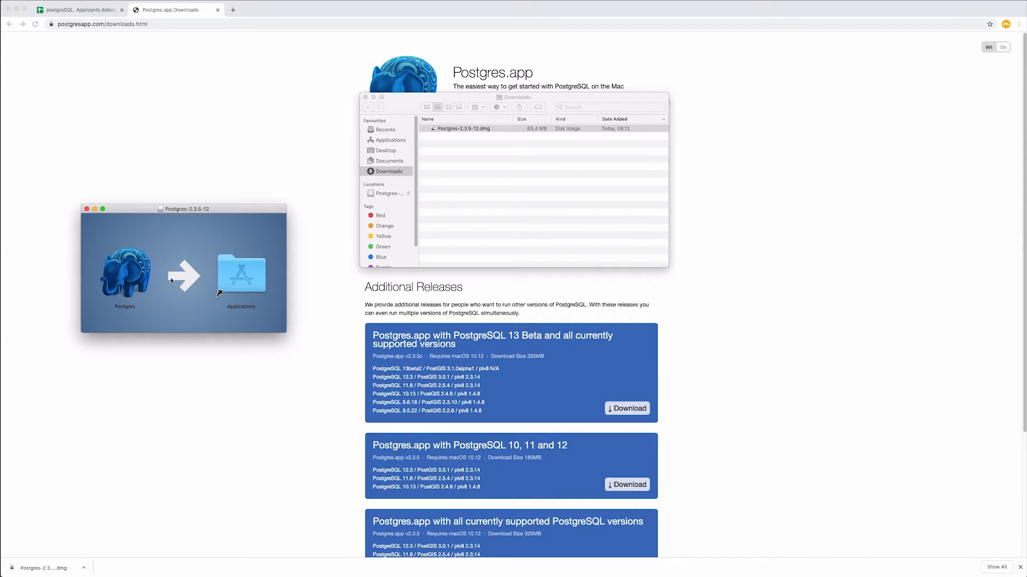
left_click_drag(125, 272, 241, 272)
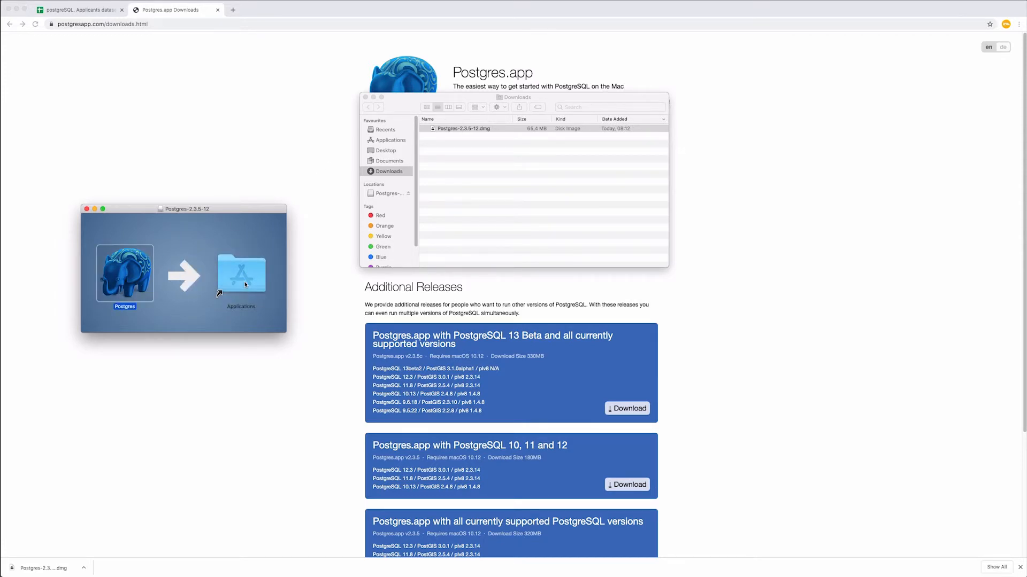
Launch Postgres once from Applications, then close its server window and the Finder window
left_click(389, 140)
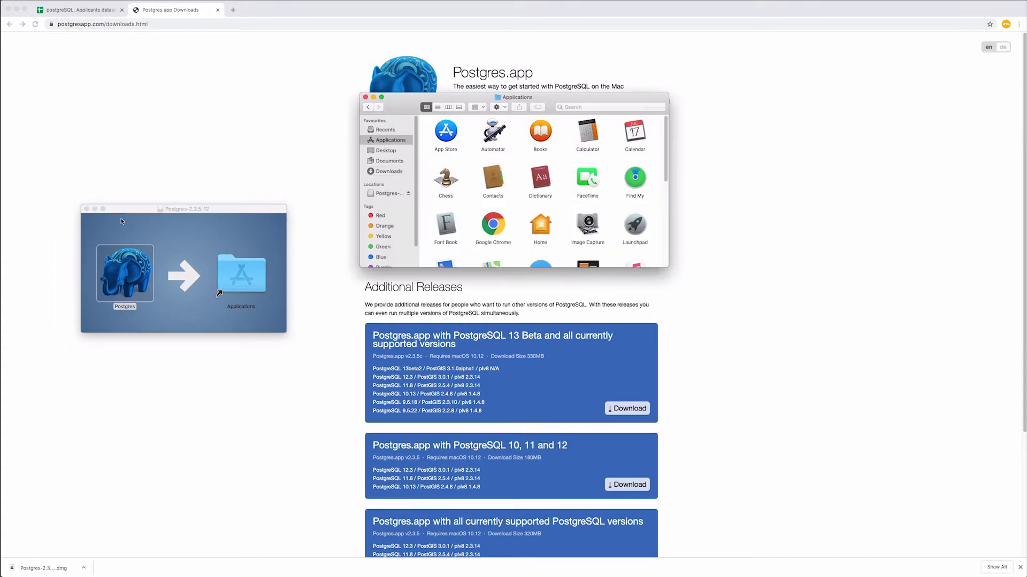
scroll("down", 3)
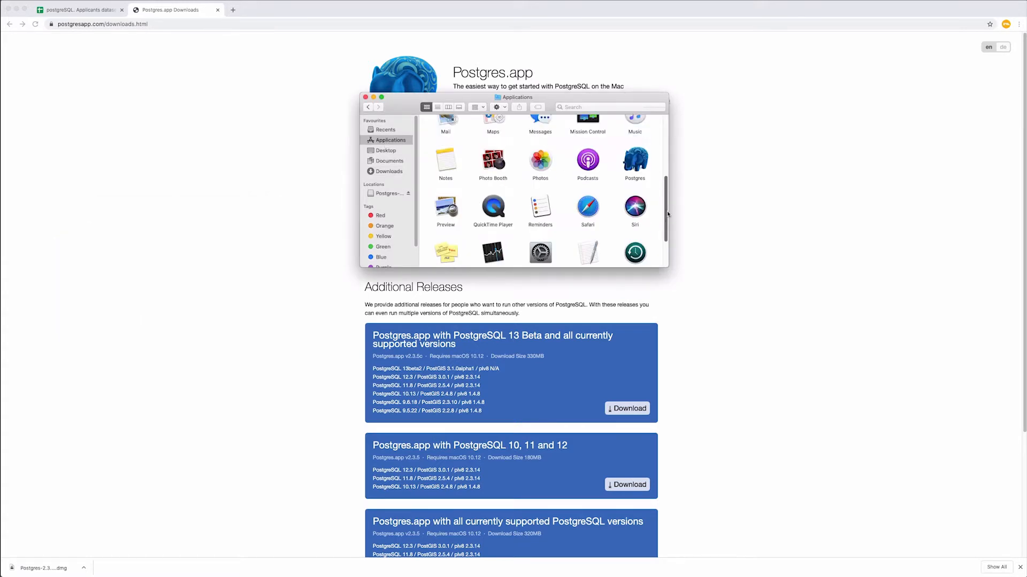
double_click(635, 162)
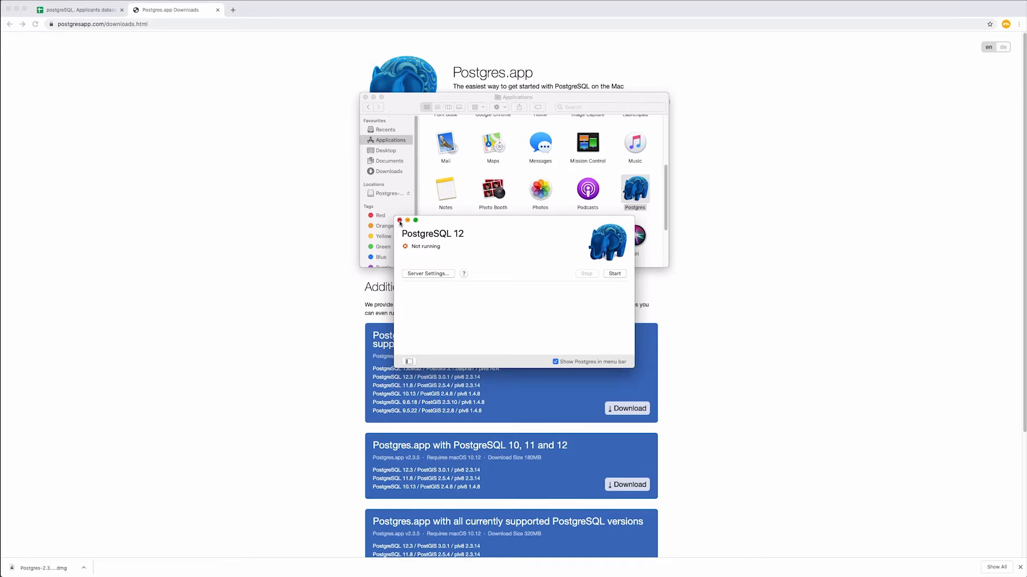
left_click(399, 220)
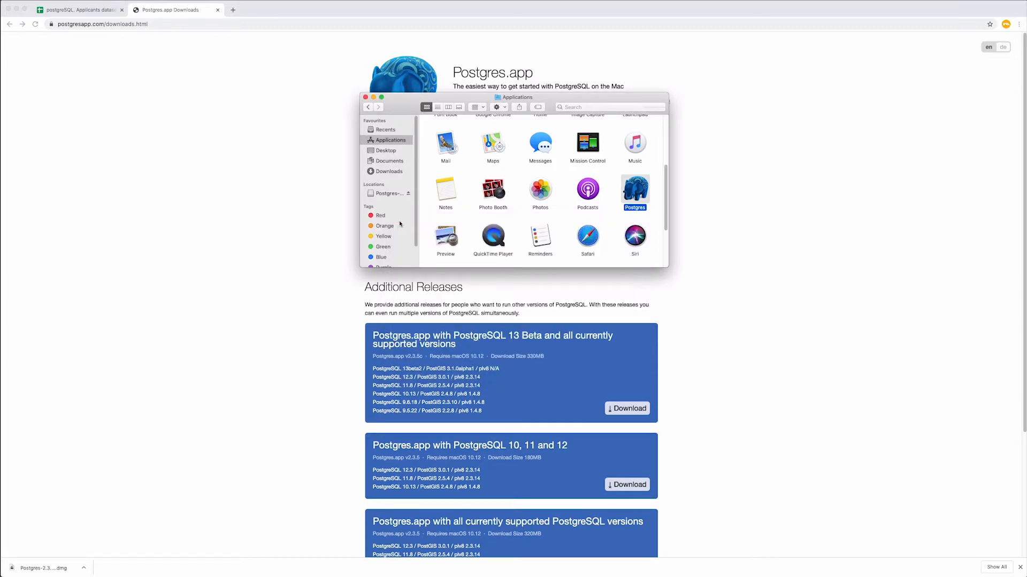
left_click(365, 97)
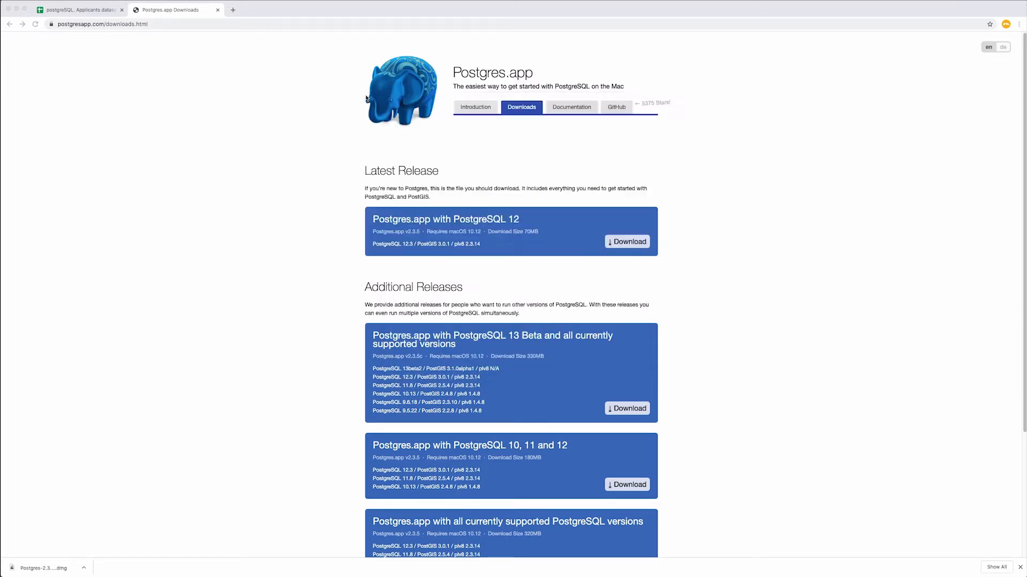
Follow the practice sheet's pgAdmin link to download pgadmin4-4.23.dmg for macOS
left_click(78, 9)
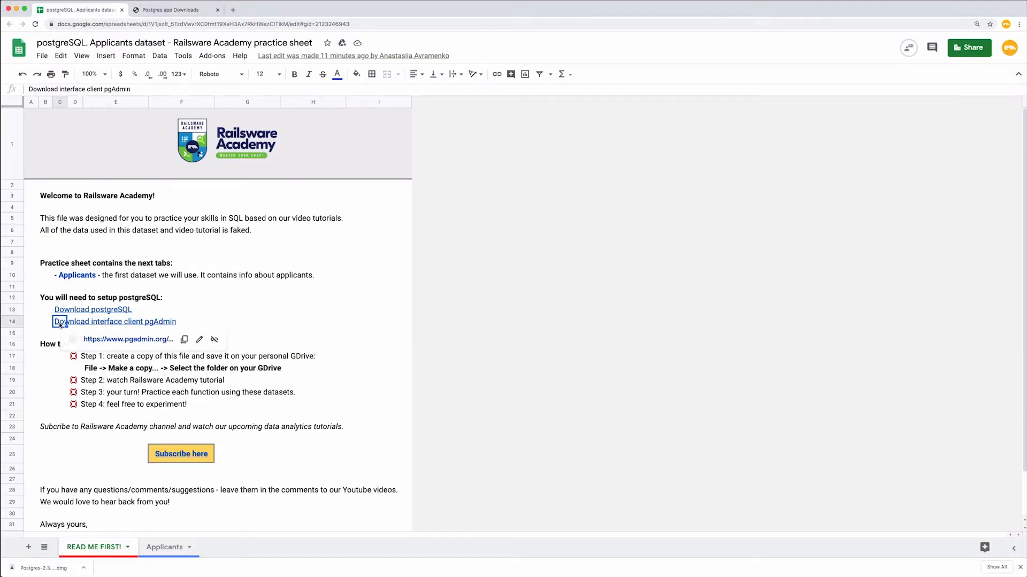
left_click(114, 322)
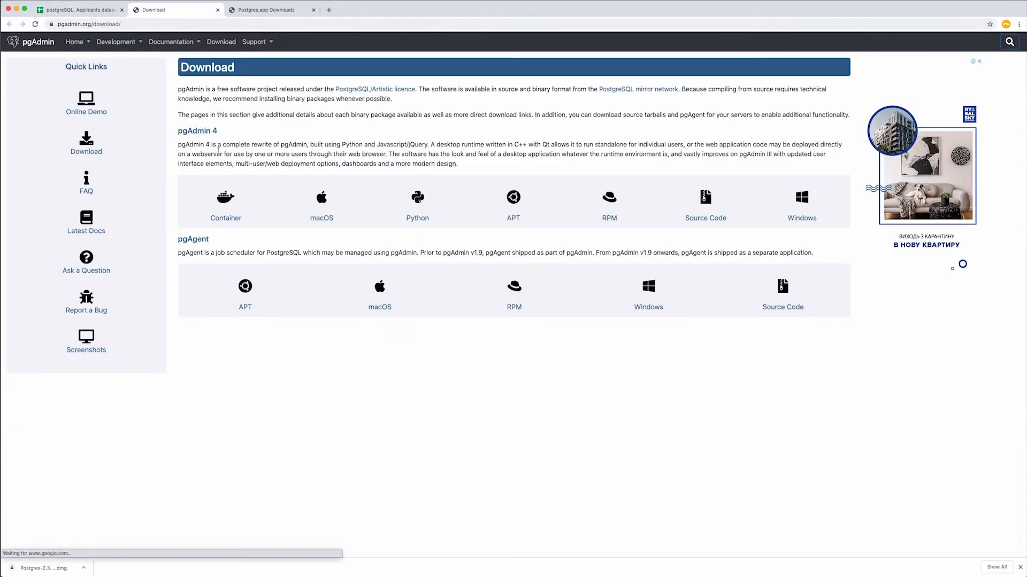
mouse_move(321, 218)
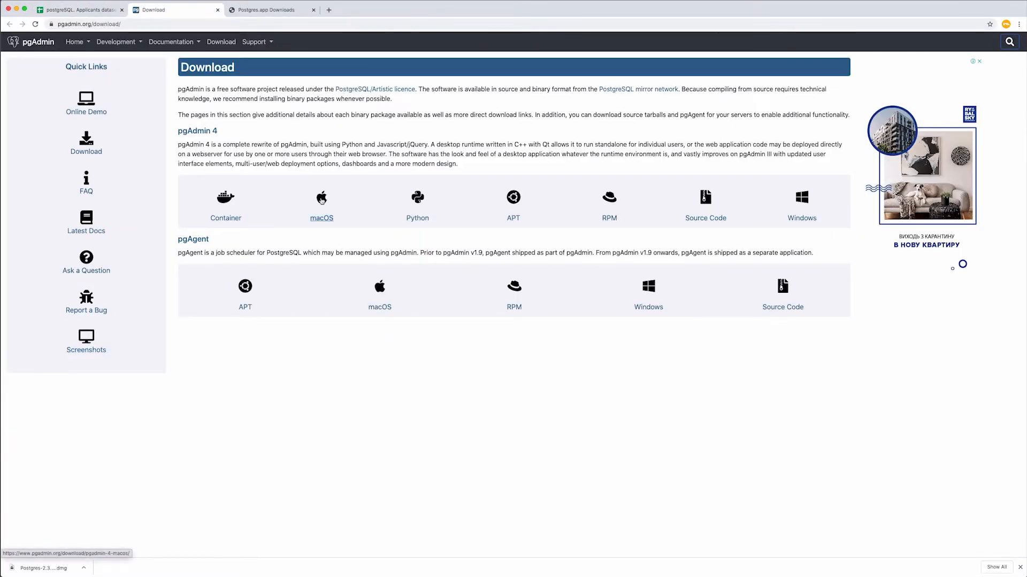
left_click(321, 218)
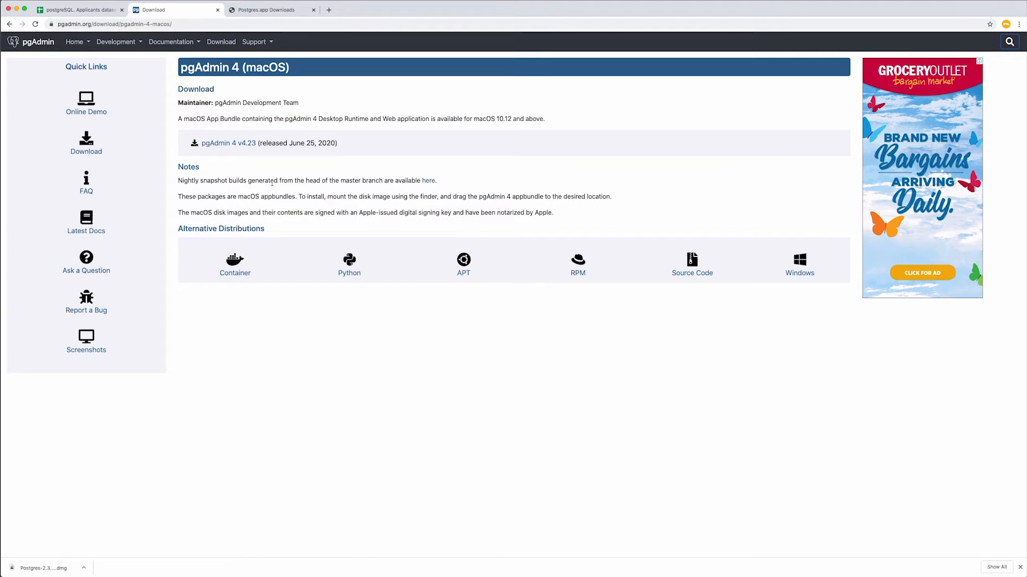
left_click(228, 143)
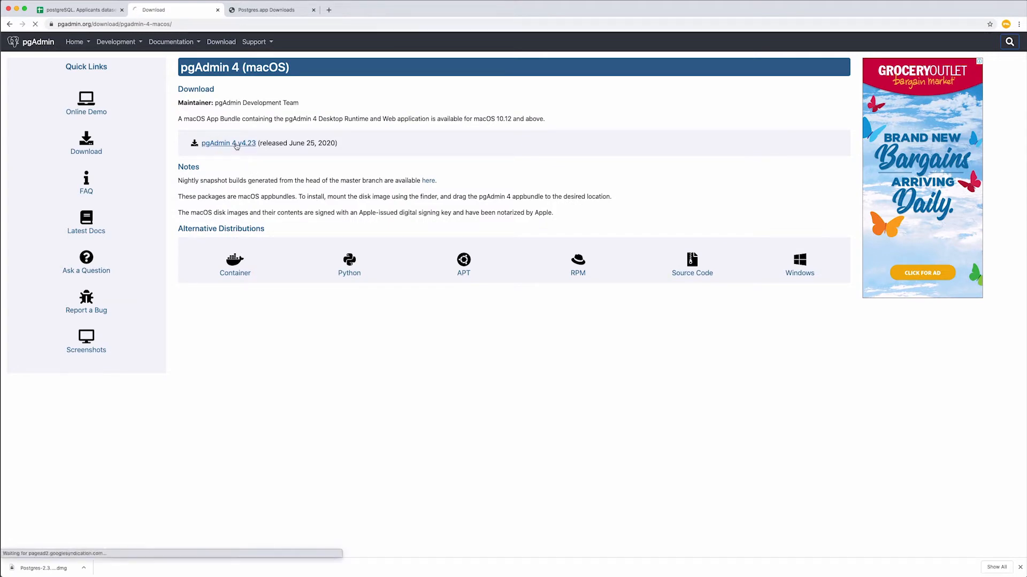
left_click(228, 143)
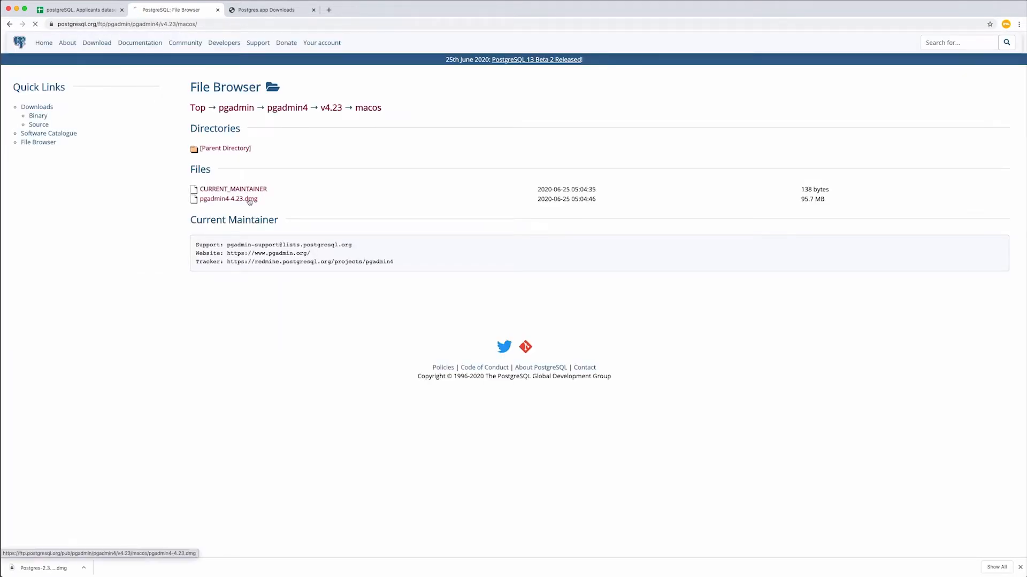
Open the pgAdmin disk image, accept the license, and launch pgAdmin 4 from Applications
left_click(227, 198)
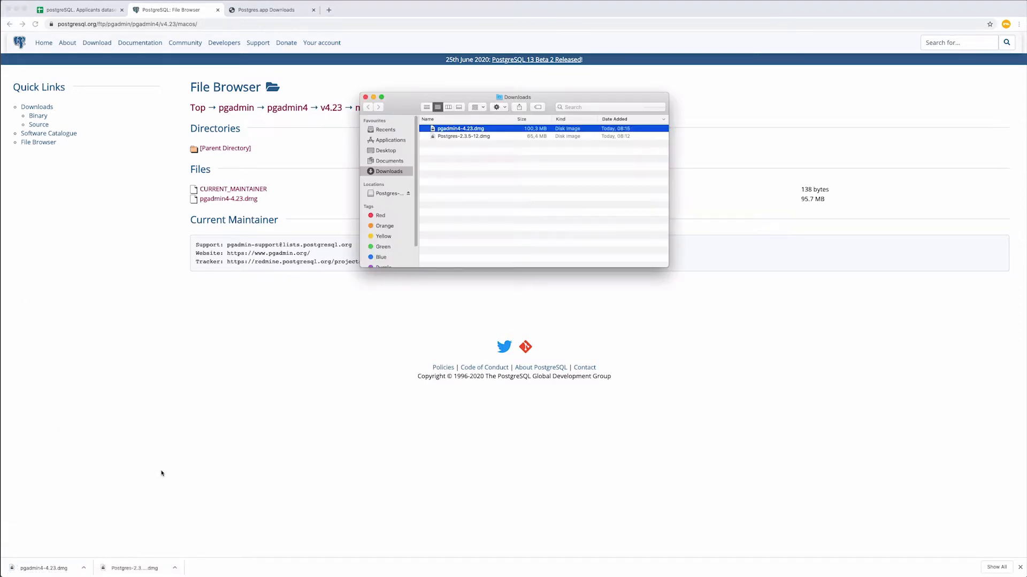
double_click(461, 127)
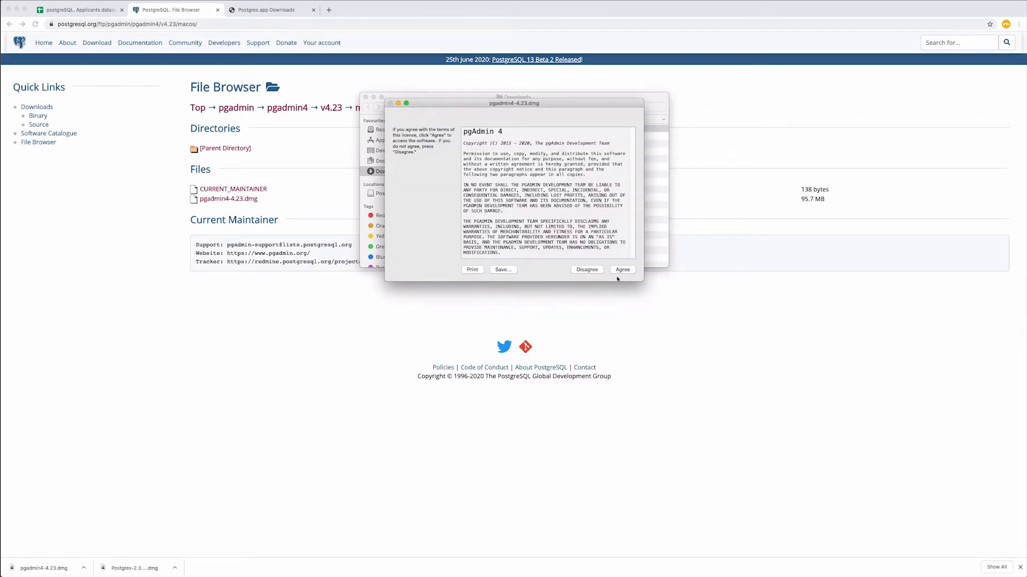
left_click(622, 269)
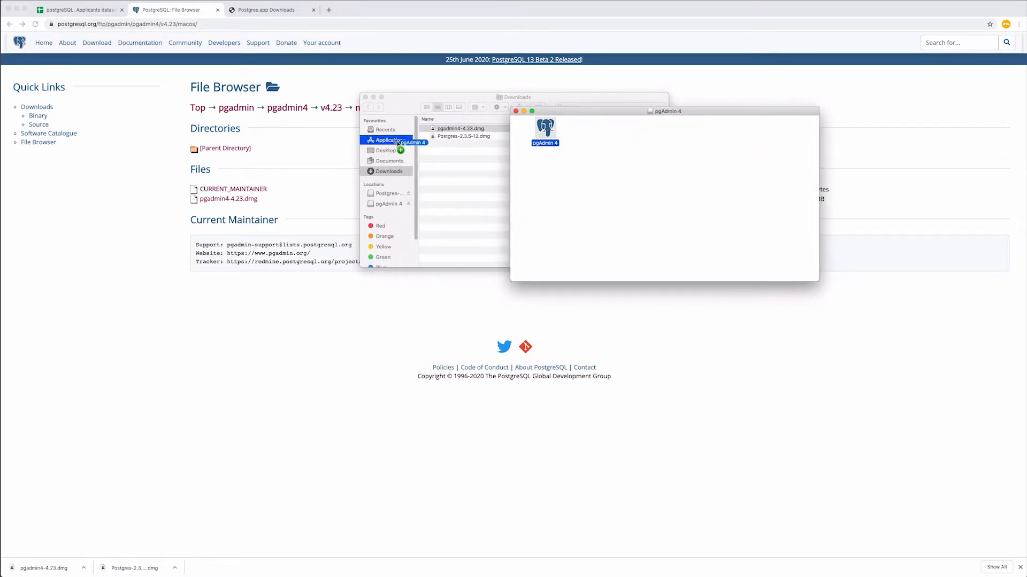
left_click(389, 141)
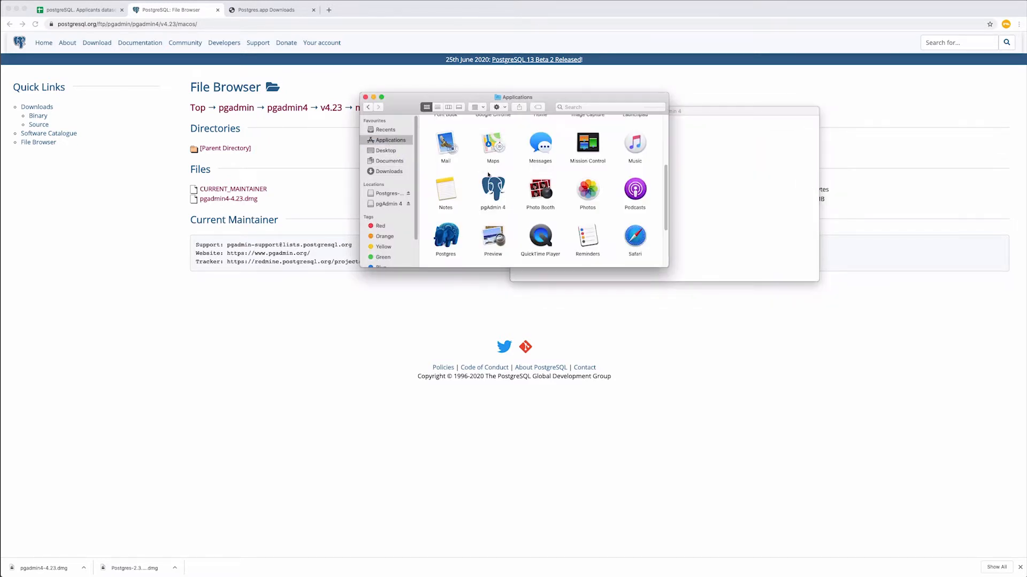
double_click(493, 190)
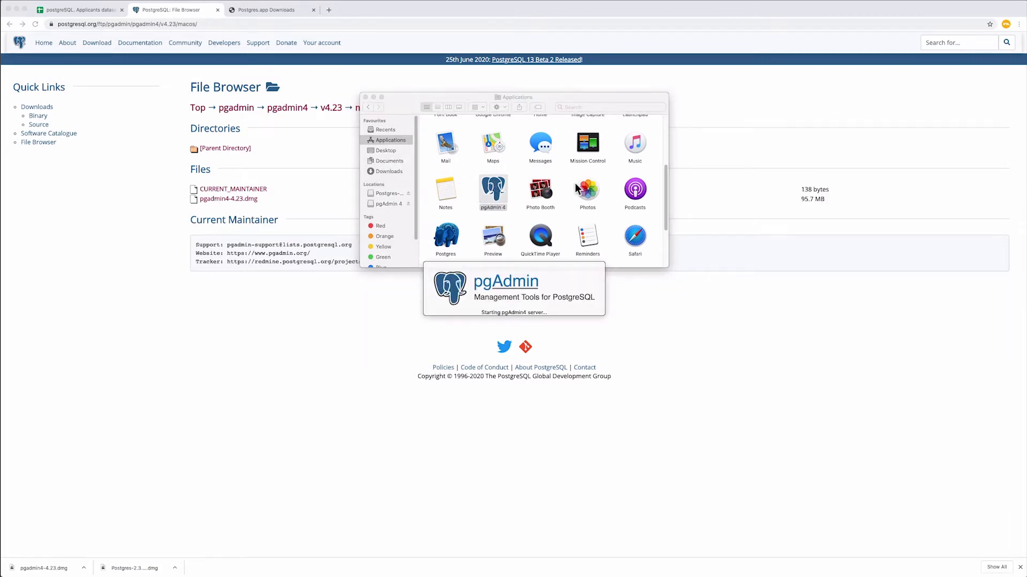
double_click(493, 190)
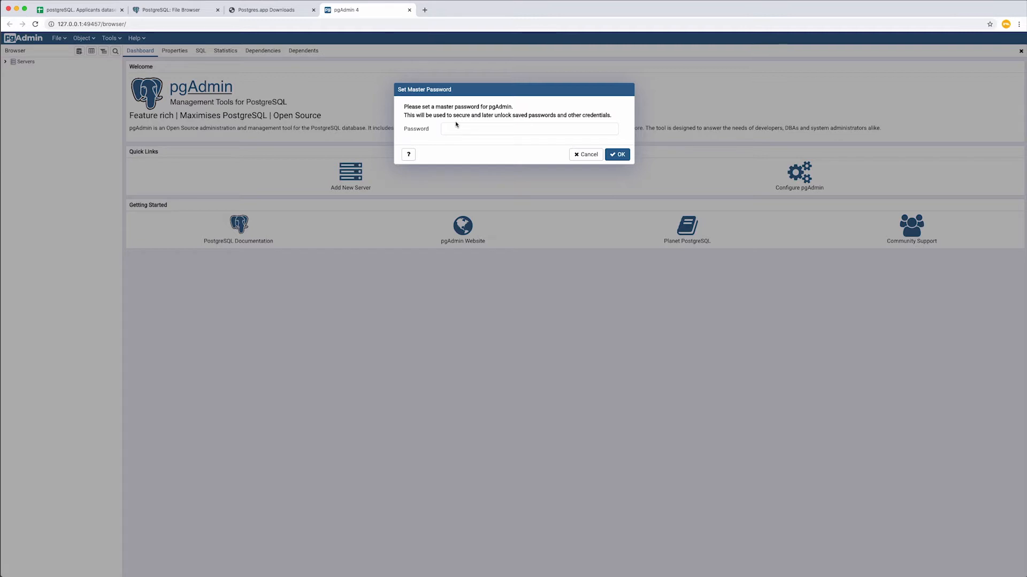
Enter and confirm a pgAdmin master password, then select the Servers group
left_click(529, 128)
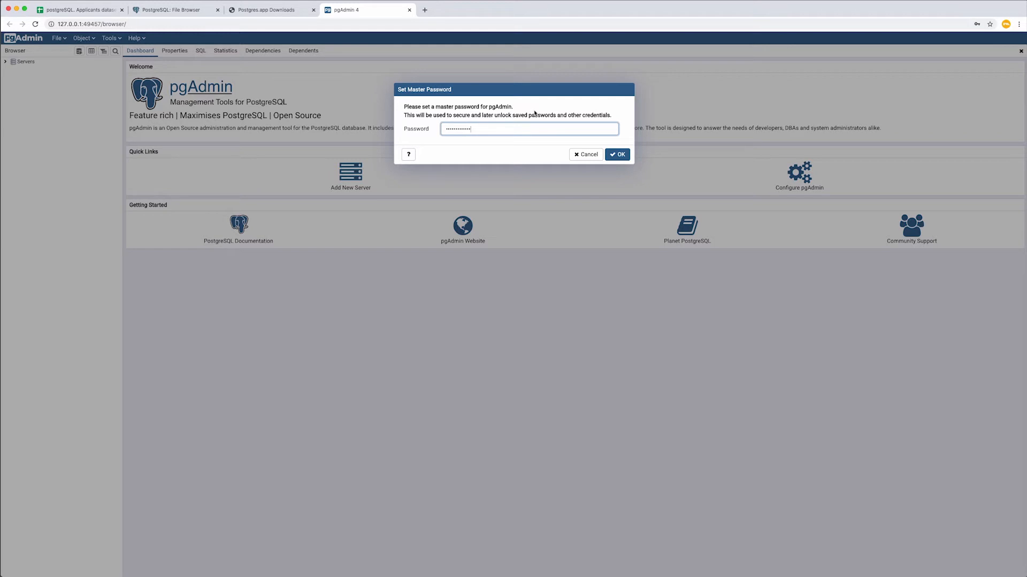
left_click(616, 154)
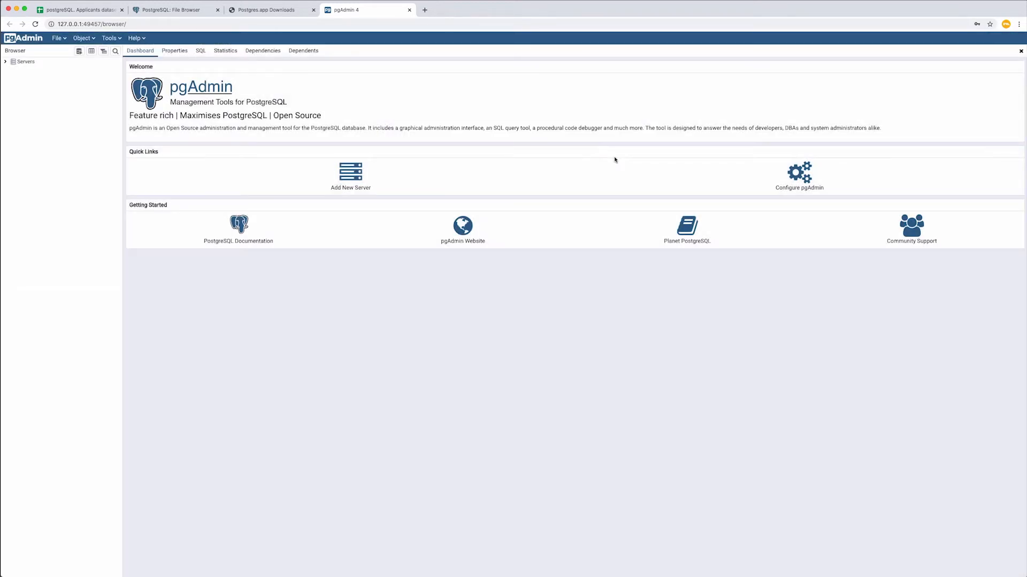
mouse_move(304, 171)
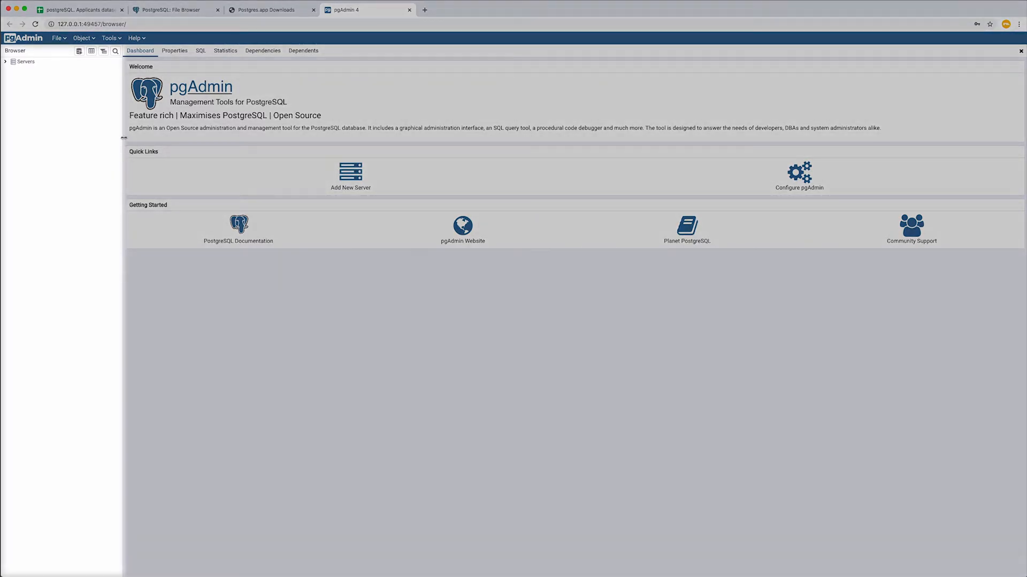
left_click(25, 61)
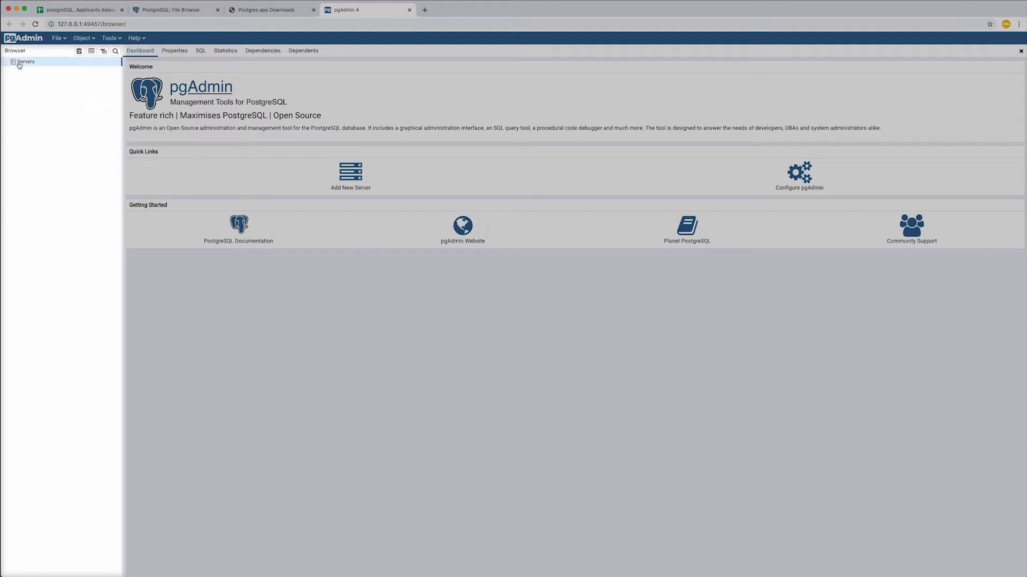
mouse_move(102, 86)
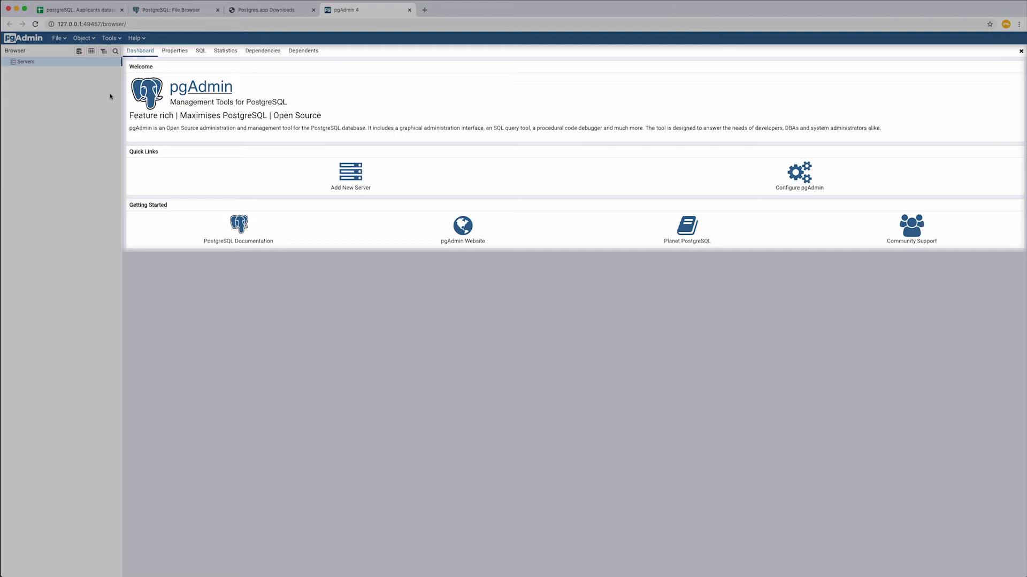
mouse_move(968, 126)
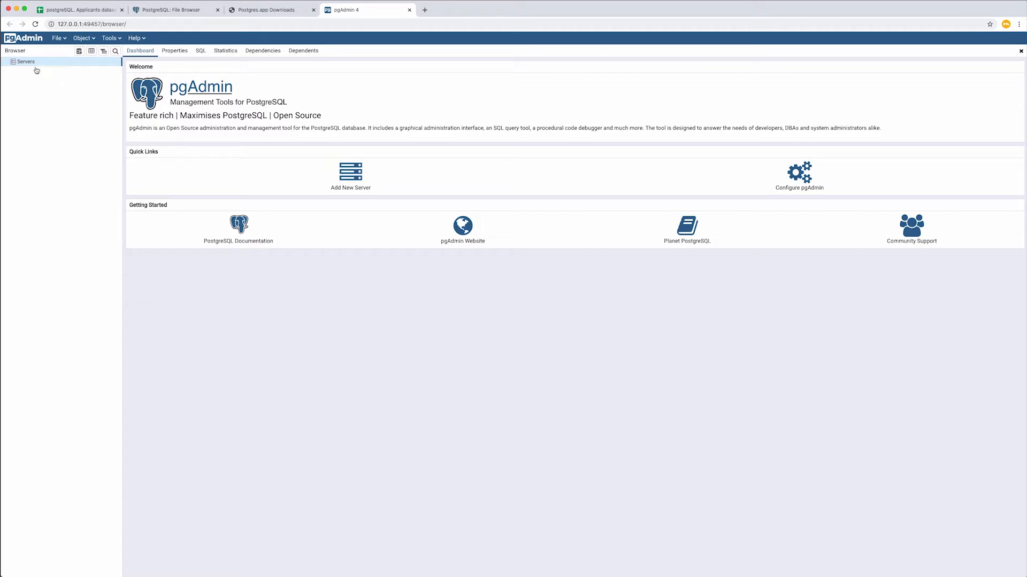
Create server 'localhost' with host 127.0.0.1, save it, and expand its Databases
right_click(25, 61)
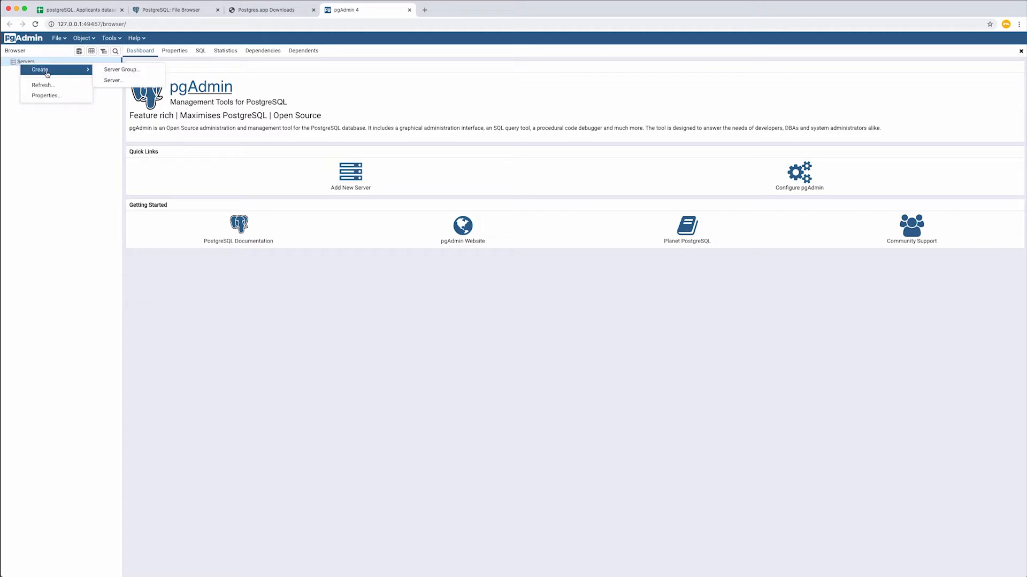
left_click(114, 80)
type("localhost")
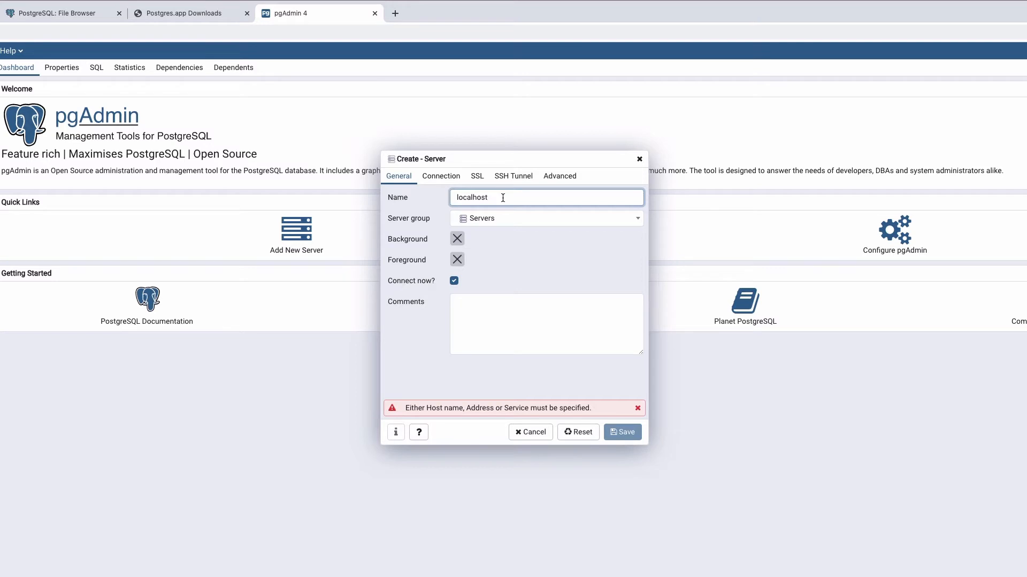
mouse_move(622, 404)
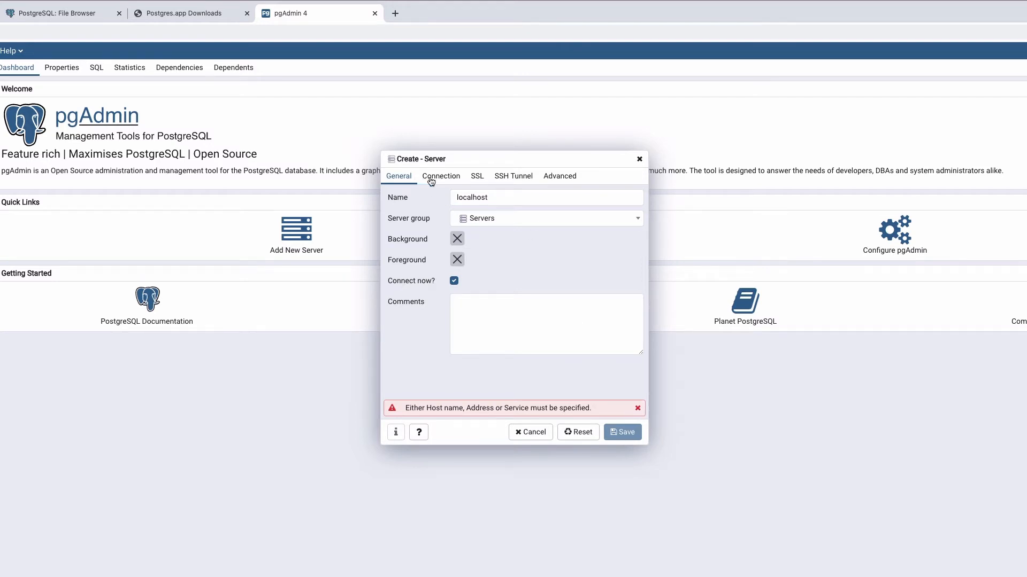
left_click(441, 175)
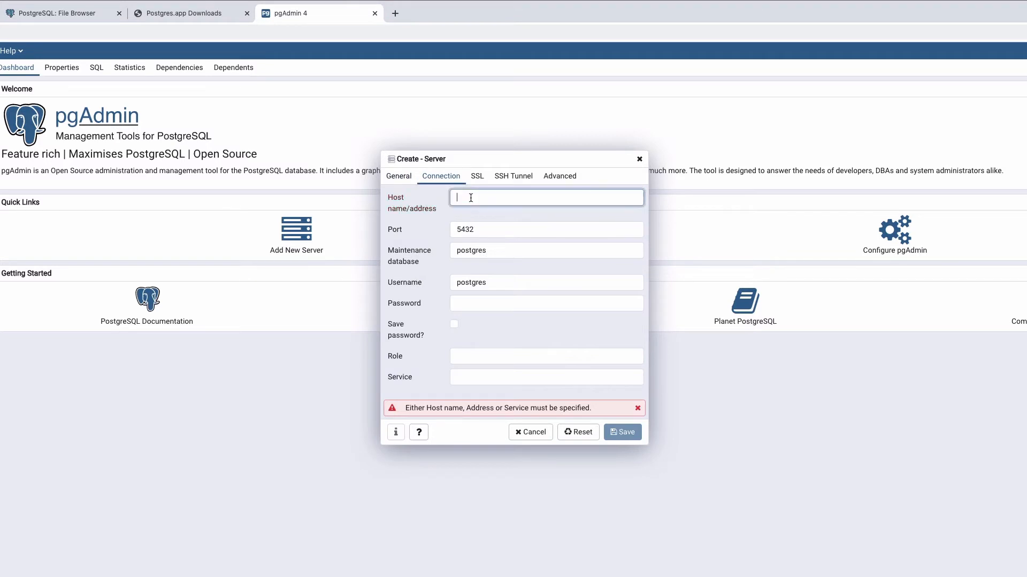
type("127.0.")
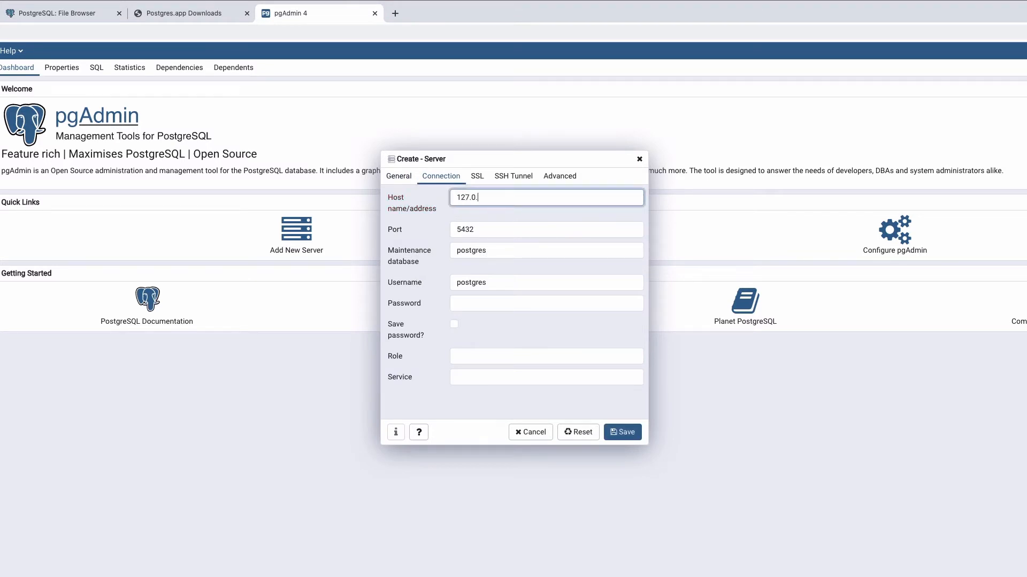
type("0")
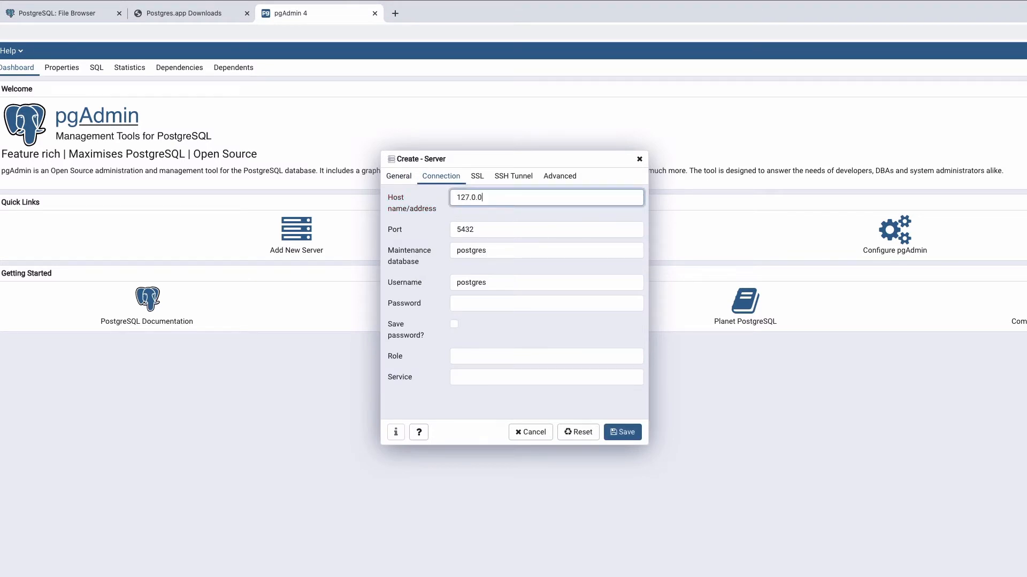
type("1")
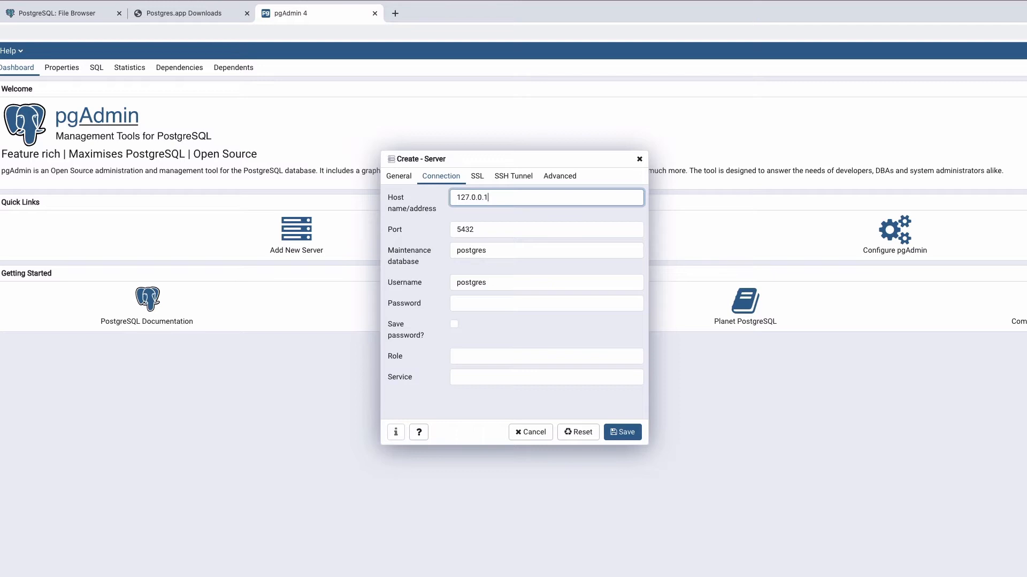
mouse_move(475, 223)
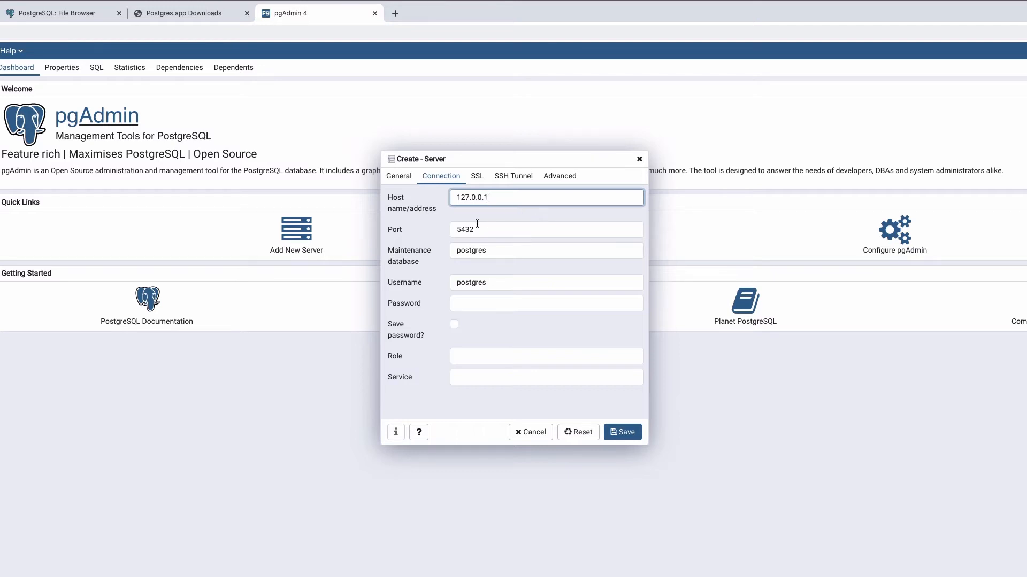
mouse_move(494, 272)
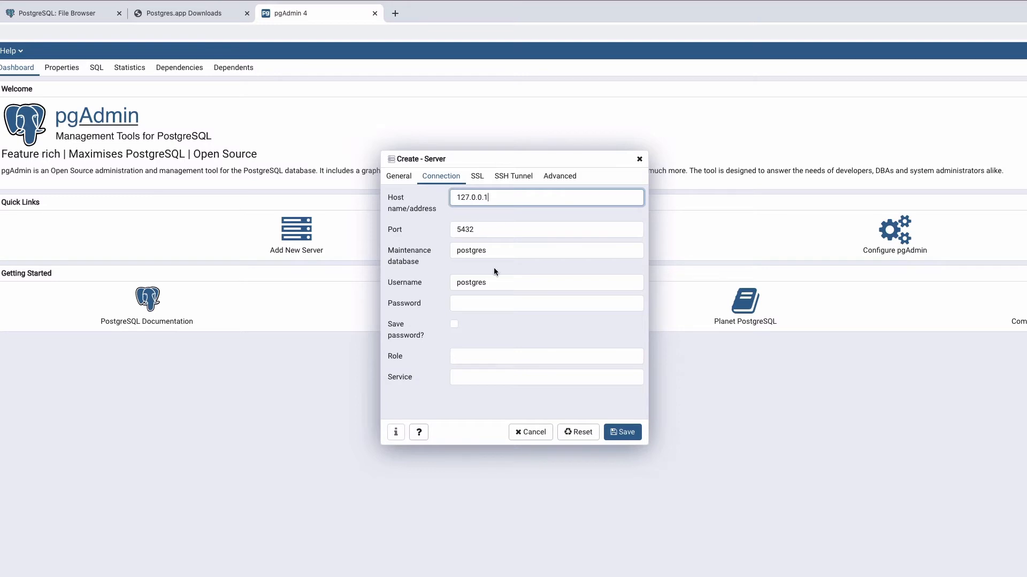
mouse_move(405, 181)
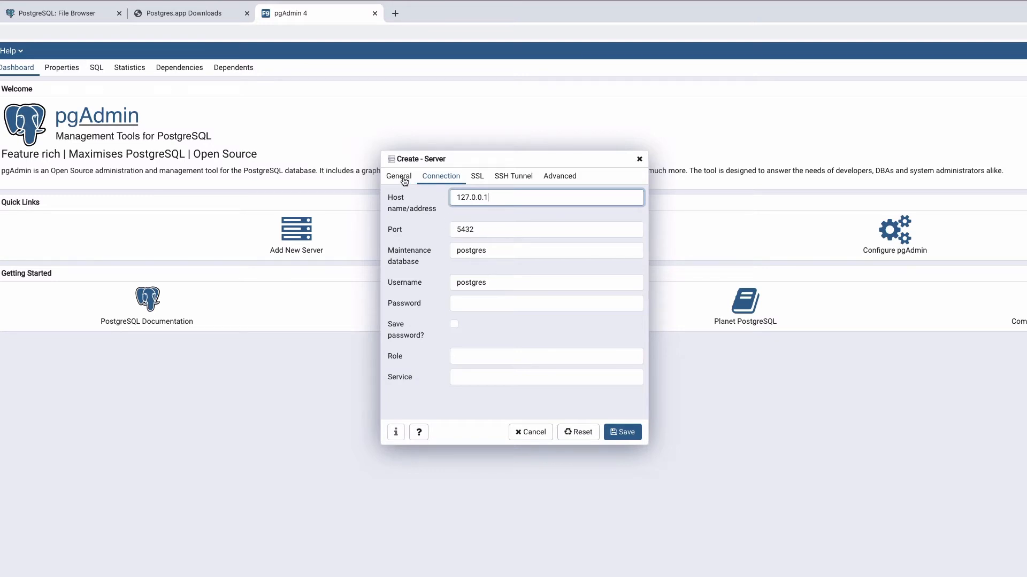
left_click(398, 175)
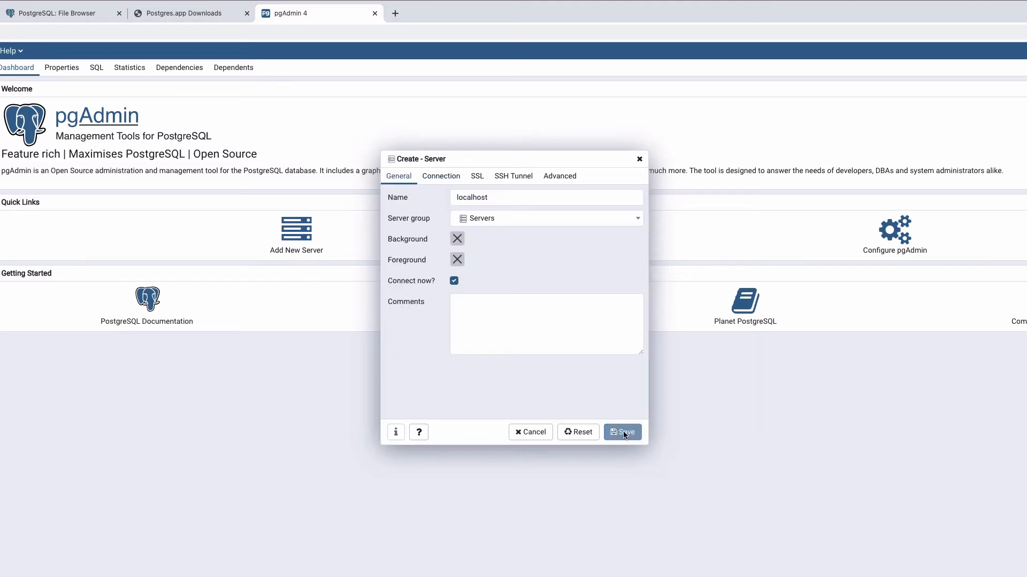
left_click(621, 432)
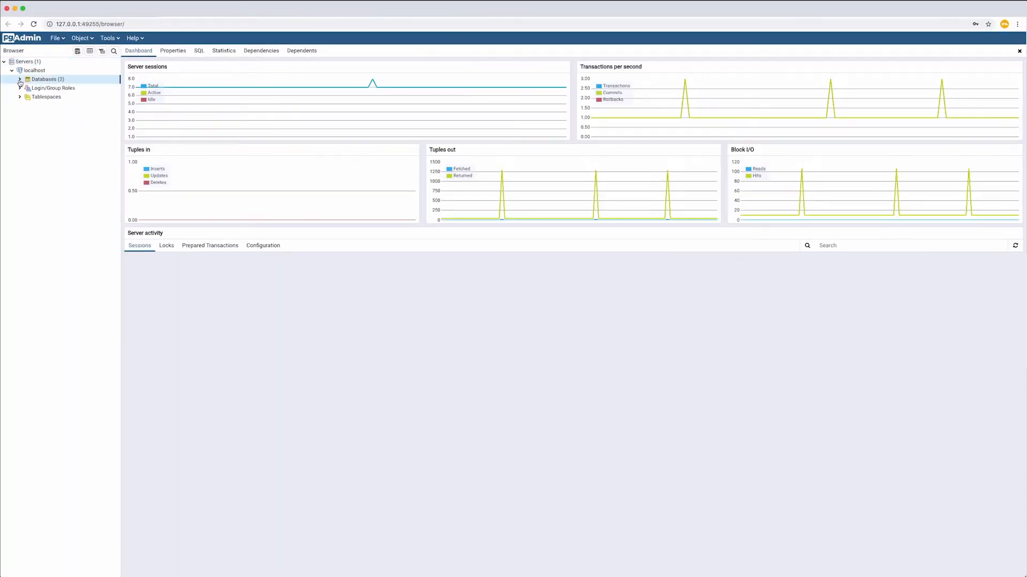
left_click(20, 79)
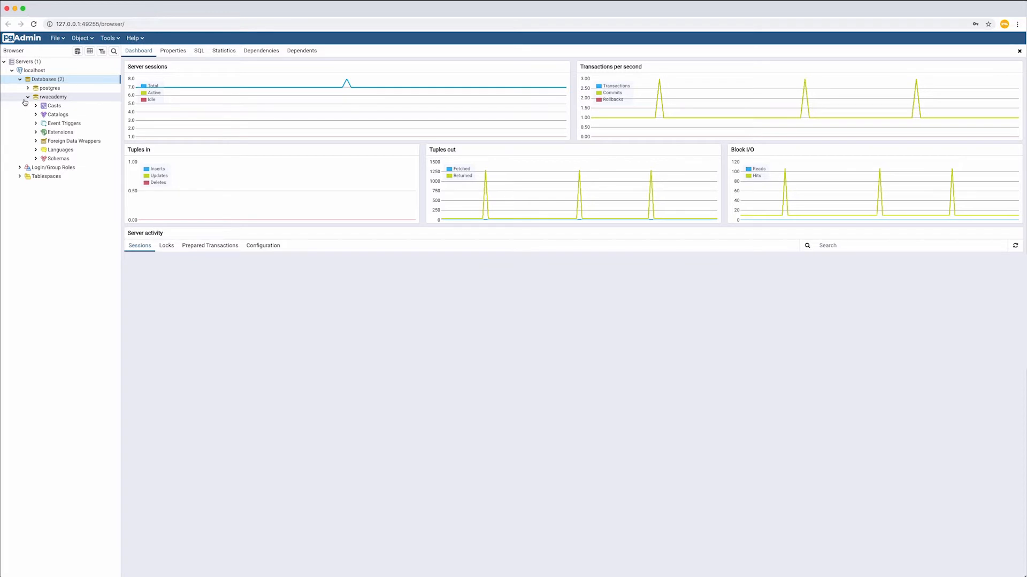
Collapse the rwacademy database branch in the Browser tree
left_click(28, 97)
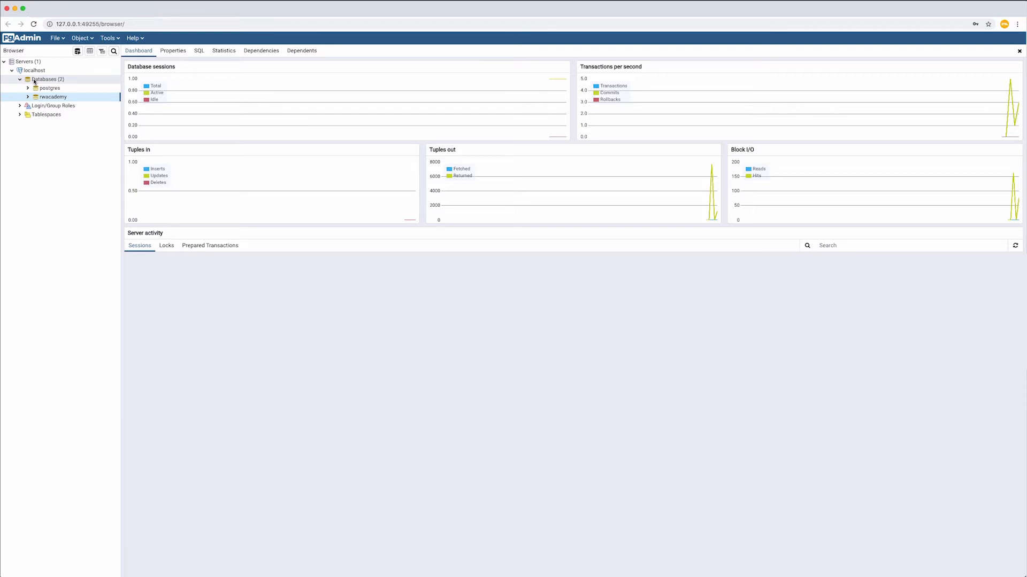
Add a database named 'recruitment' under the localhost server's Databases group
right_click(44, 79)
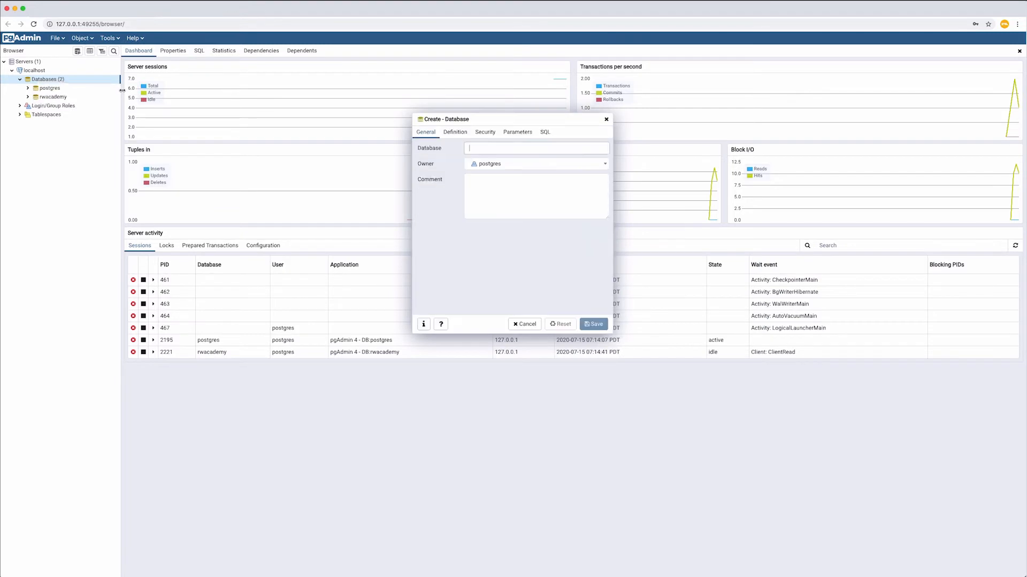
type("red")
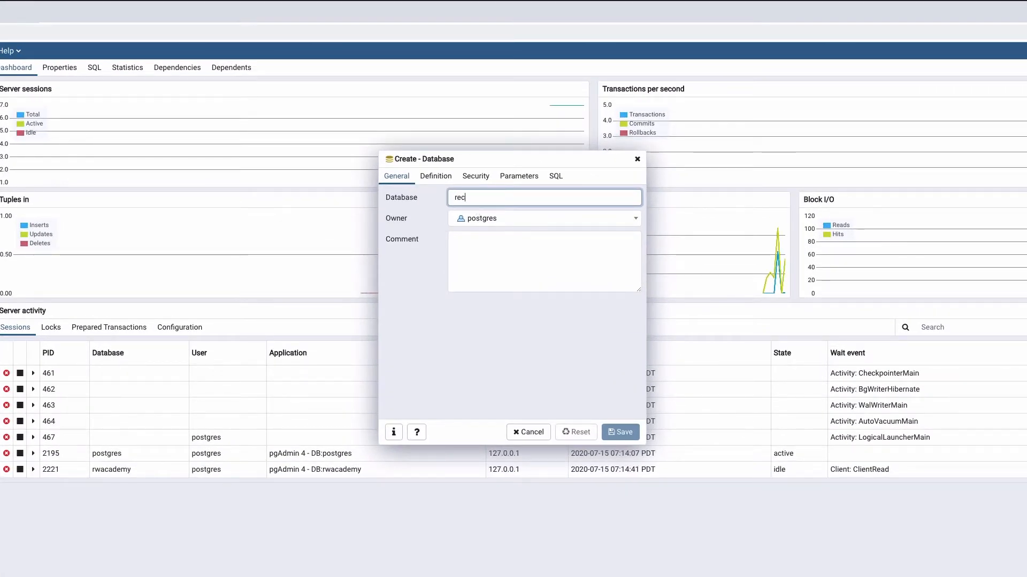
type("ruitment")
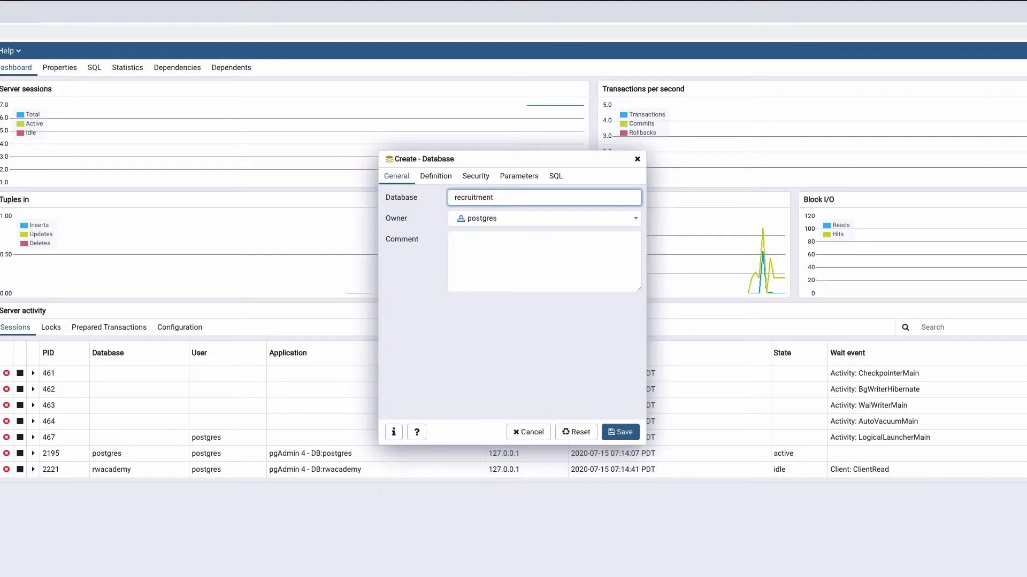
mouse_move(616, 400)
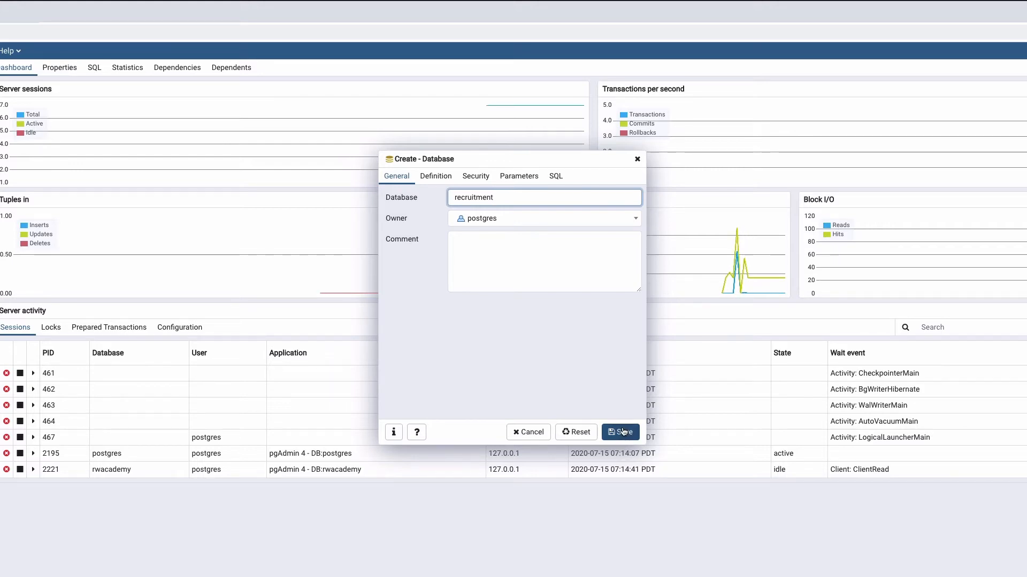
left_click(619, 432)
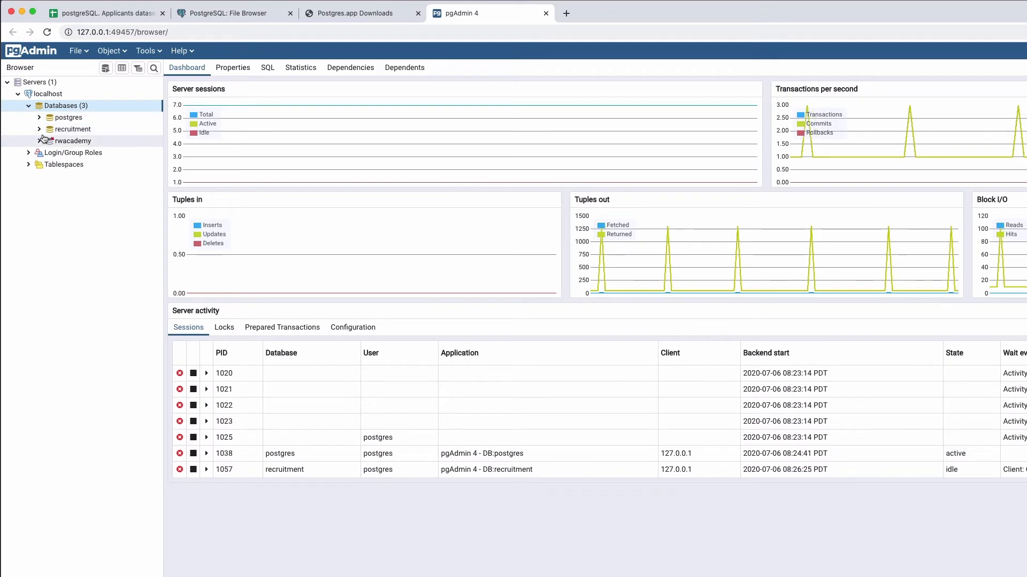
Select the recruitment database and expand it to reveal Schemas and public
left_click(74, 129)
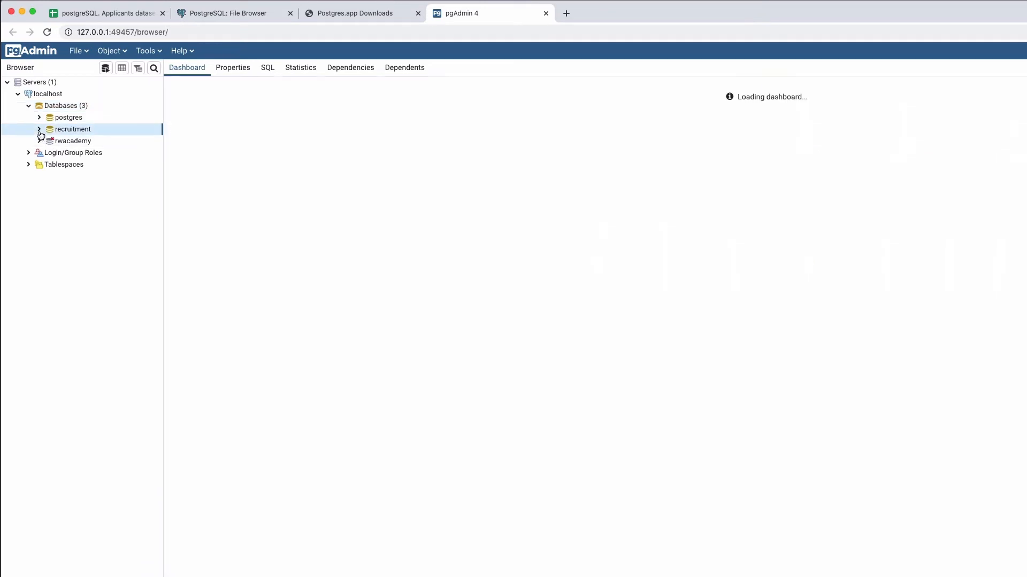
left_click(39, 129)
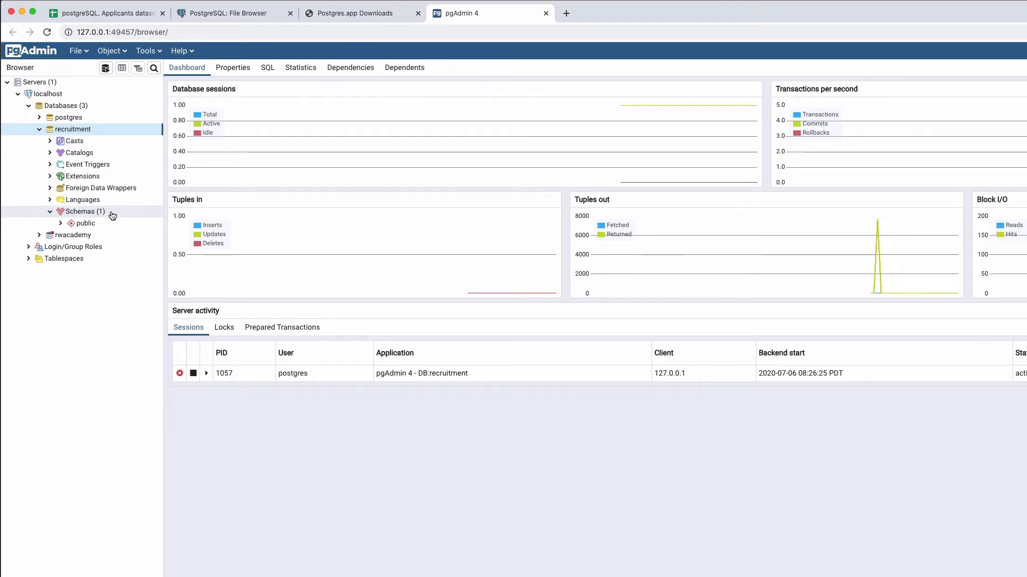
mouse_move(110, 152)
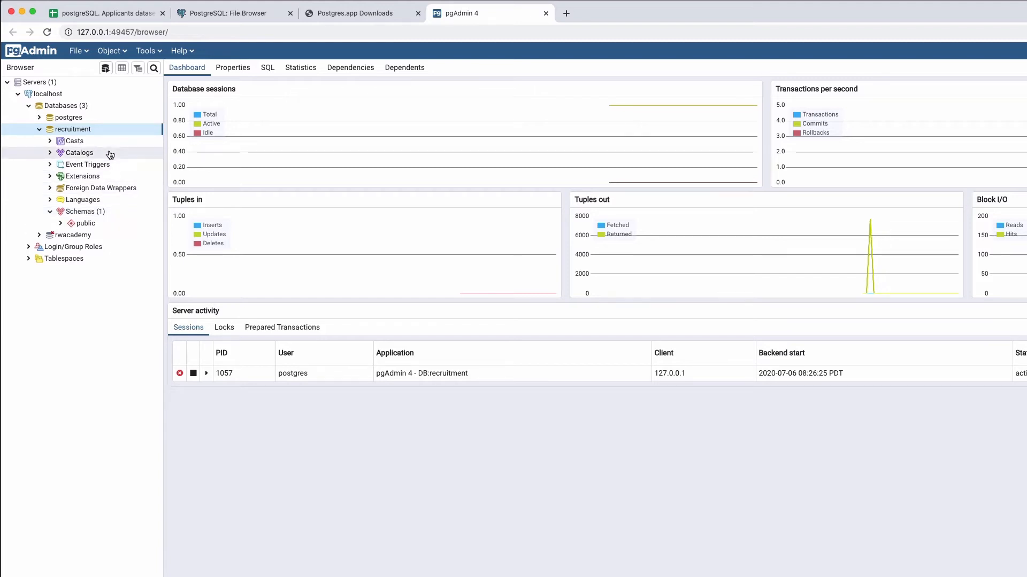
mouse_move(86, 223)
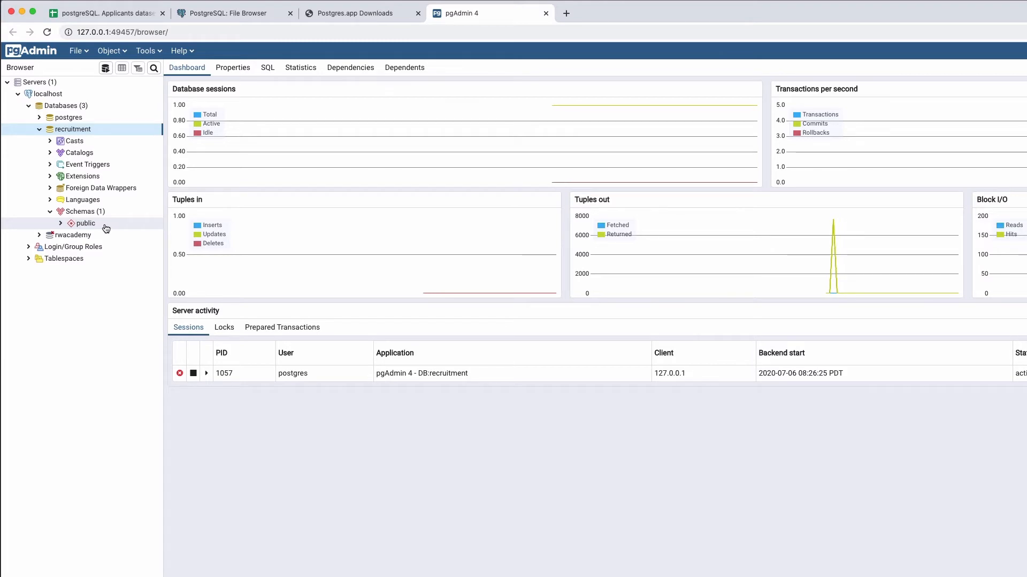
Expand the recruitment database's public schema to show Tables, Sequences and other object groups
left_click(59, 223)
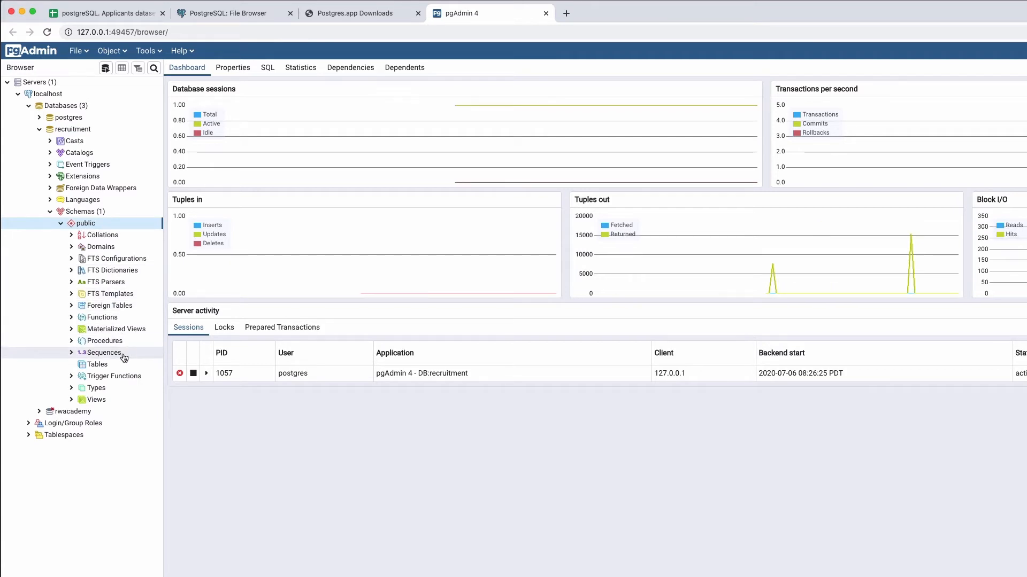
mouse_move(96, 364)
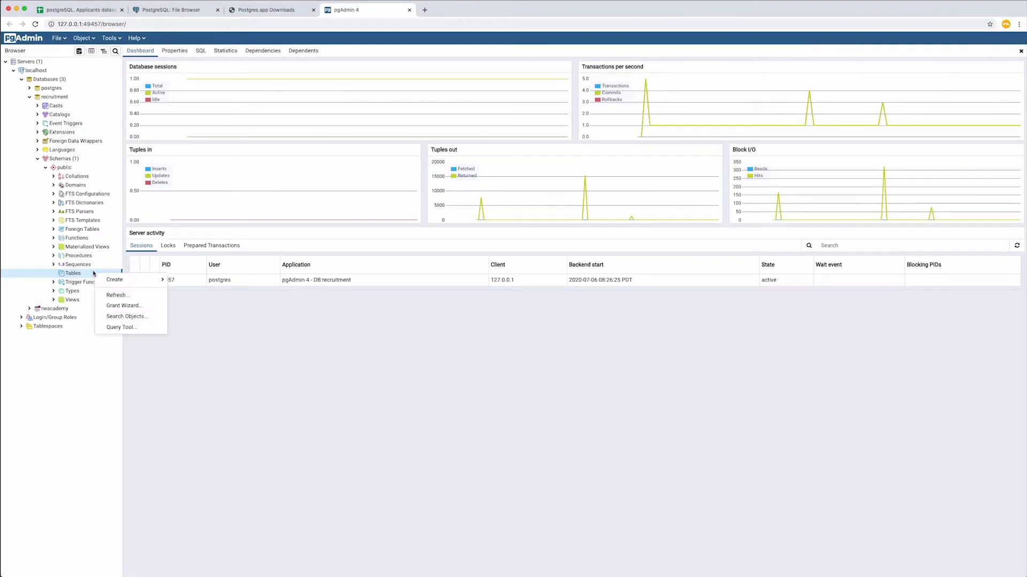
mouse_move(114, 280)
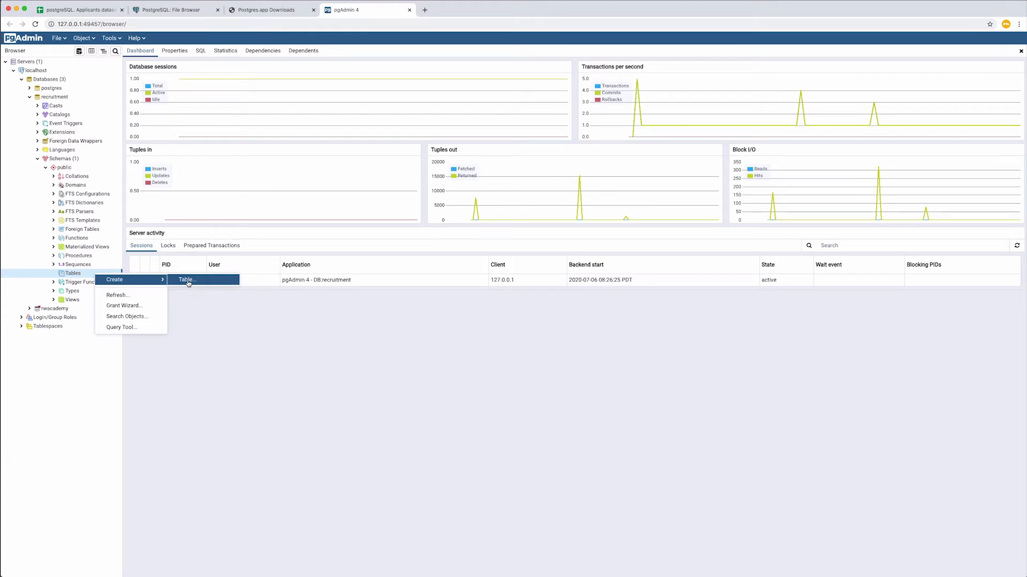
Start a new table named 'applicants' and add one blank column row
left_click(186, 280)
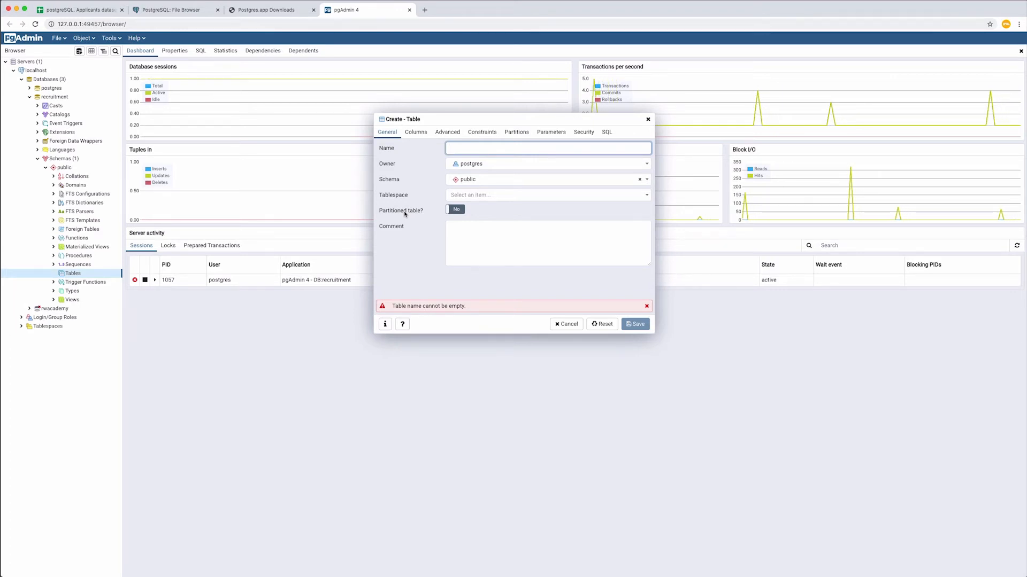
type("applicants")
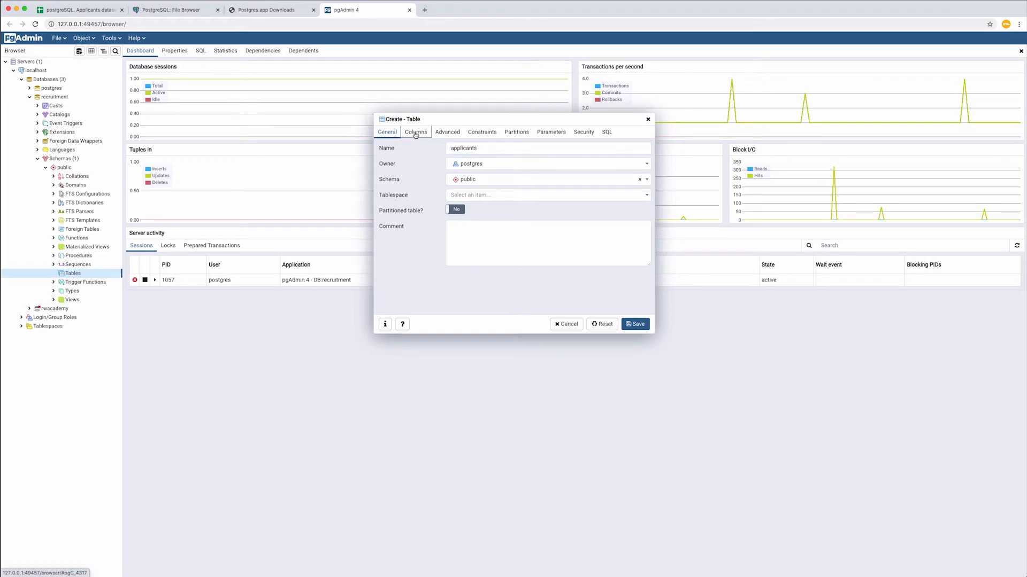
left_click(416, 131)
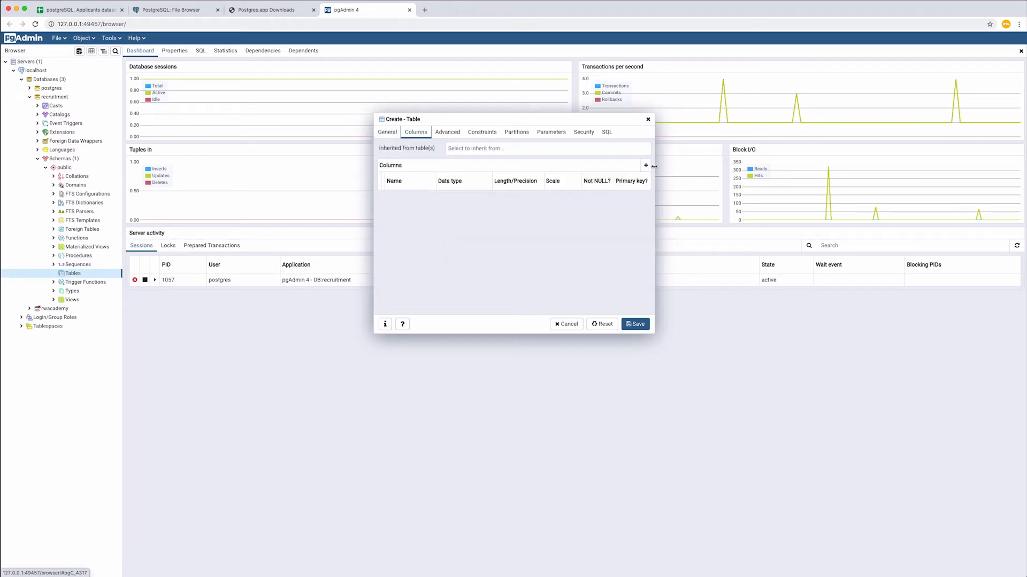
left_click(645, 165)
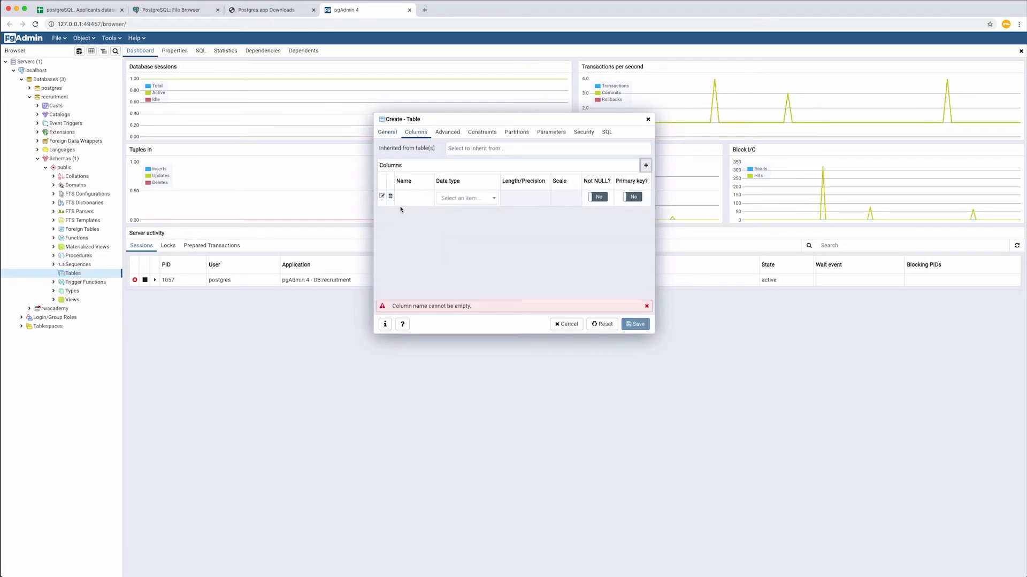
left_click(413, 198)
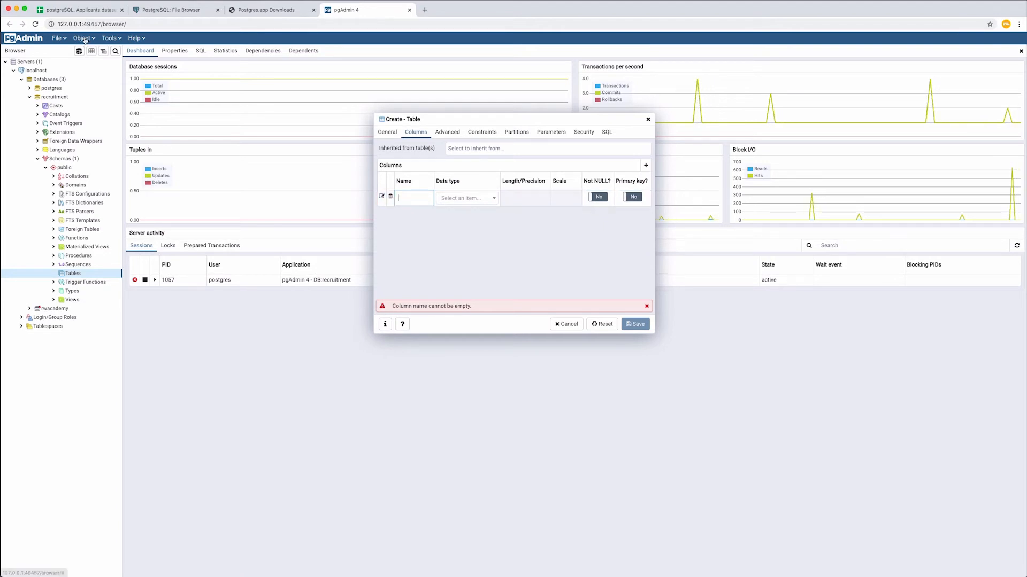
left_click(79, 9)
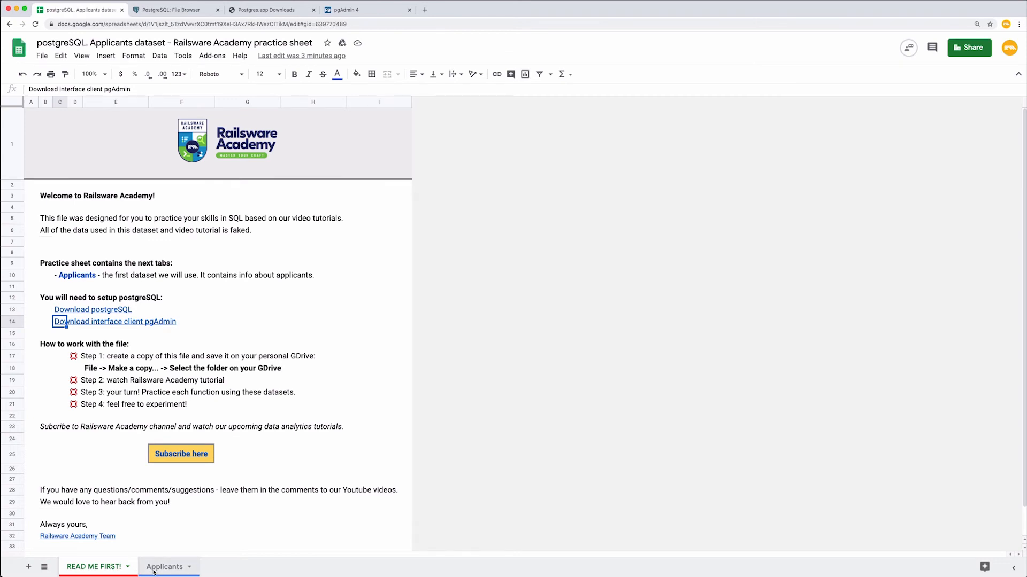
On the Applicants sheet, review headers applicantid through salary and the application_date values
left_click(165, 566)
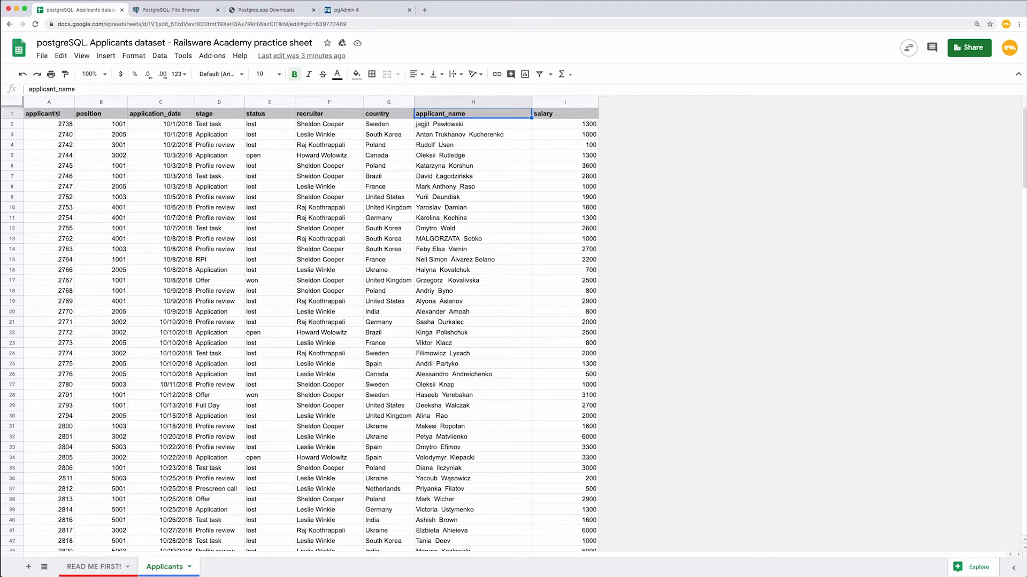
left_click(49, 114)
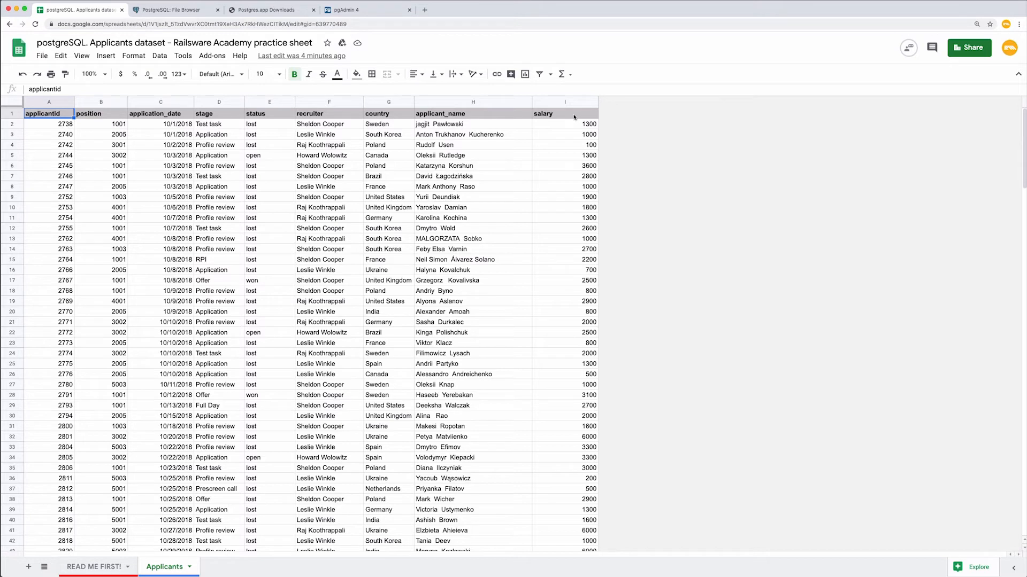
left_click(563, 113)
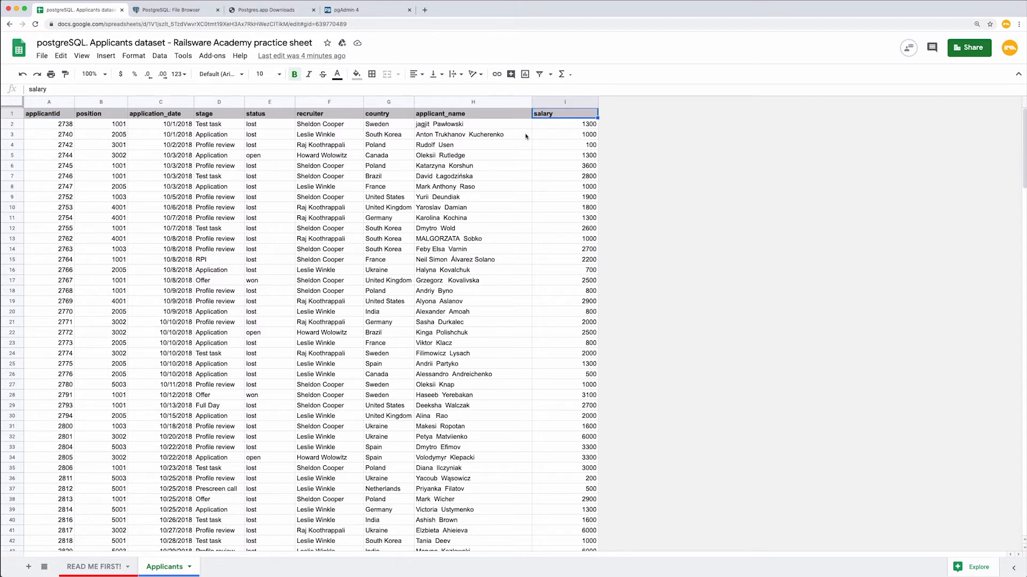
left_click(160, 123)
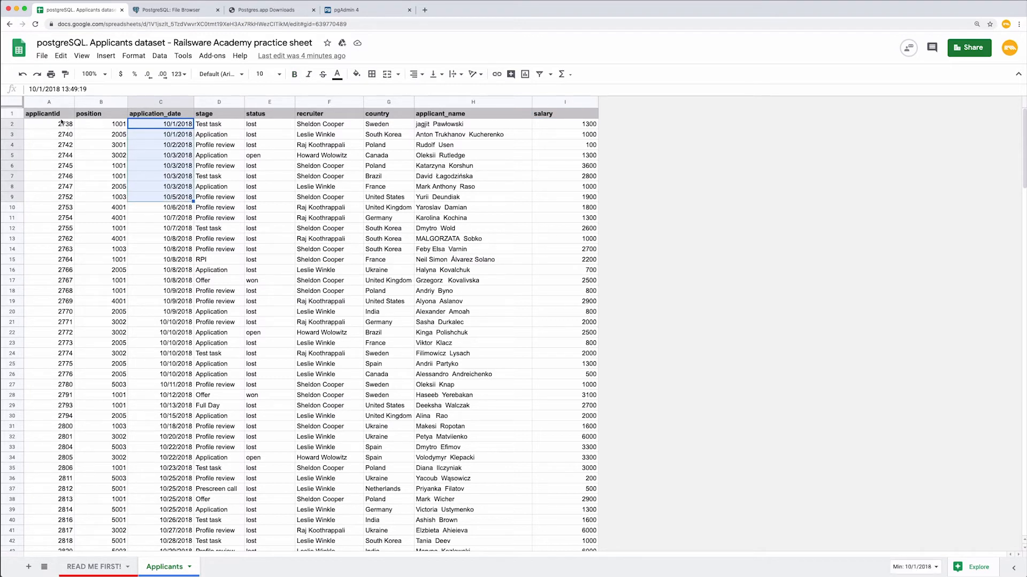
left_click(49, 113)
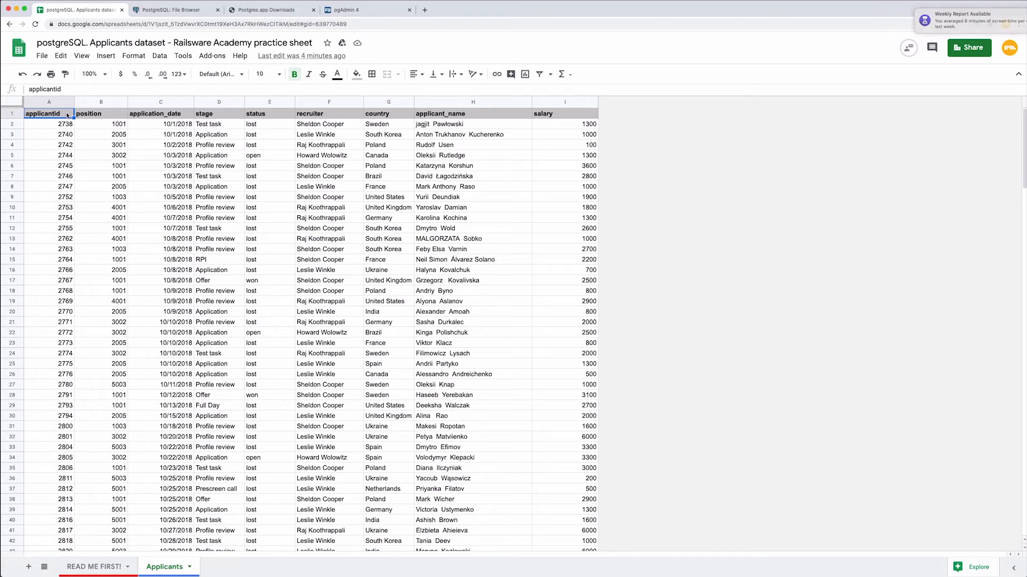
right_click(49, 113)
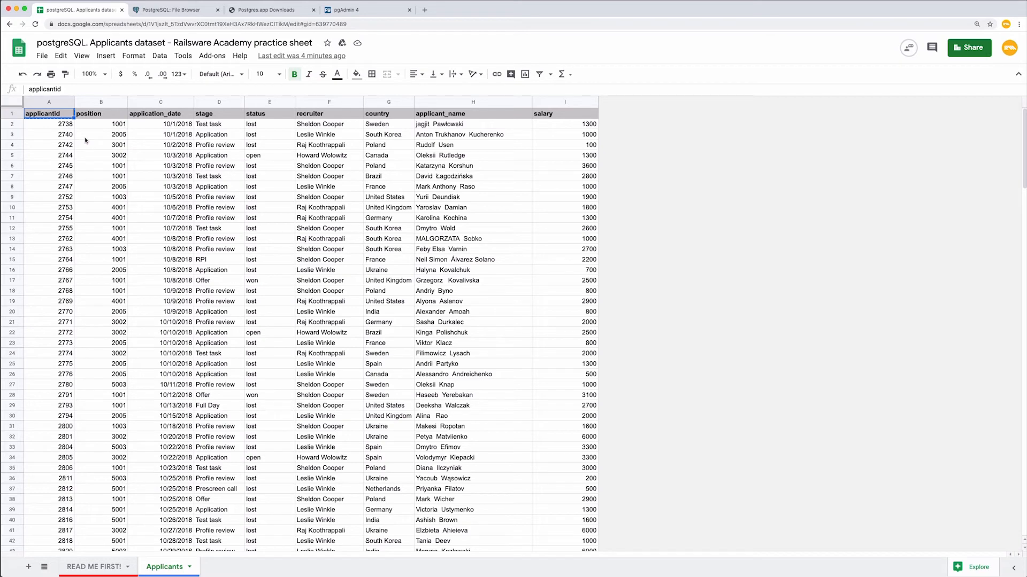
mouse_move(309, 62)
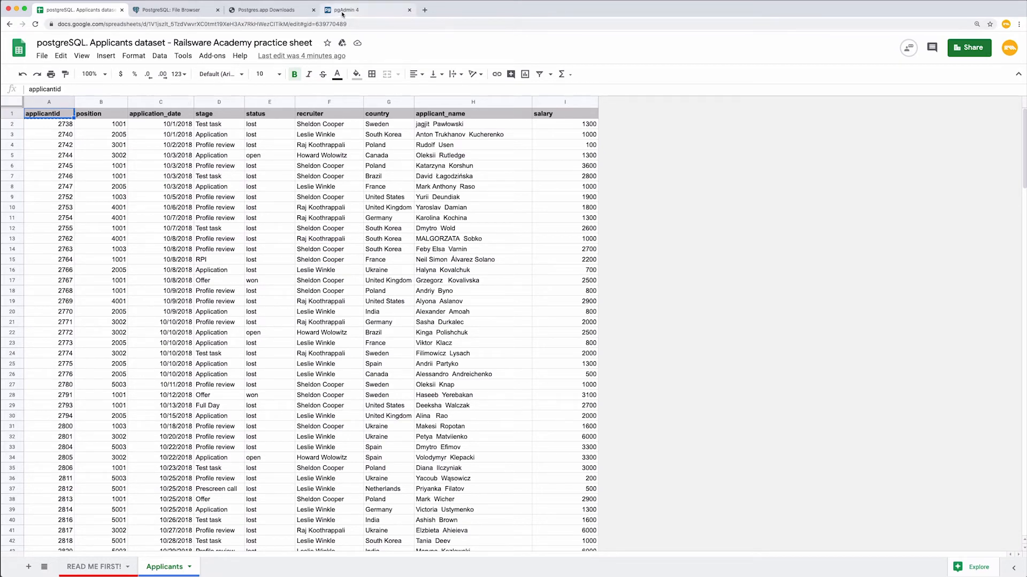
Add the applicantid column as numeric and make it the primary key
left_click(344, 9)
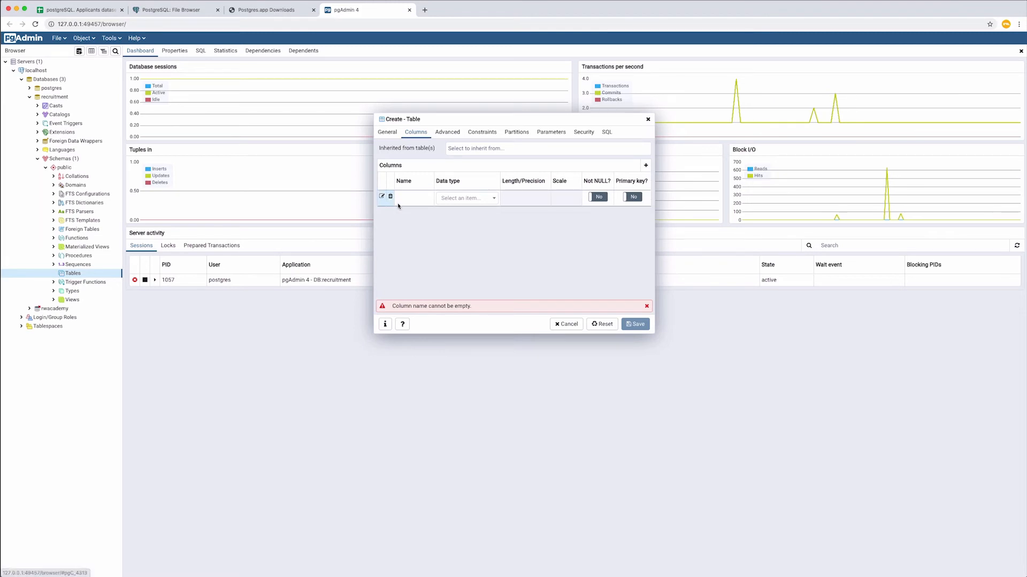
right_click(416, 197)
type("applicantid")
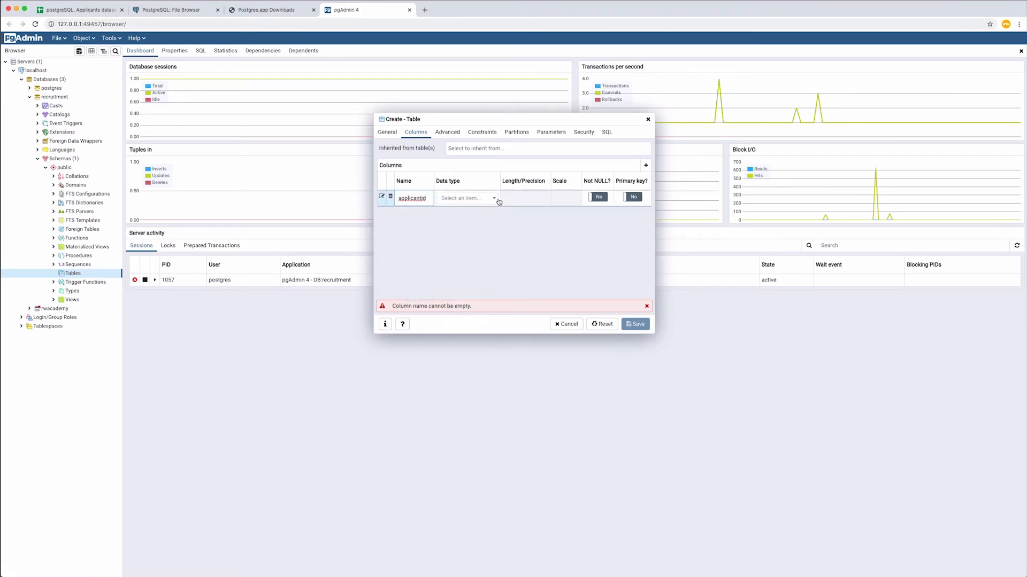
left_click(465, 198)
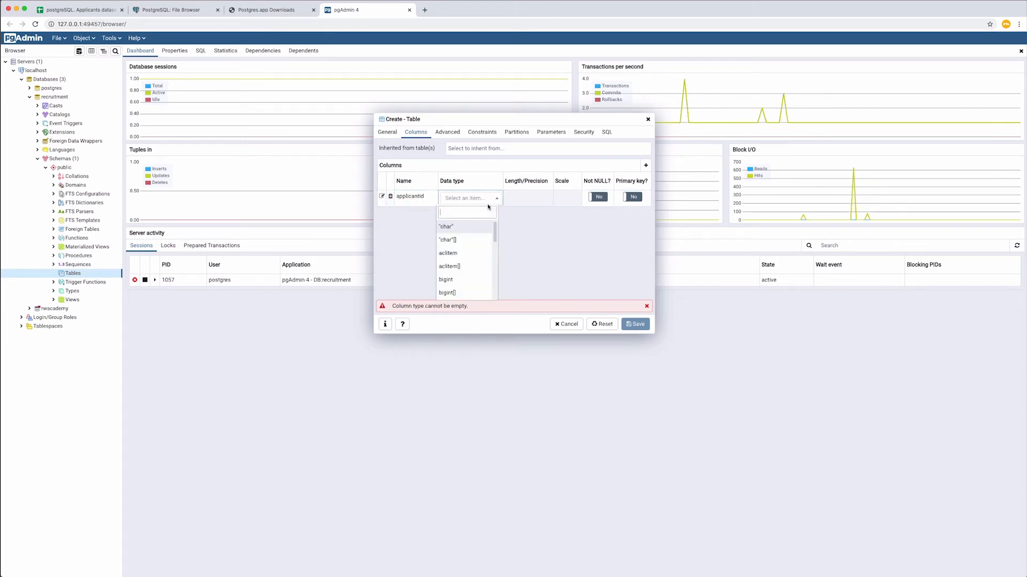
type("numeric")
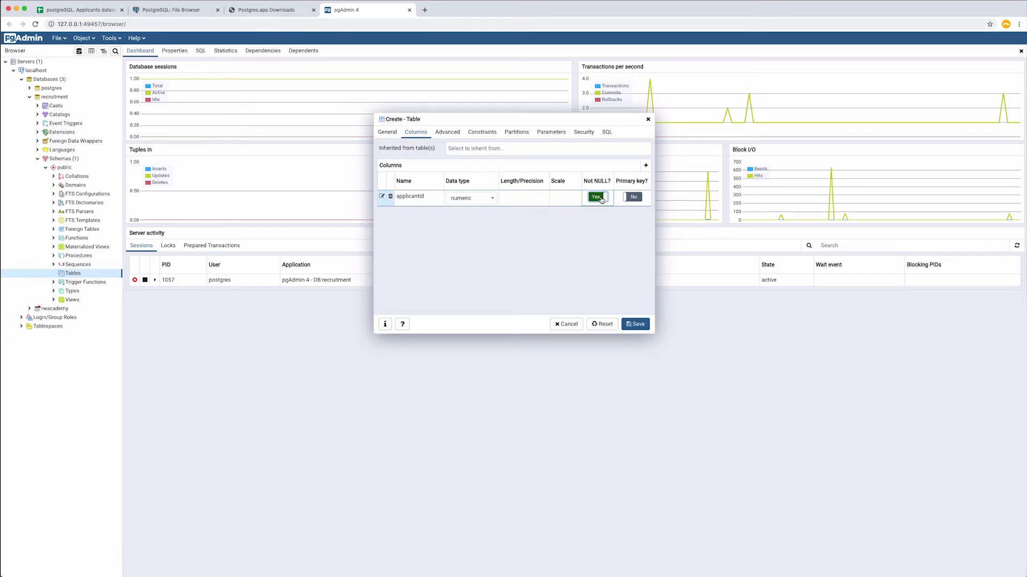
left_click(630, 196)
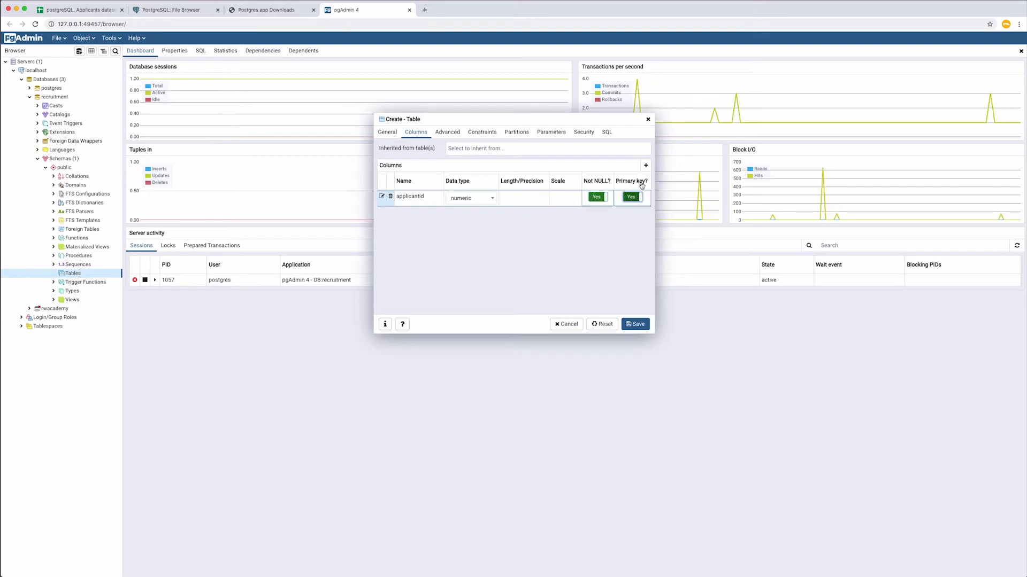
left_click(646, 165)
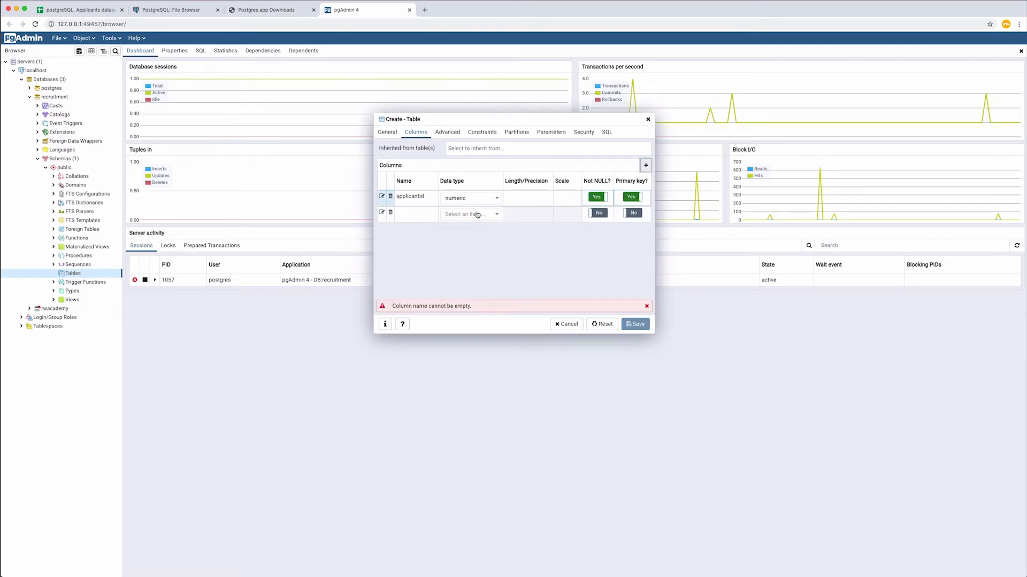
mouse_move(78, 9)
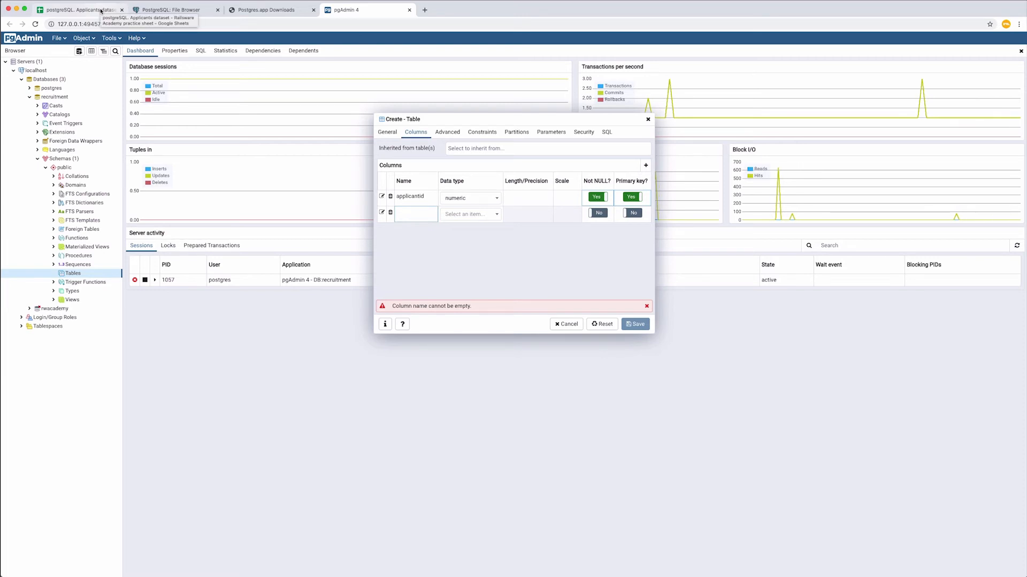
Check the position header in the sheet and add a numeric position column
left_click(79, 10)
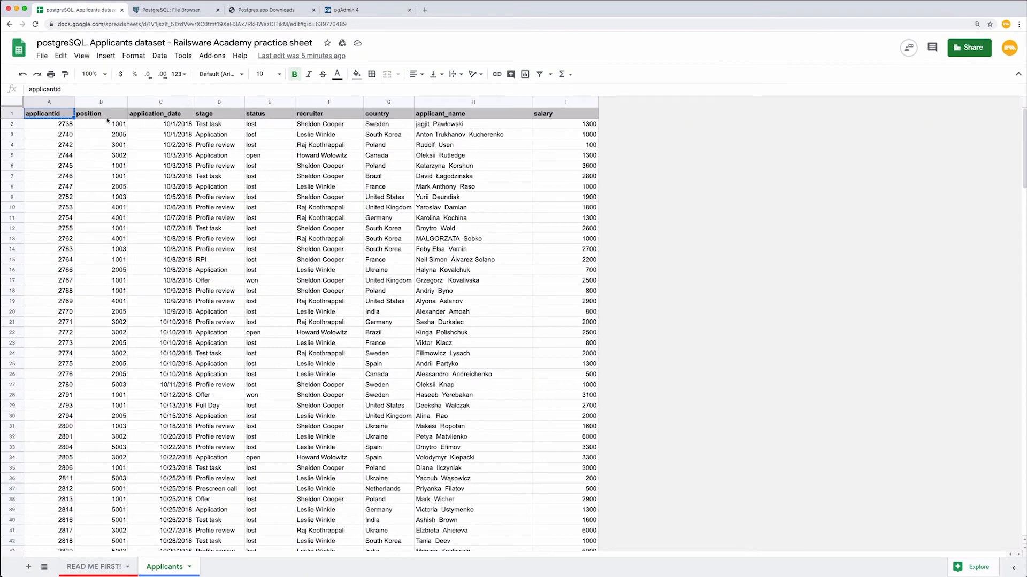
right_click(101, 114)
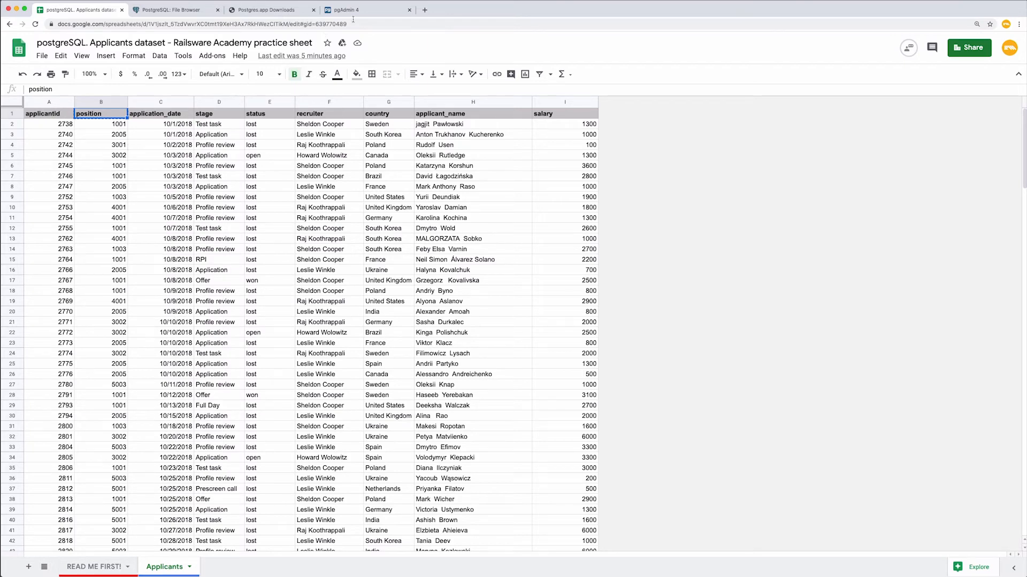
left_click(364, 9)
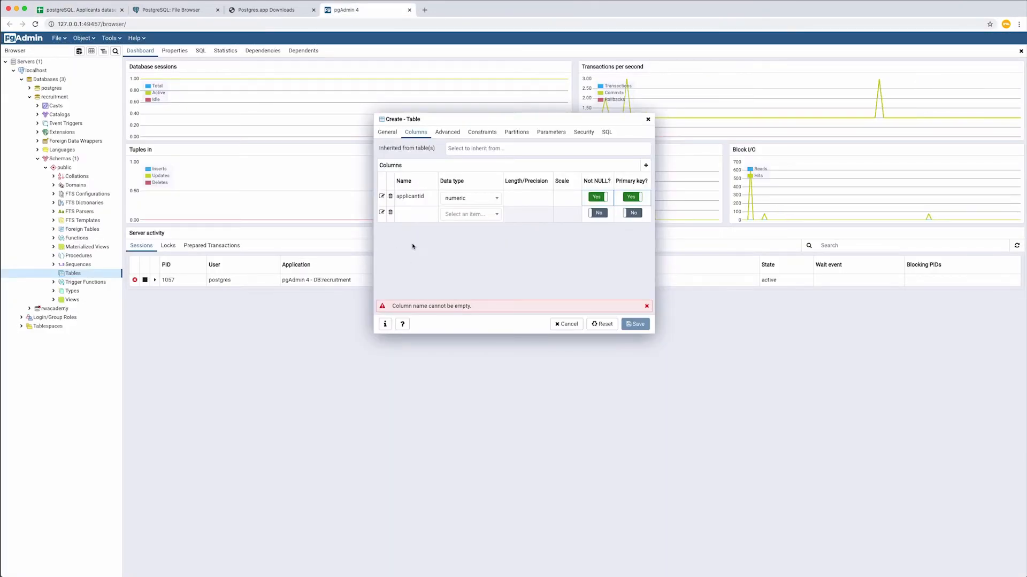
right_click(409, 213)
type("positio")
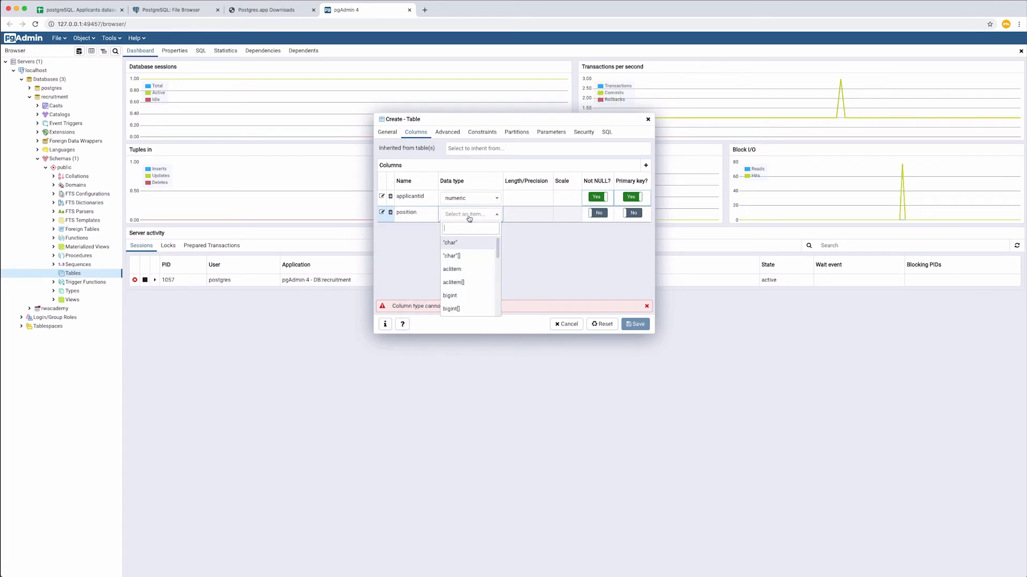
type("numeric")
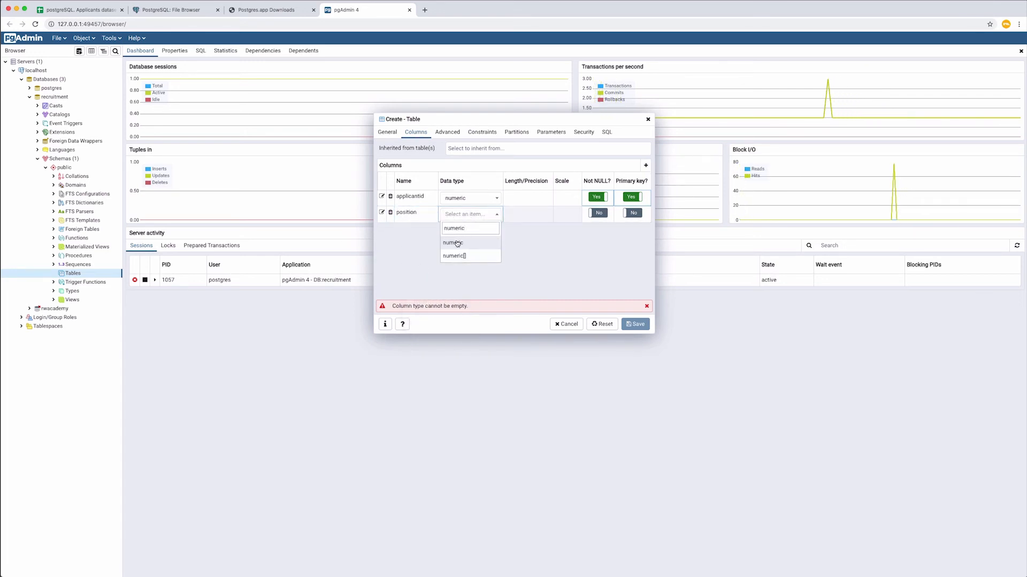
left_click(454, 228)
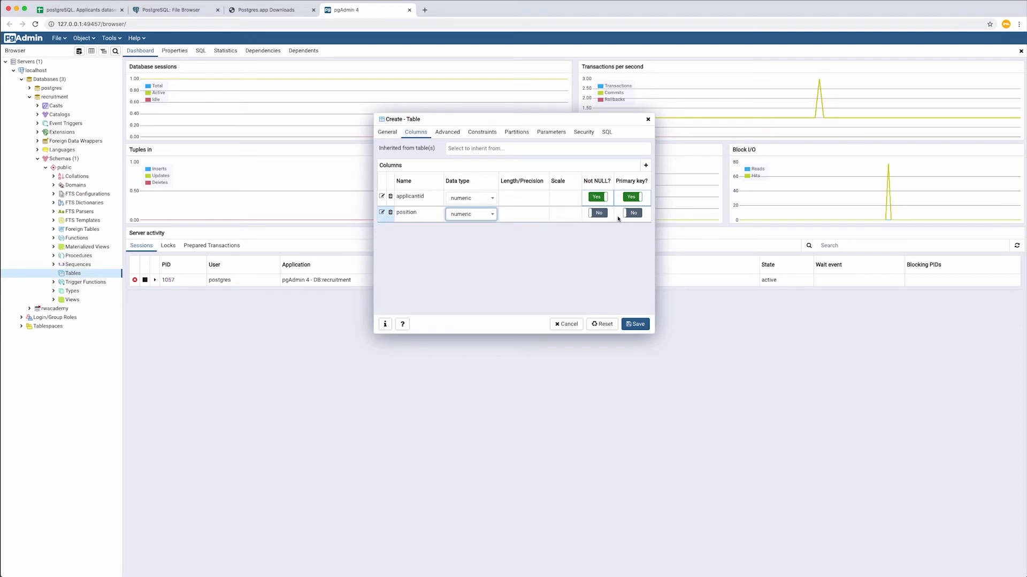
left_click(645, 165)
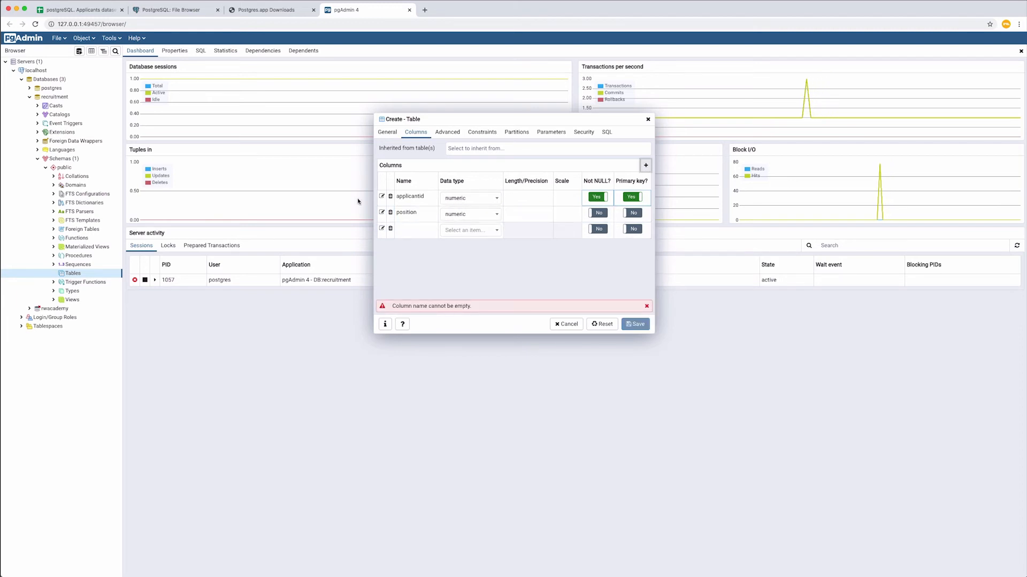
Add application_date as date, stage as text, and a status column
left_click(79, 10)
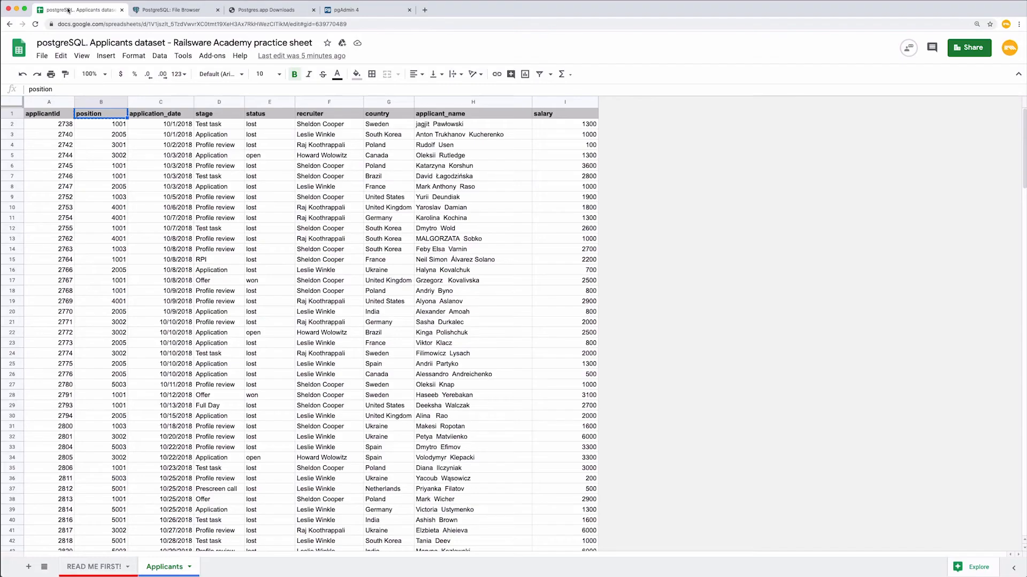
left_click(160, 113)
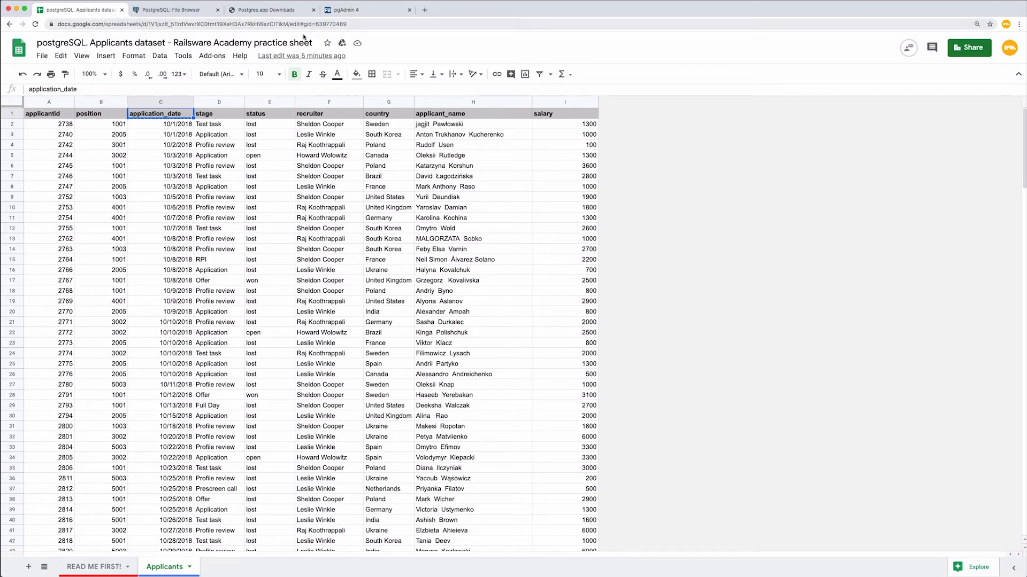
left_click(345, 10)
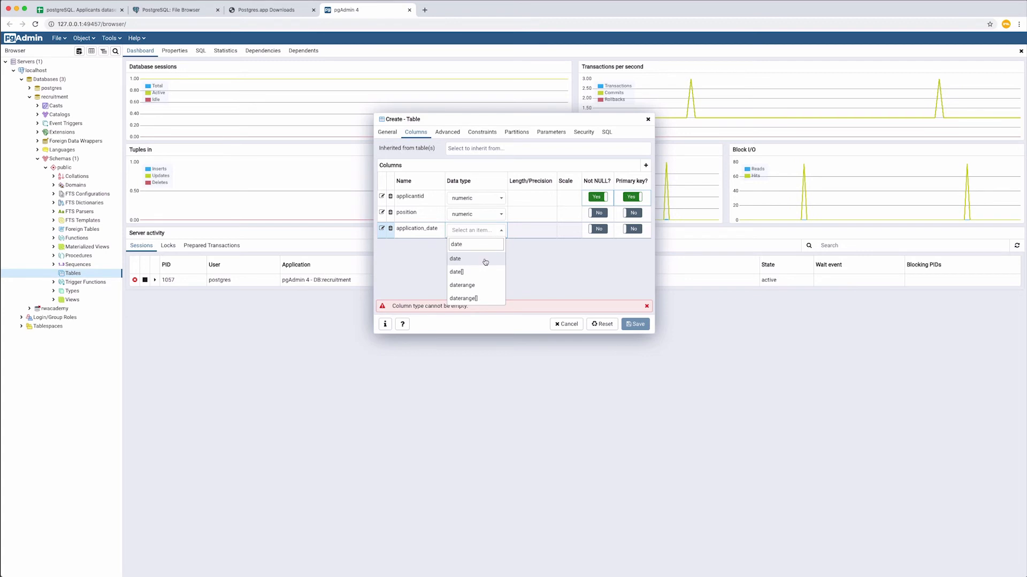
left_click(455, 258)
type("text")
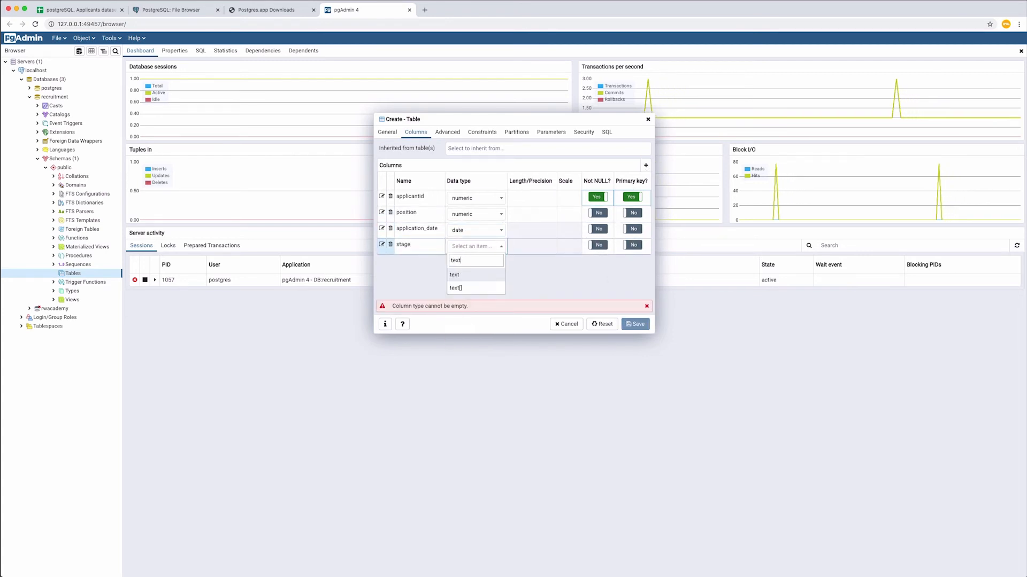
left_click(455, 275)
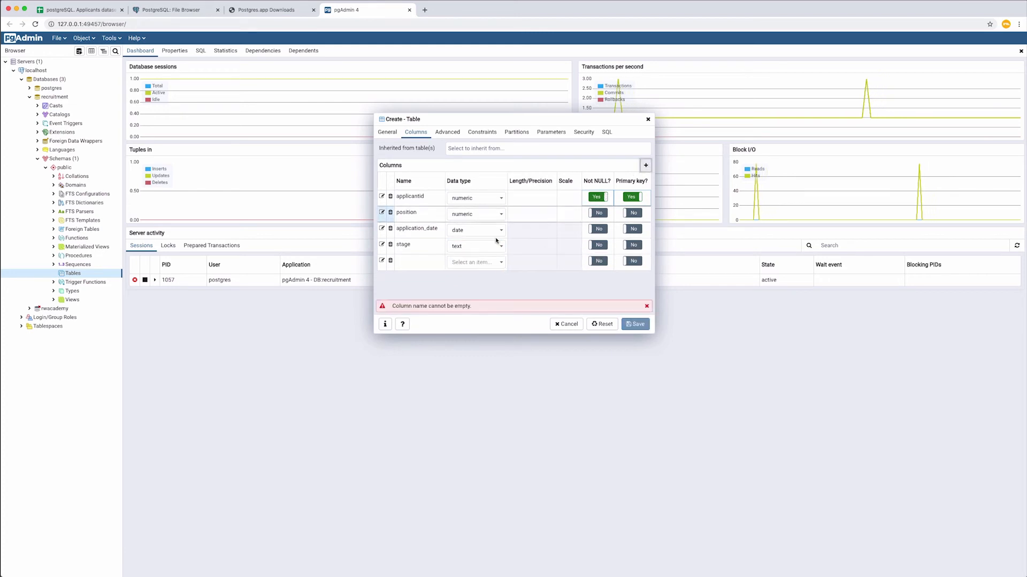
type("status")
left_click(476, 262)
type("text")
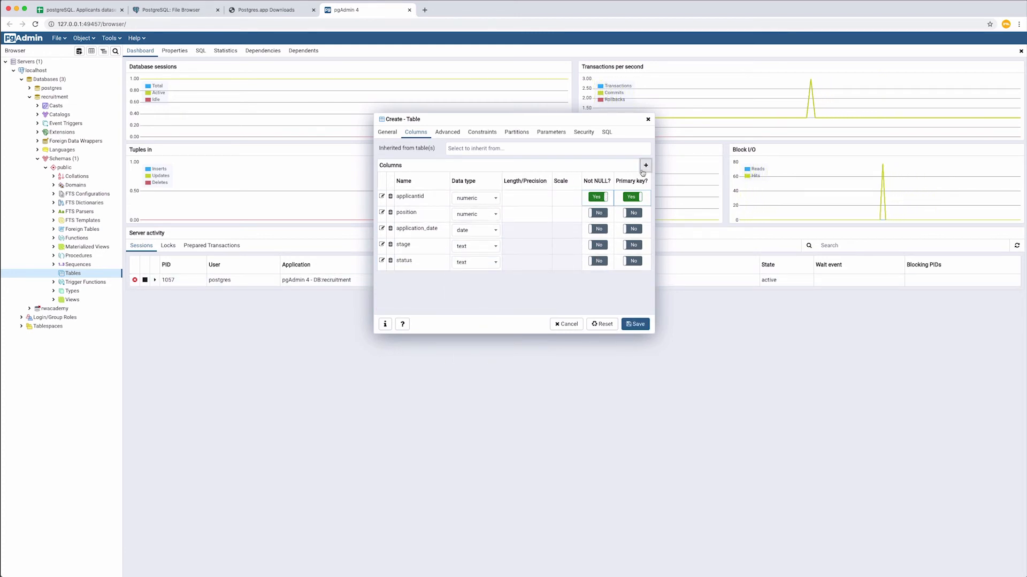
Set recruiter to text and salary to numeric, then preview the generated SQL
left_click(645, 165)
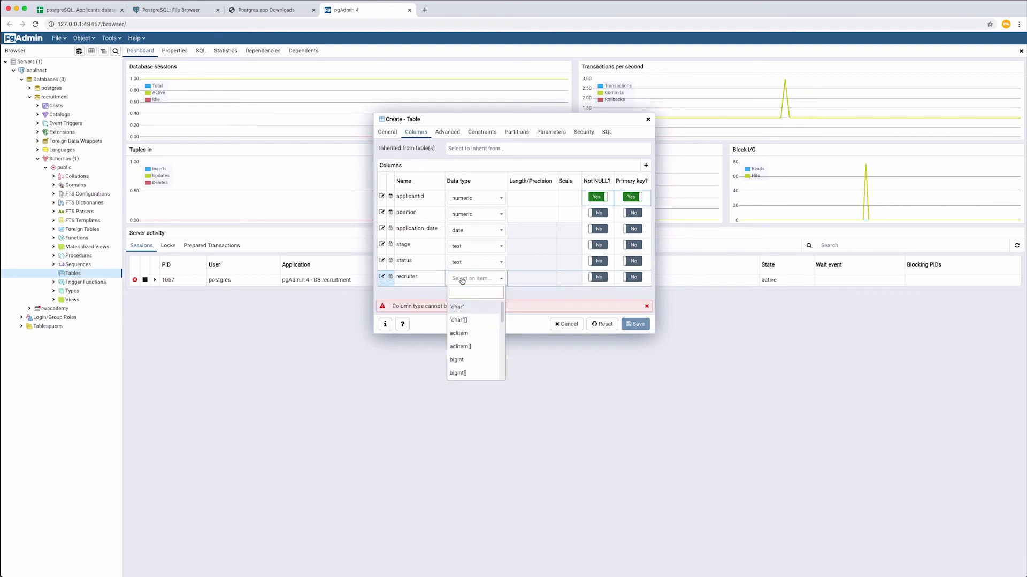
left_click(473, 278)
type("c")
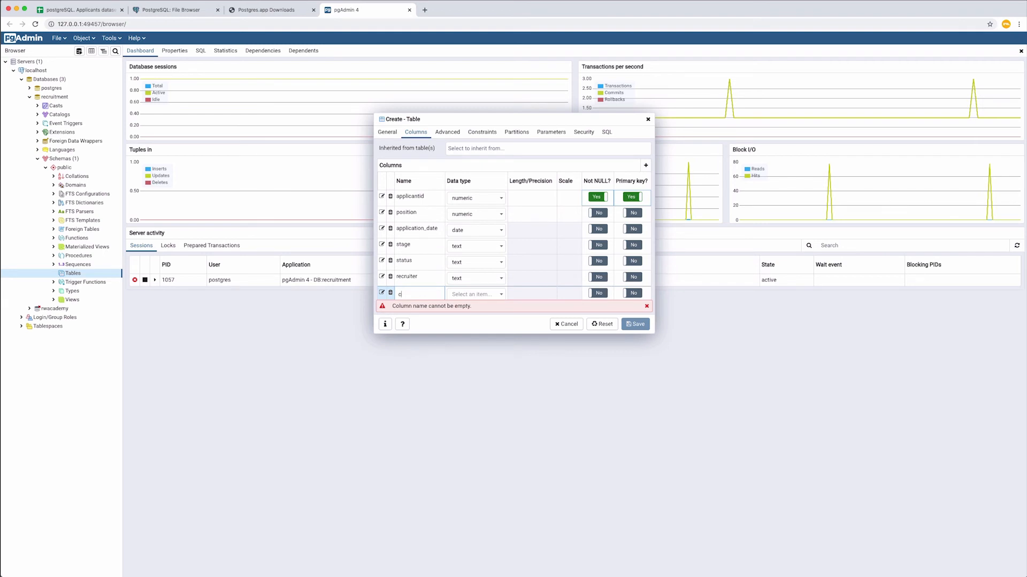
left_click(476, 293)
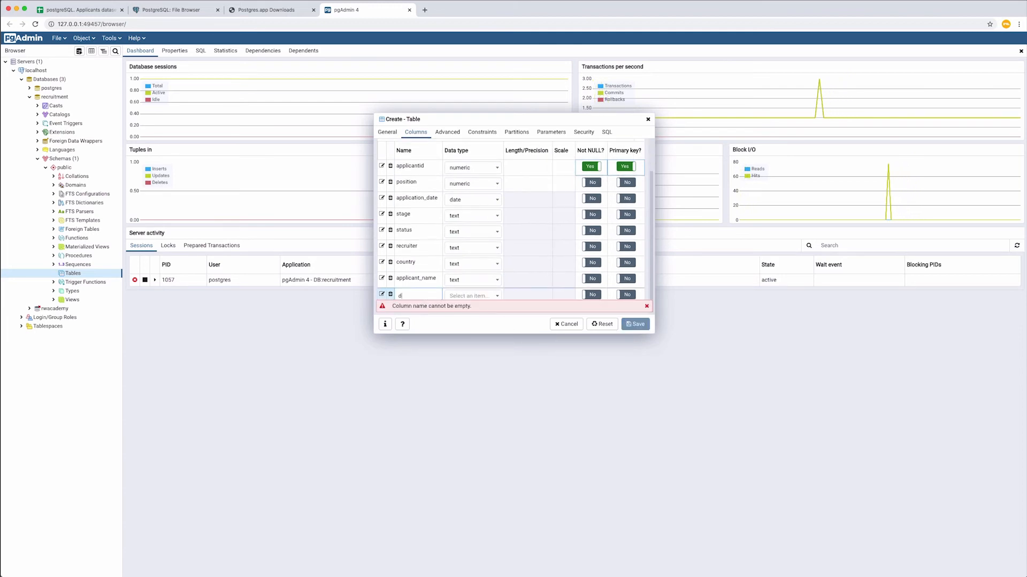
type("num")
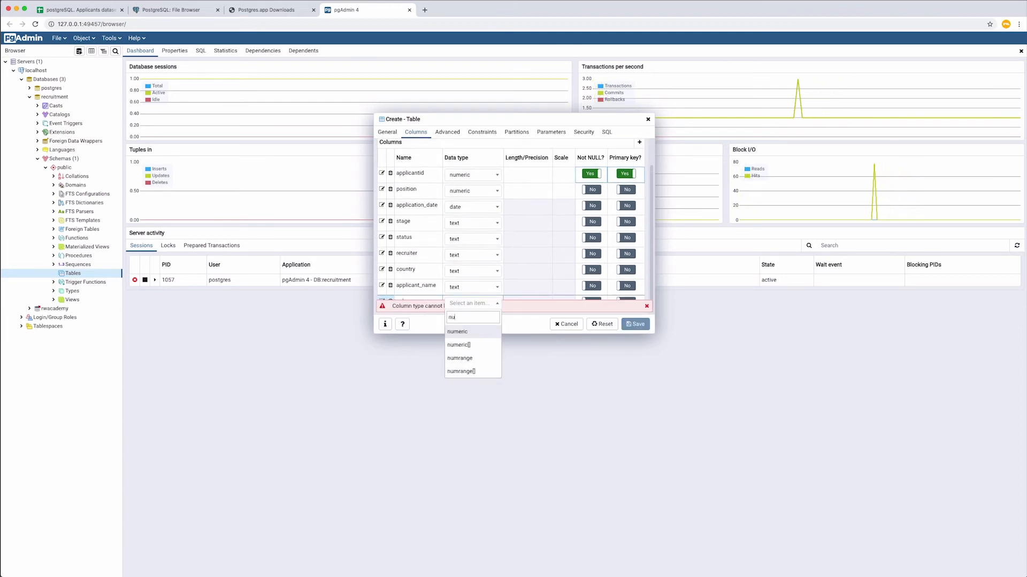
left_click(457, 332)
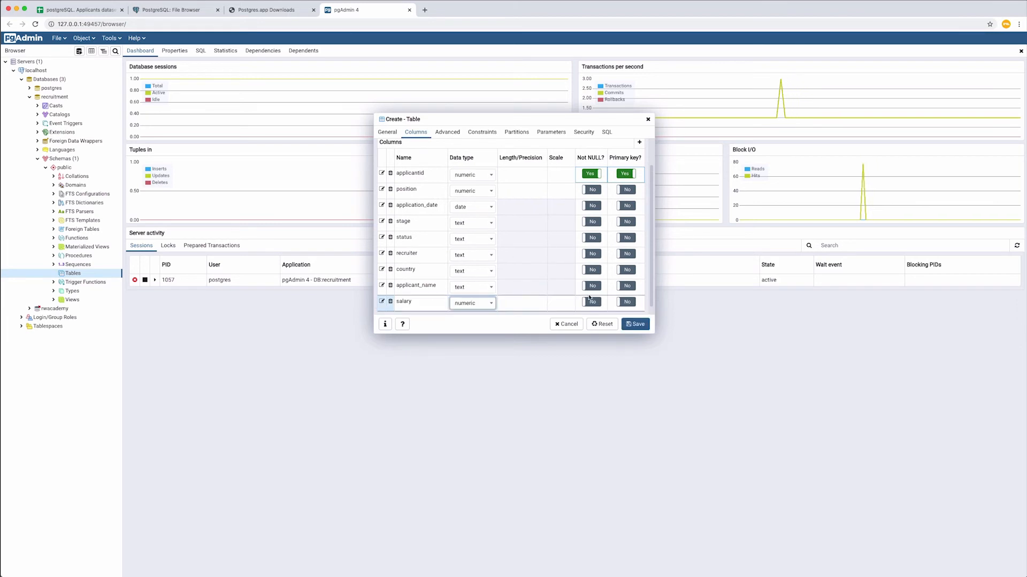
left_click(606, 132)
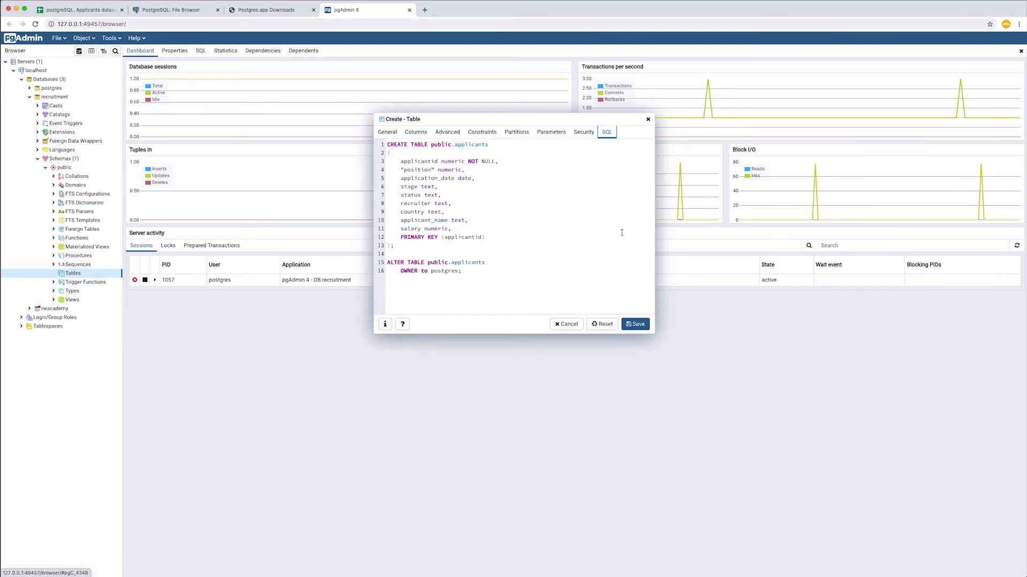
Save the applicants table and expand its nine columns in the Browser tree
left_click(634, 323)
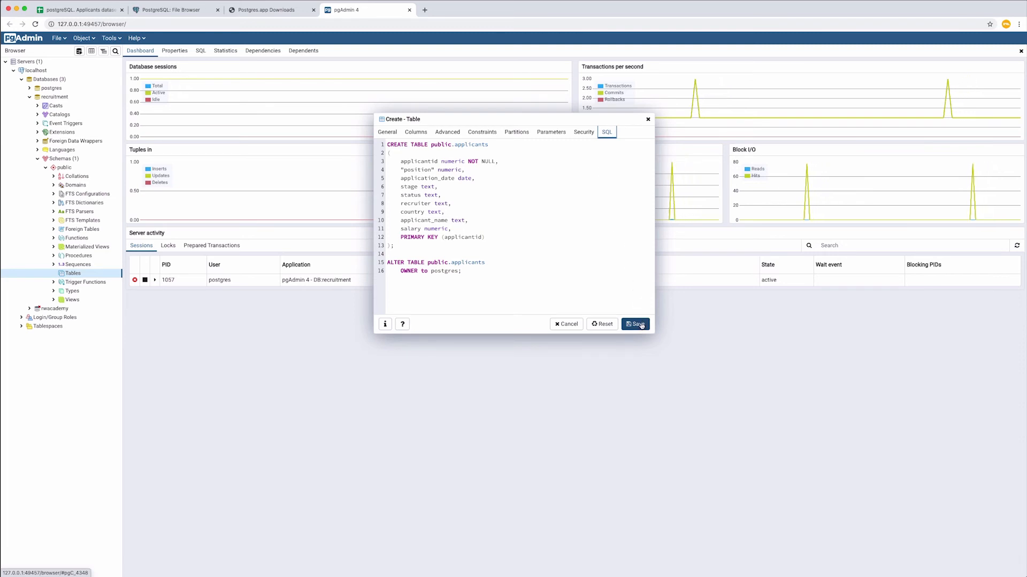
left_click(633, 324)
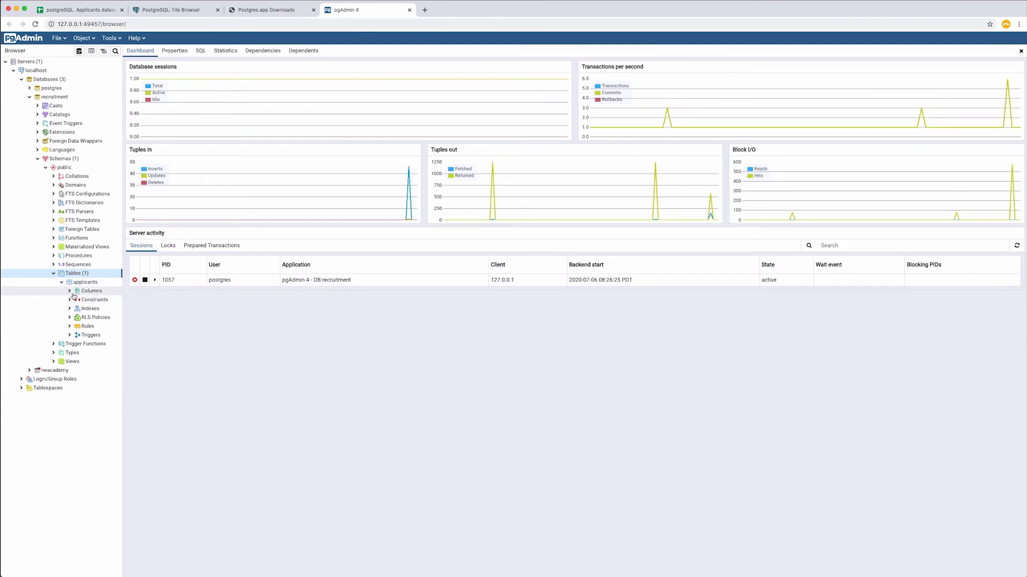
left_click(70, 291)
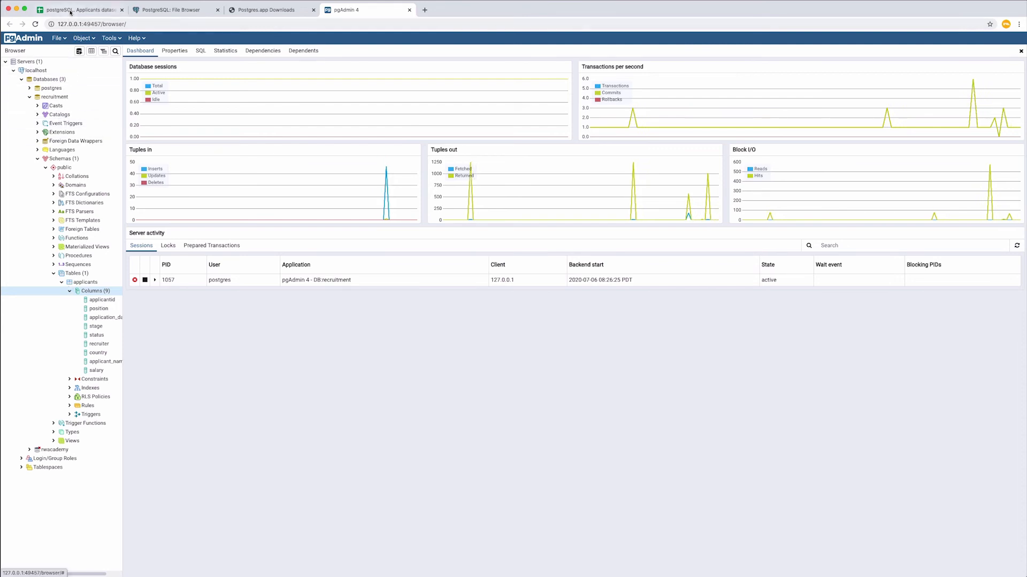
left_click(79, 9)
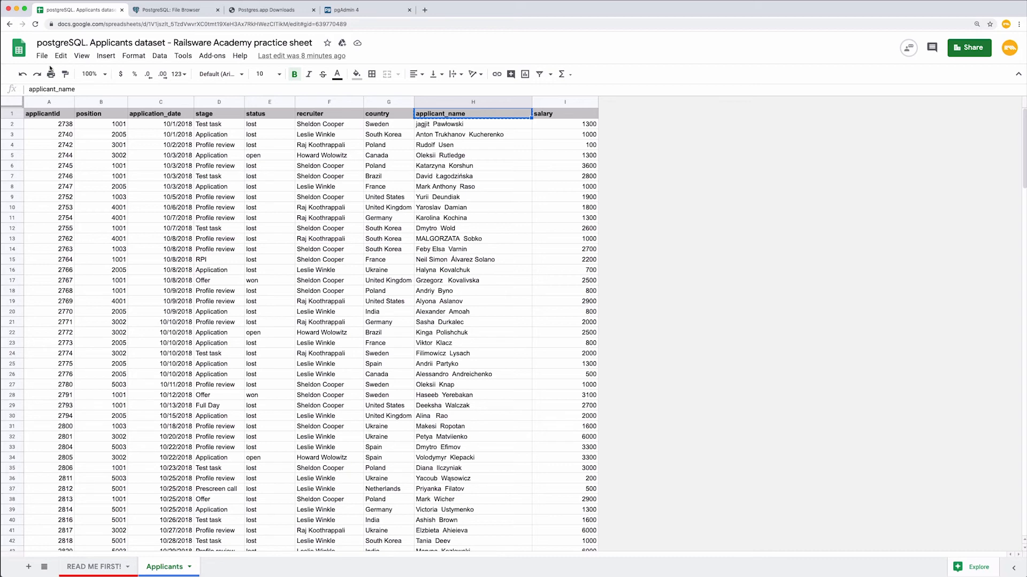
Download the Applicants sheet as a comma-separated values file and return to pgAdmin
left_click(41, 55)
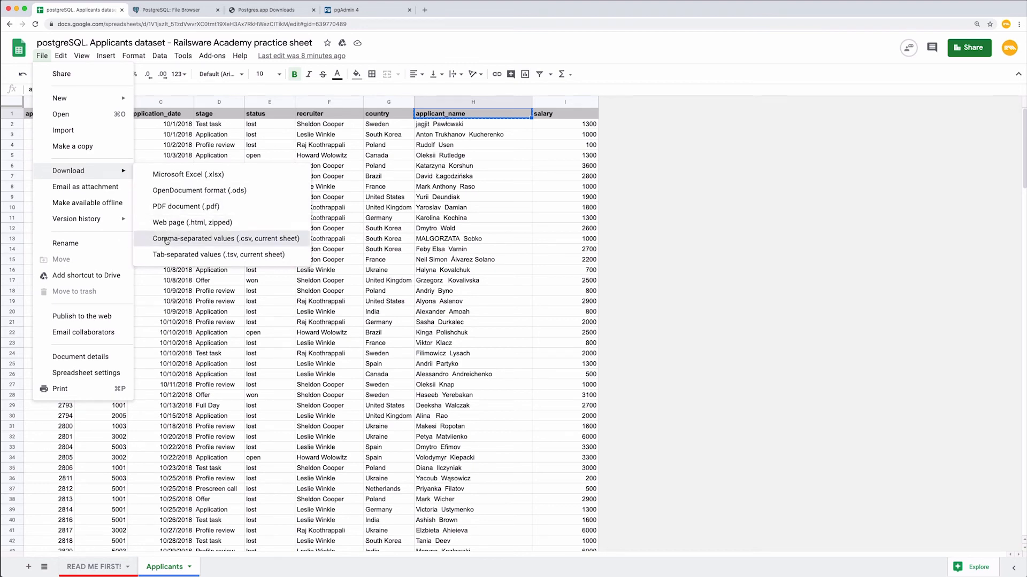
left_click(225, 239)
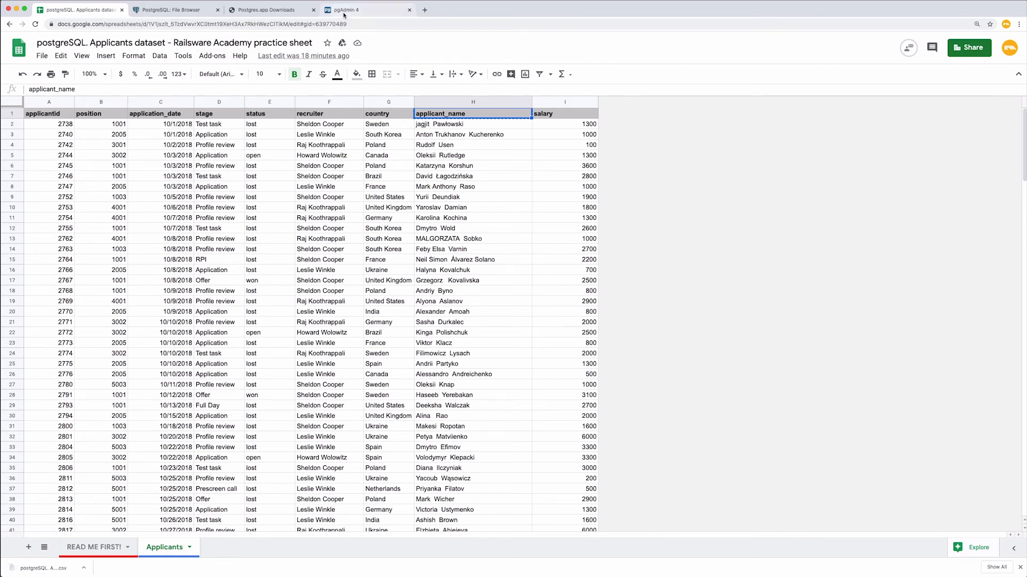
left_click(346, 10)
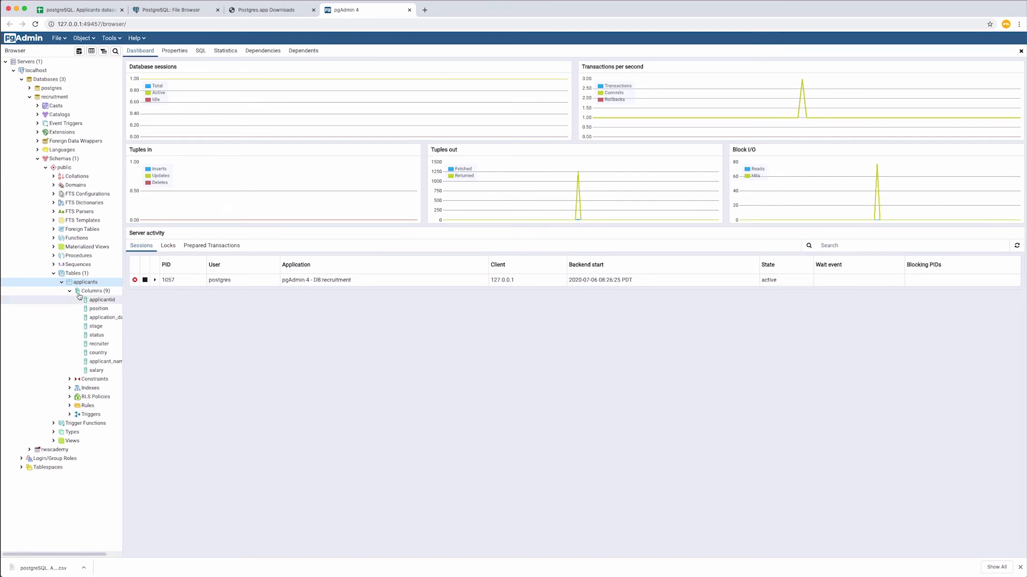
Import into applicants from the downloaded Applicants CSV, with UTF8 encoding and a header row
right_click(85, 282)
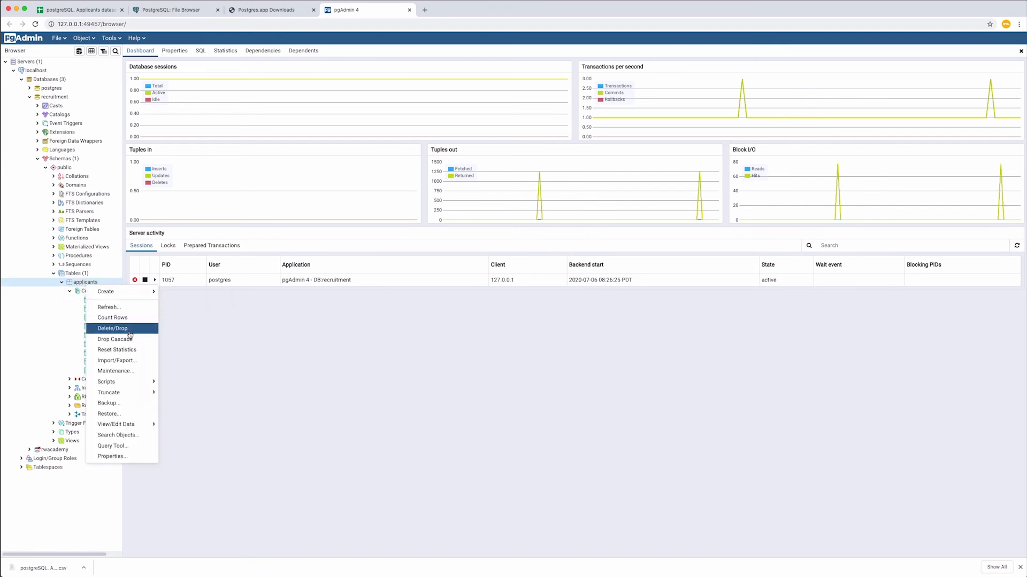
left_click(117, 360)
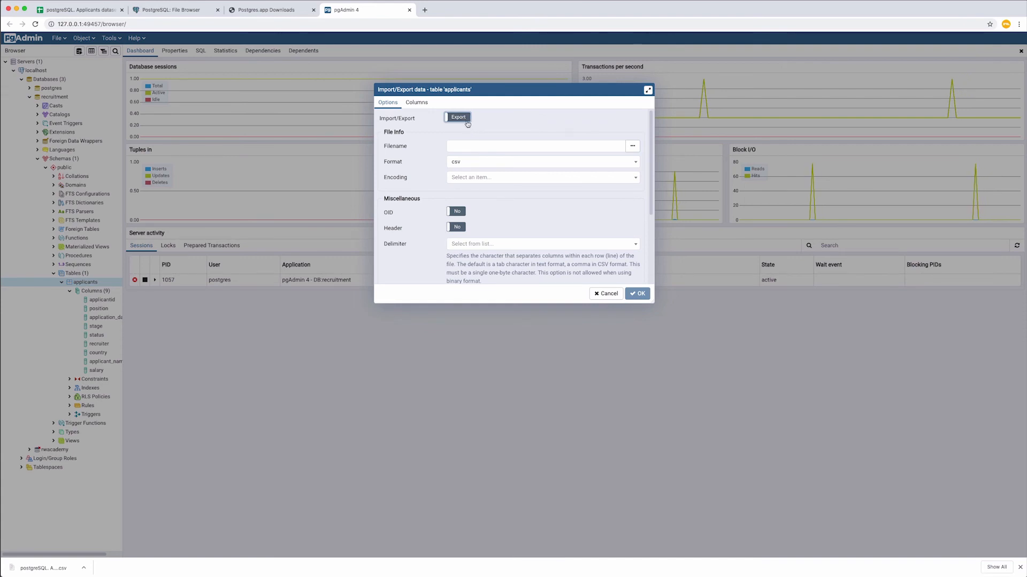
left_click(456, 117)
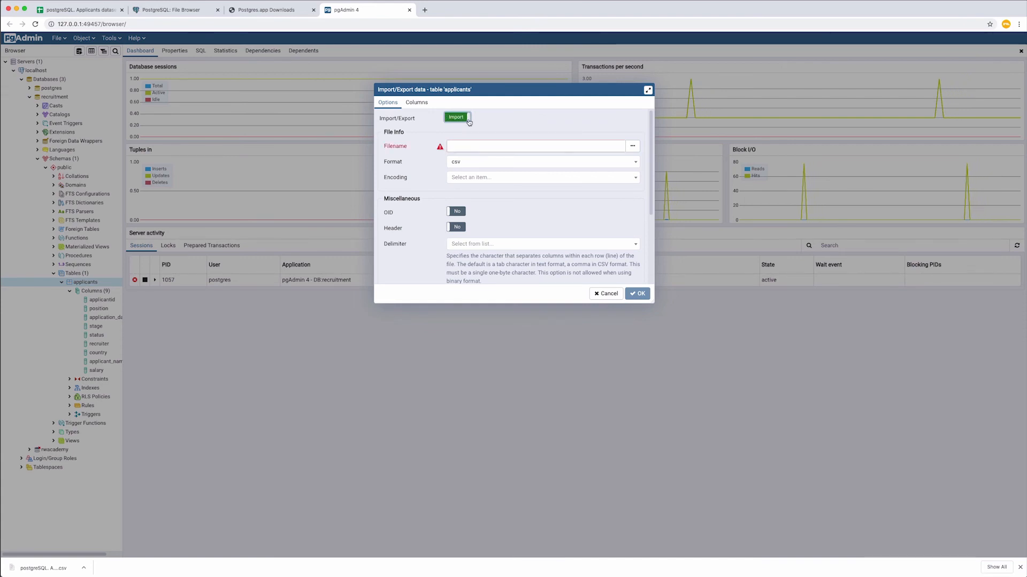
mouse_move(631, 146)
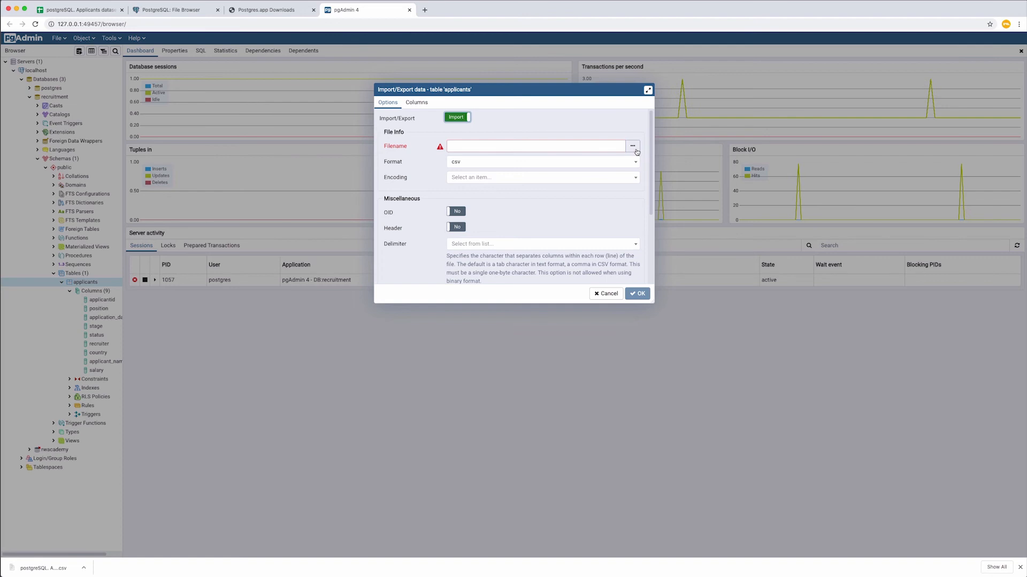
left_click(631, 146)
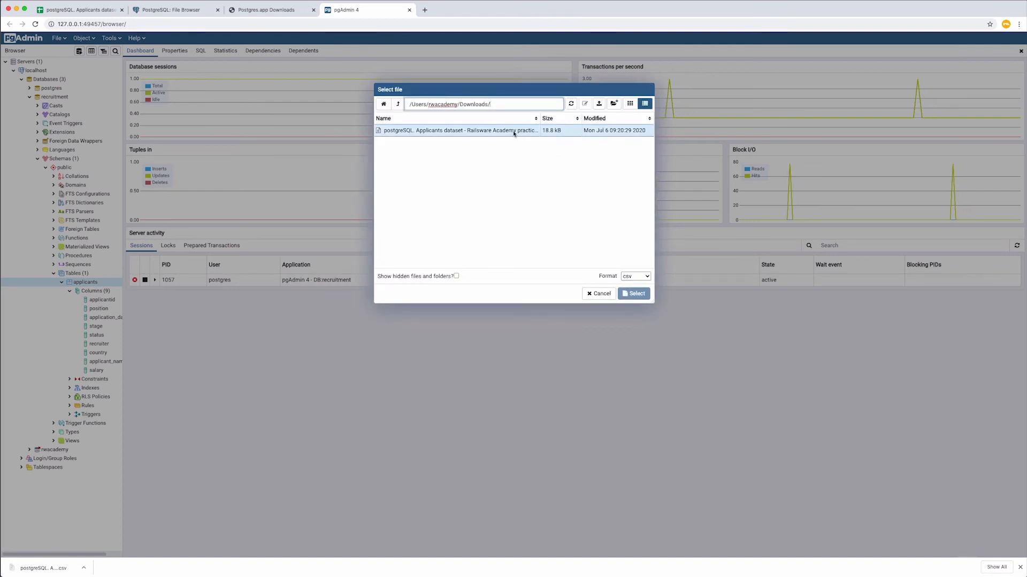
left_click(633, 293)
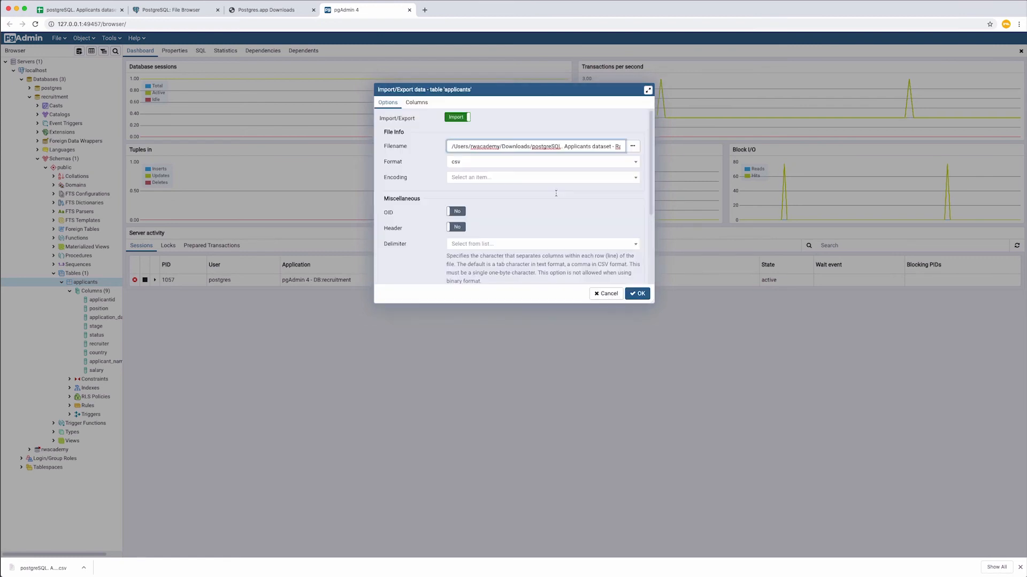
left_click(540, 177)
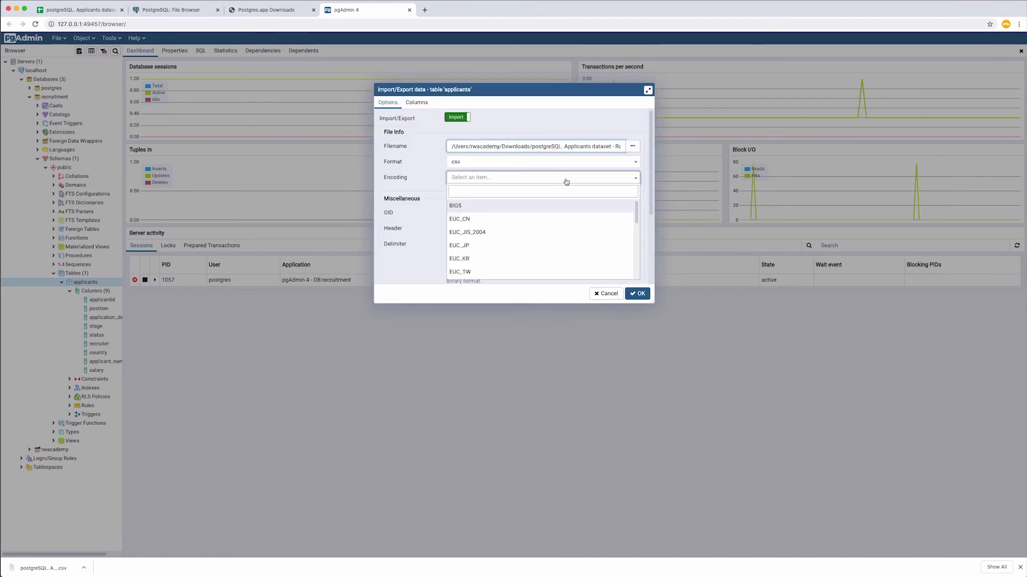
type("UT")
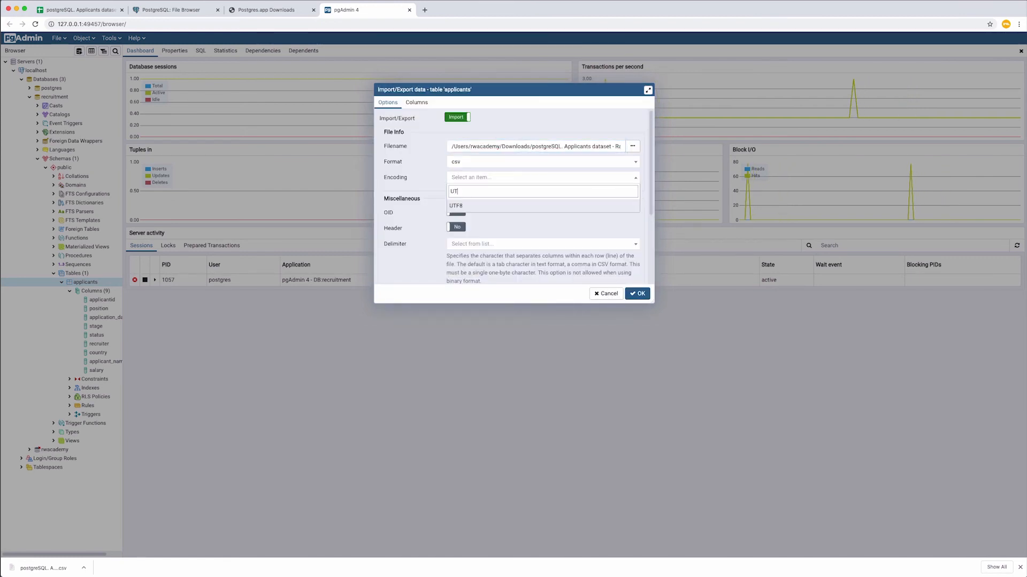
left_click(456, 205)
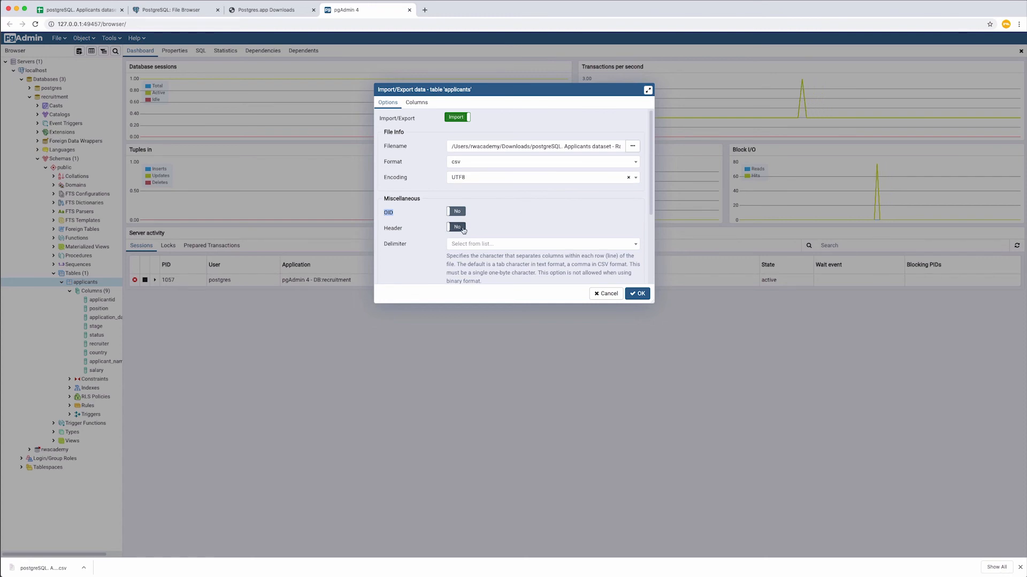
left_click(456, 227)
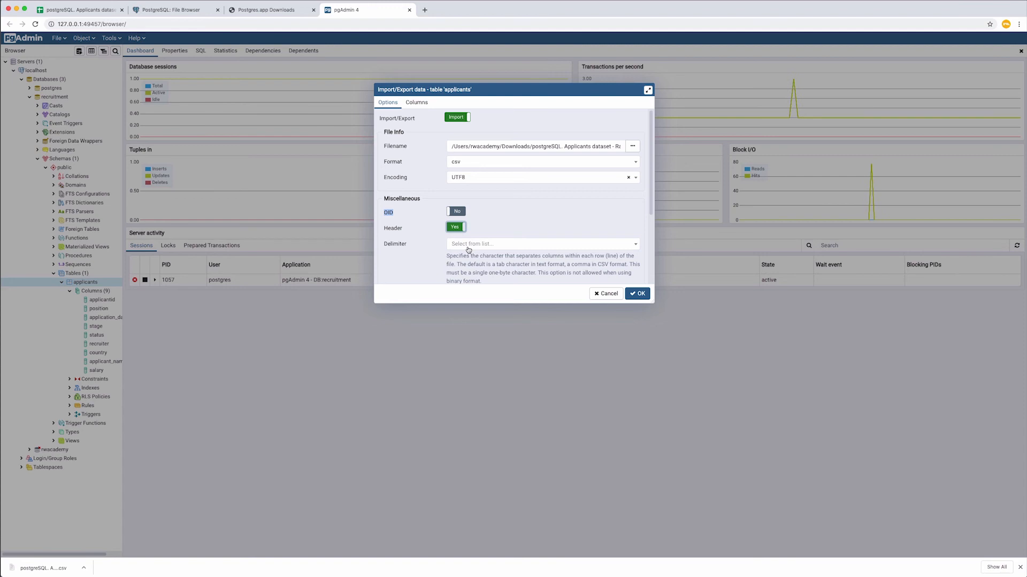
mouse_move(468, 250)
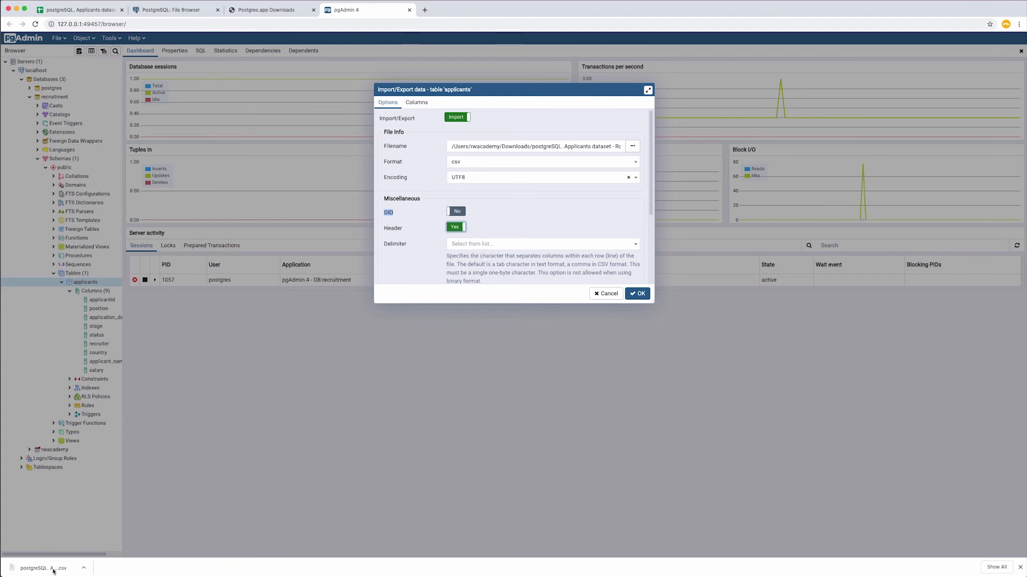
left_click(42, 568)
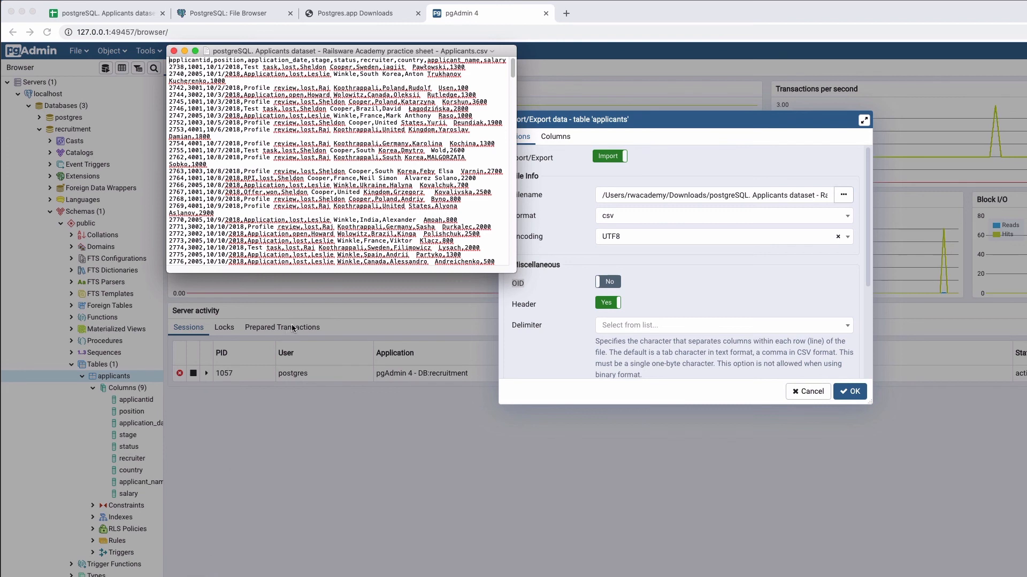
mouse_move(306, 264)
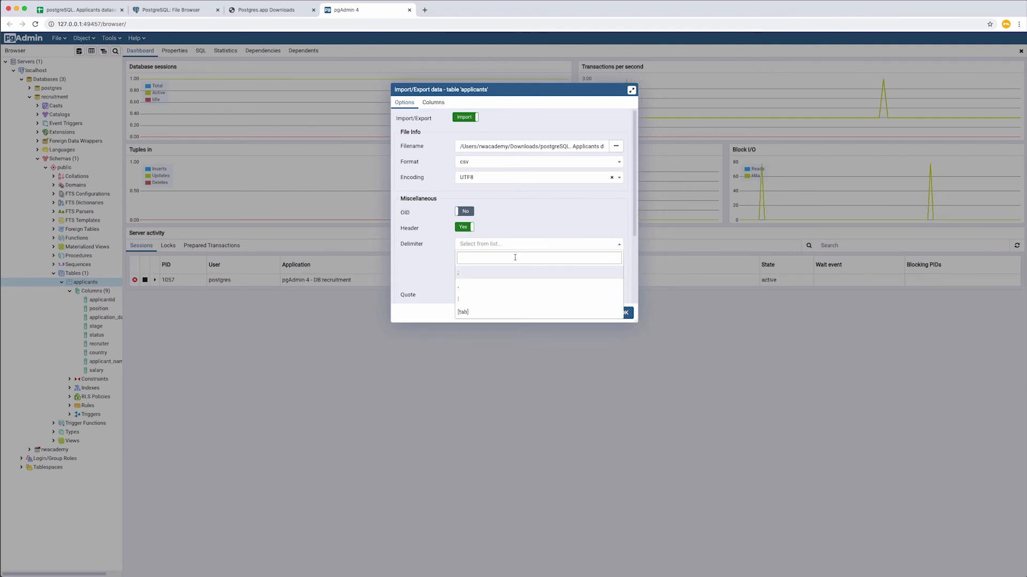
Set the delimiter to a comma, review the columns, and run the import
left_click(459, 275)
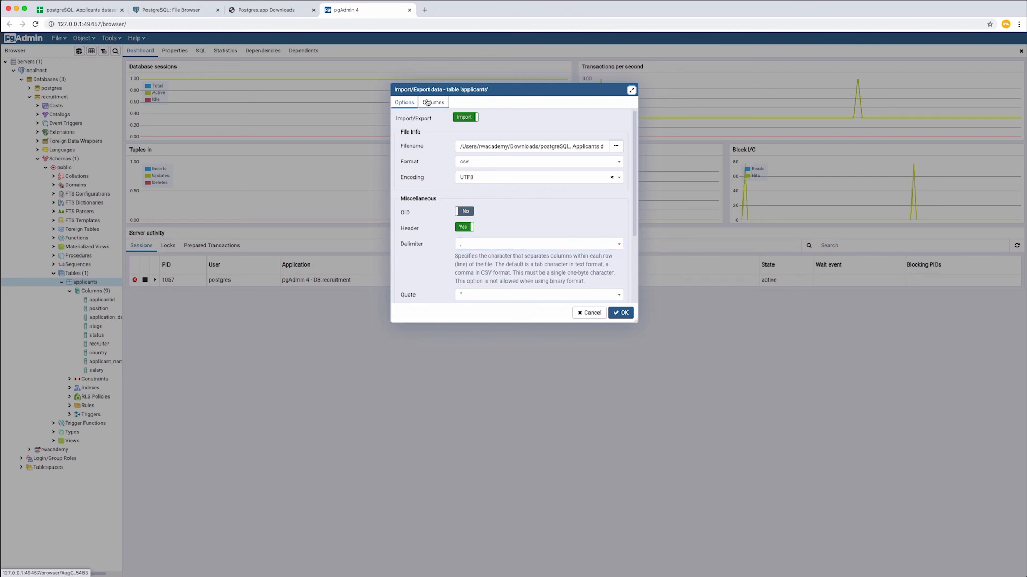
left_click(432, 102)
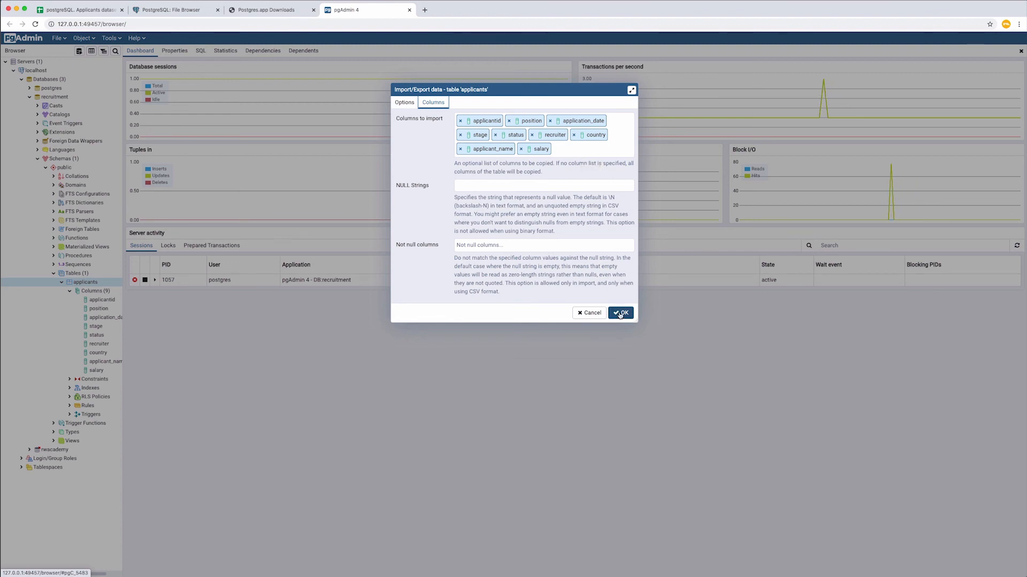
left_click(619, 312)
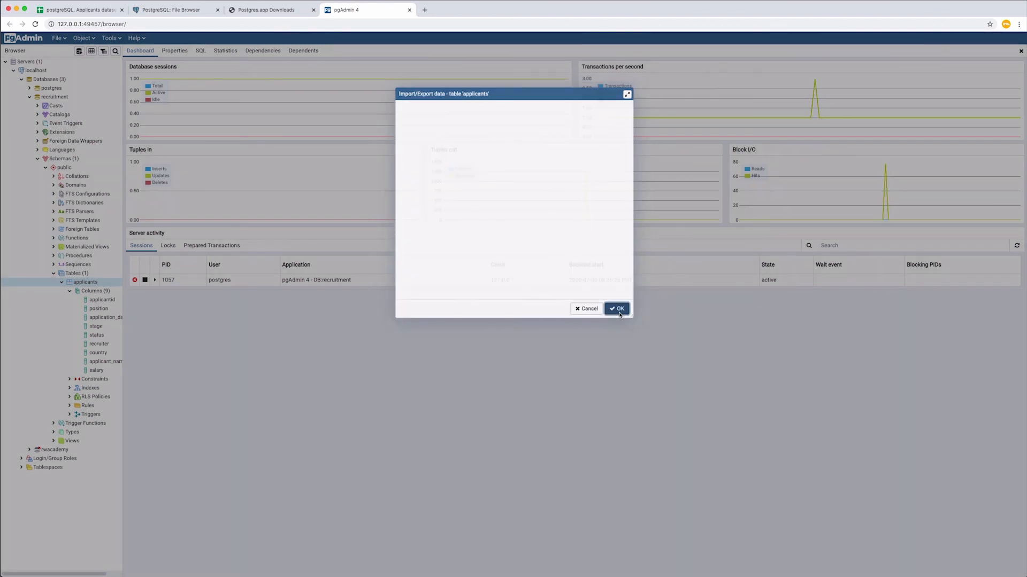
left_click(616, 308)
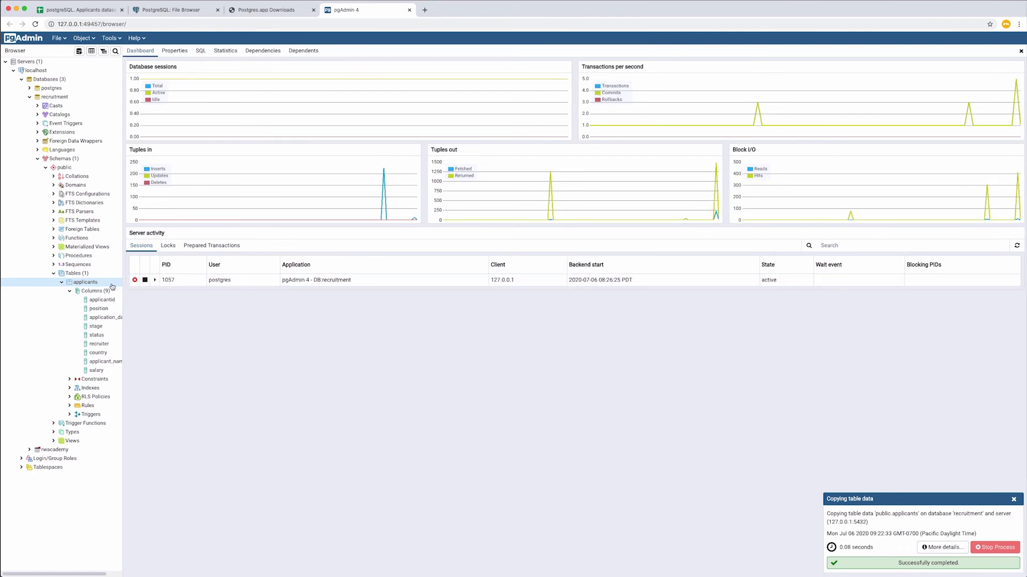
Open a Query Tool on recruitment and run SELECT * FROM applicants
right_click(85, 282)
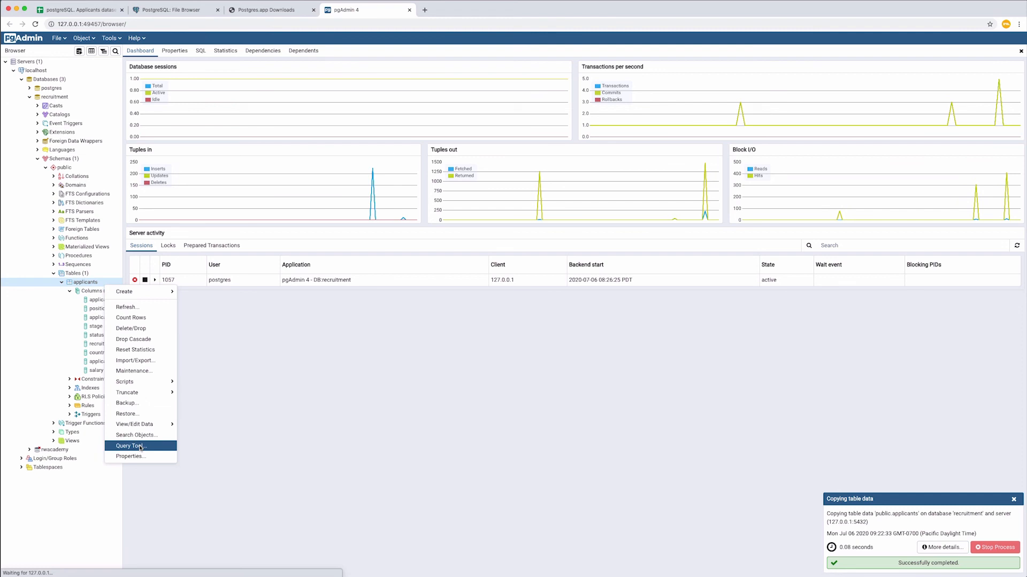
left_click(130, 446)
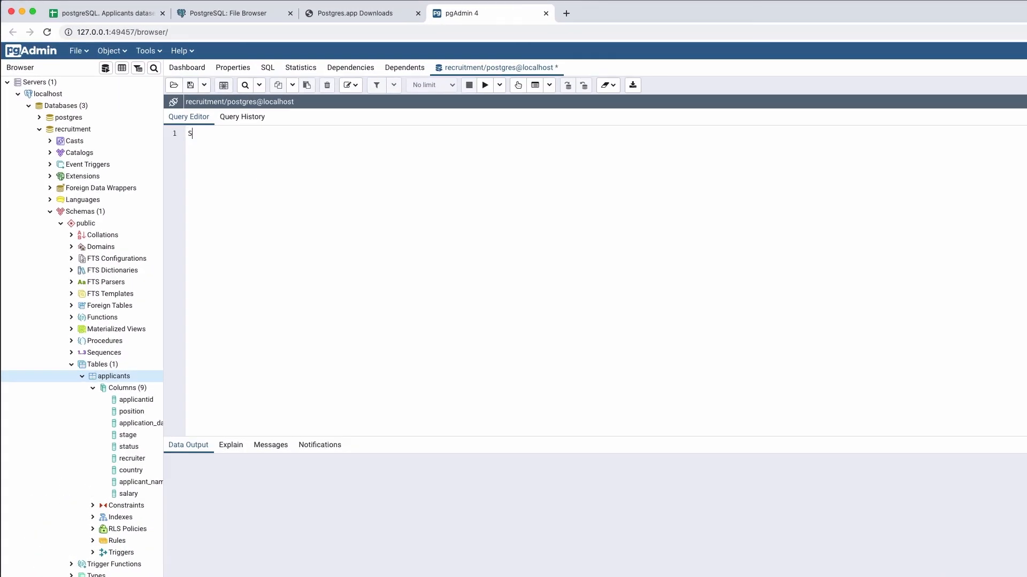
type("ELECT")
type("FROM")
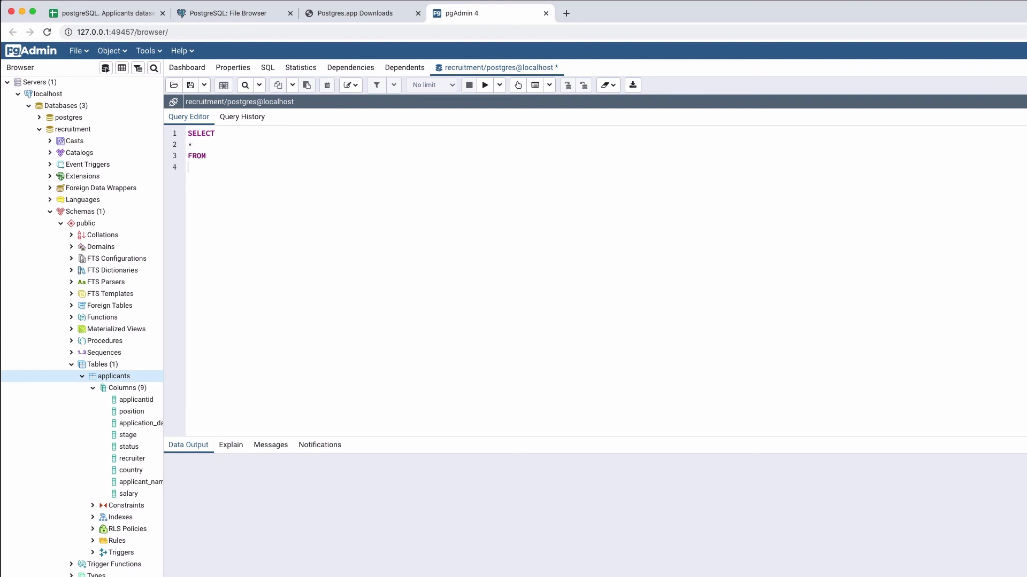
type("applicants")
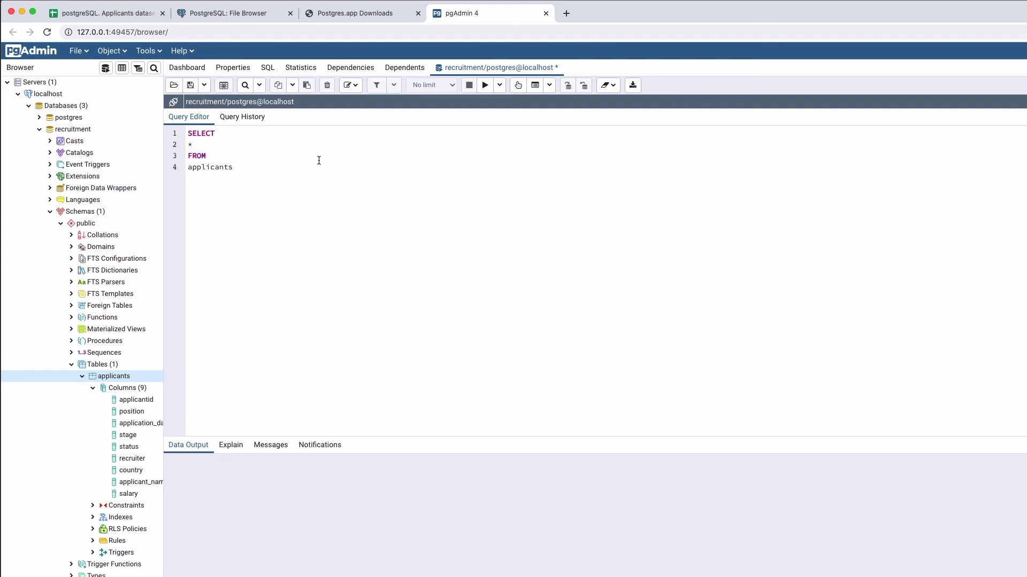
left_click(485, 84)
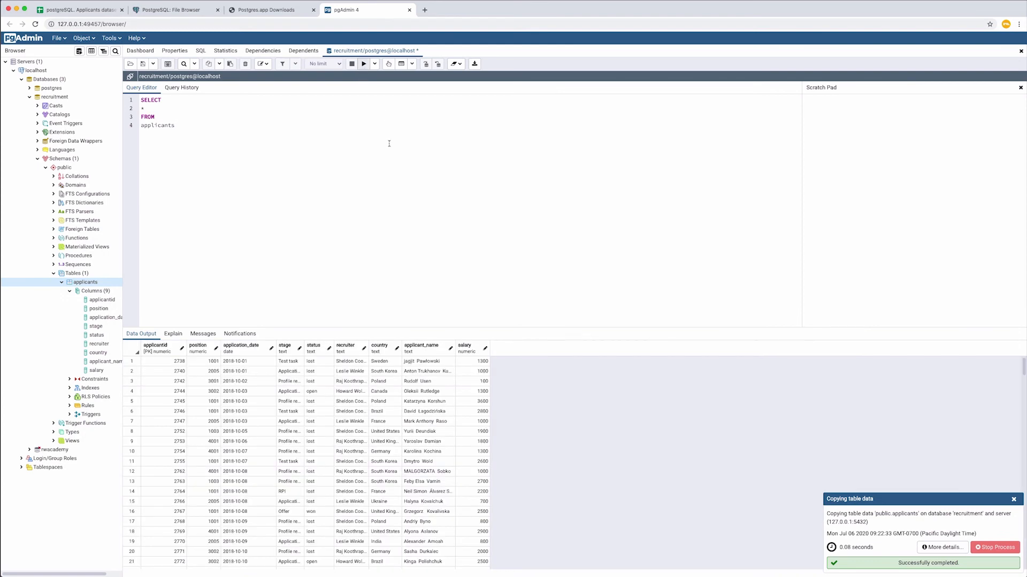
mouse_move(427, 501)
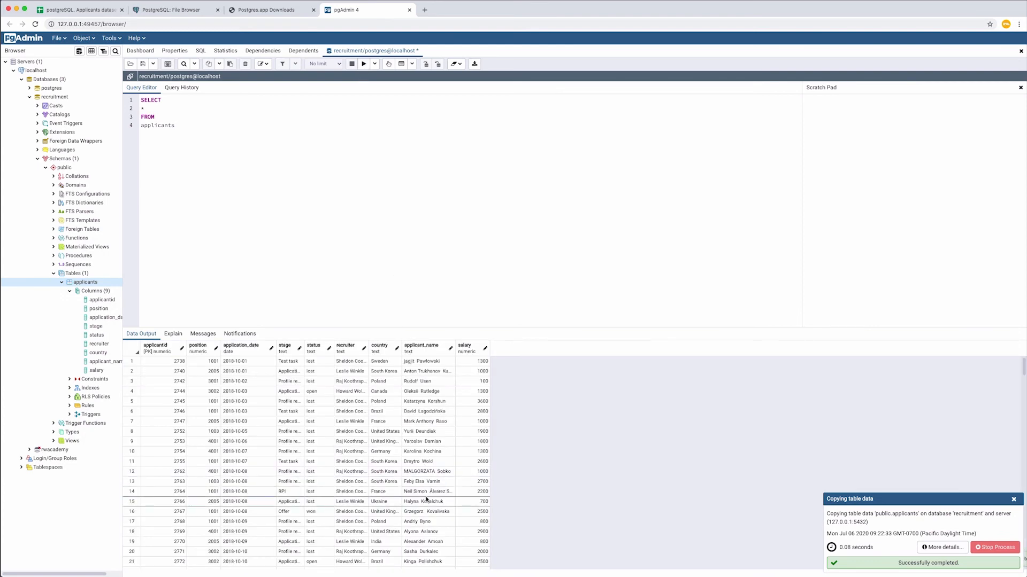
mouse_move(948, 467)
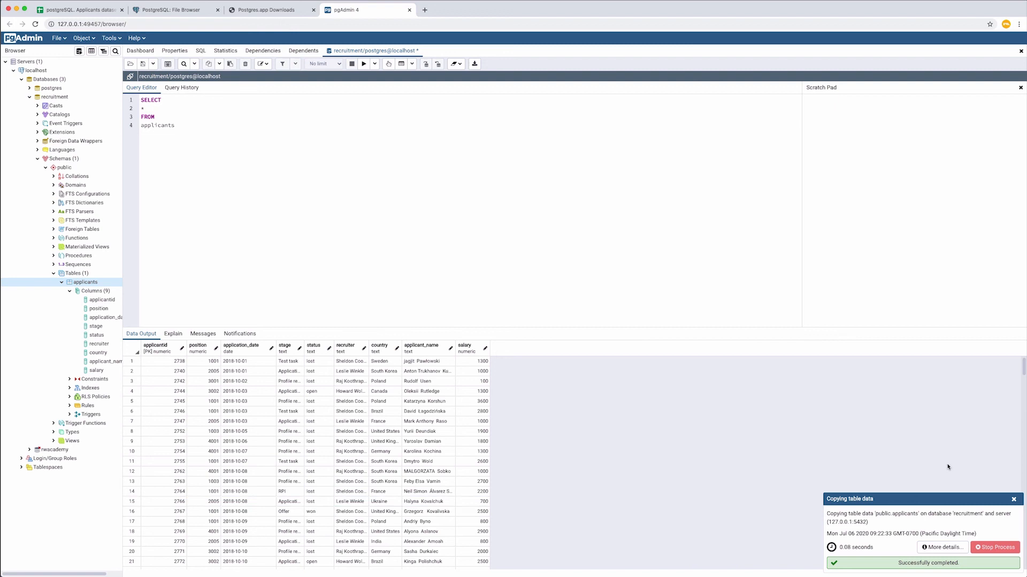
mouse_move(1020, 368)
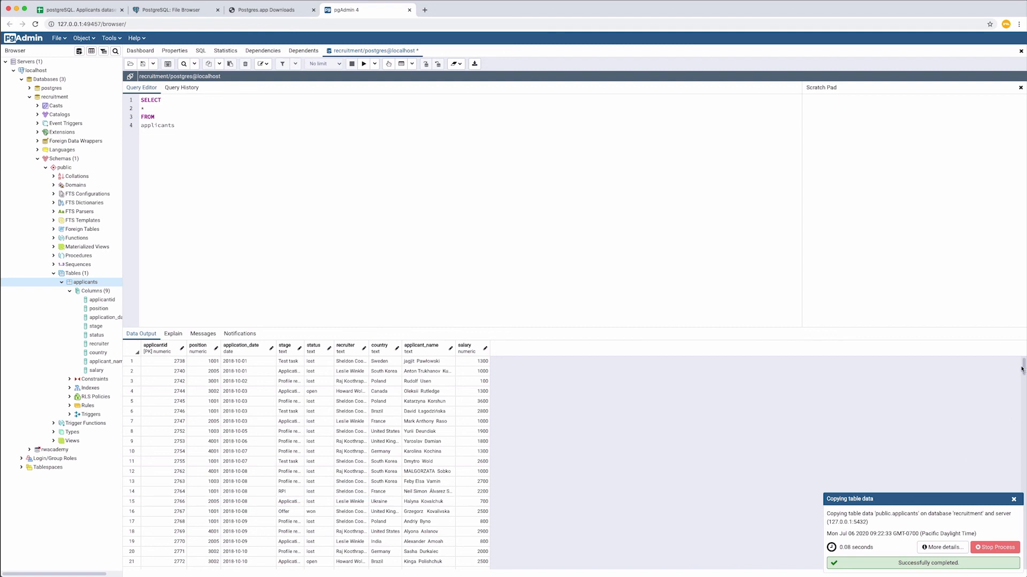
scroll("down", 3)
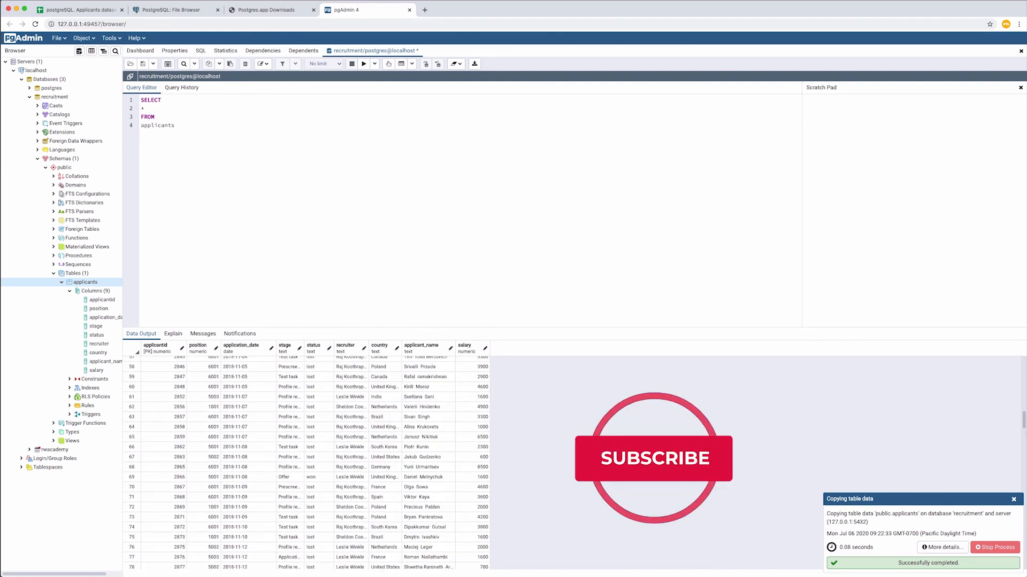
scroll("up", 3)
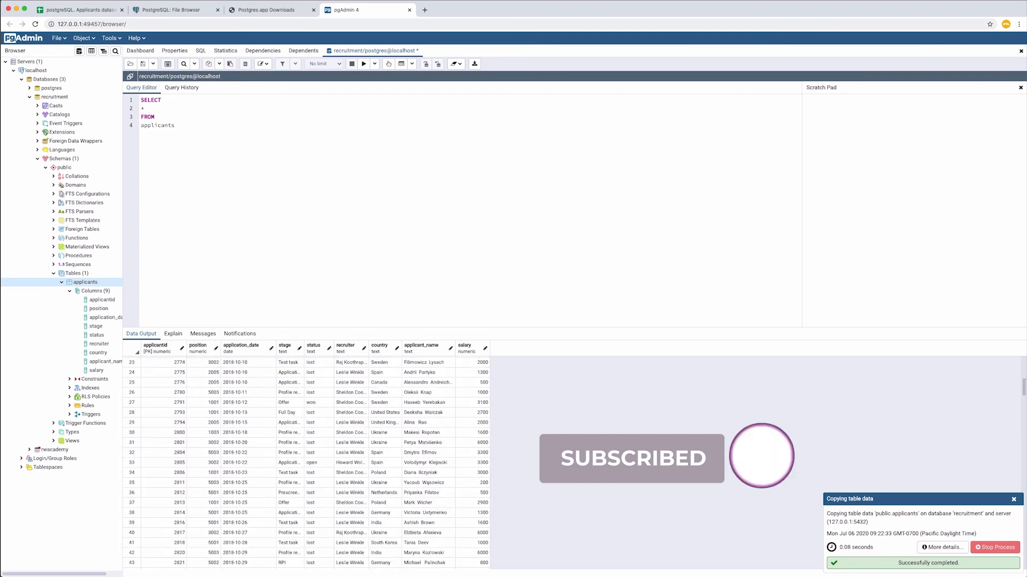
scroll("up", 3)
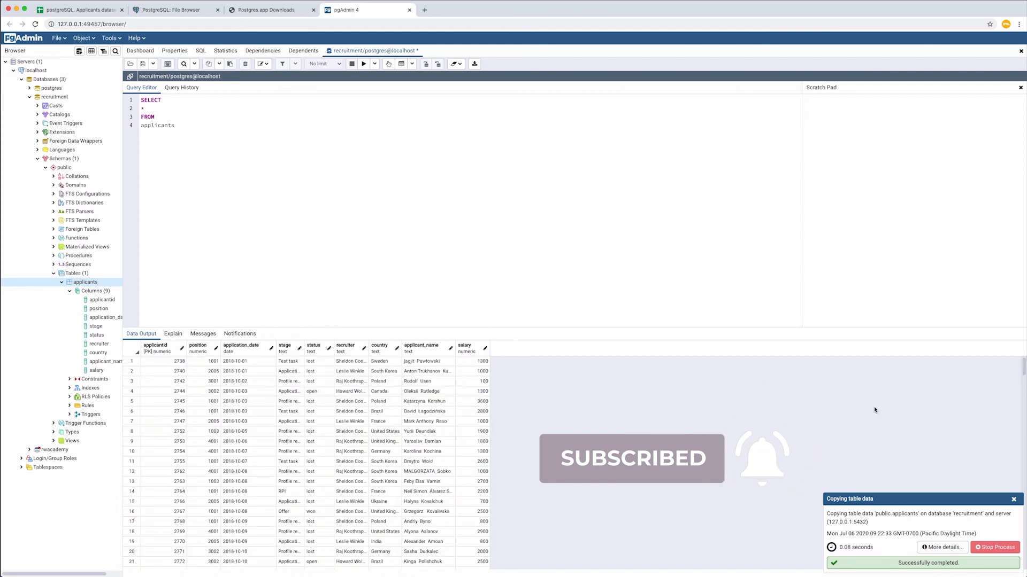